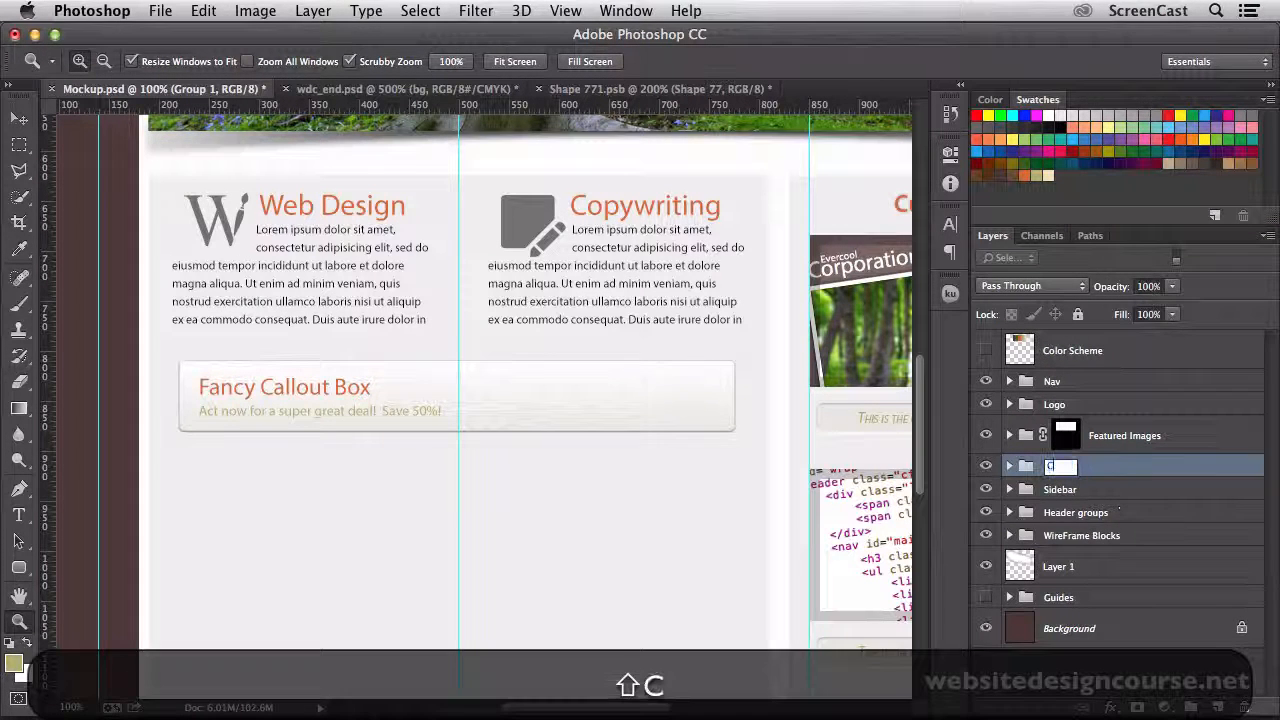
Step: Name the group Callout Box and take the Rounded Rectangle tool for a fully rounded shape
text(allout Box)
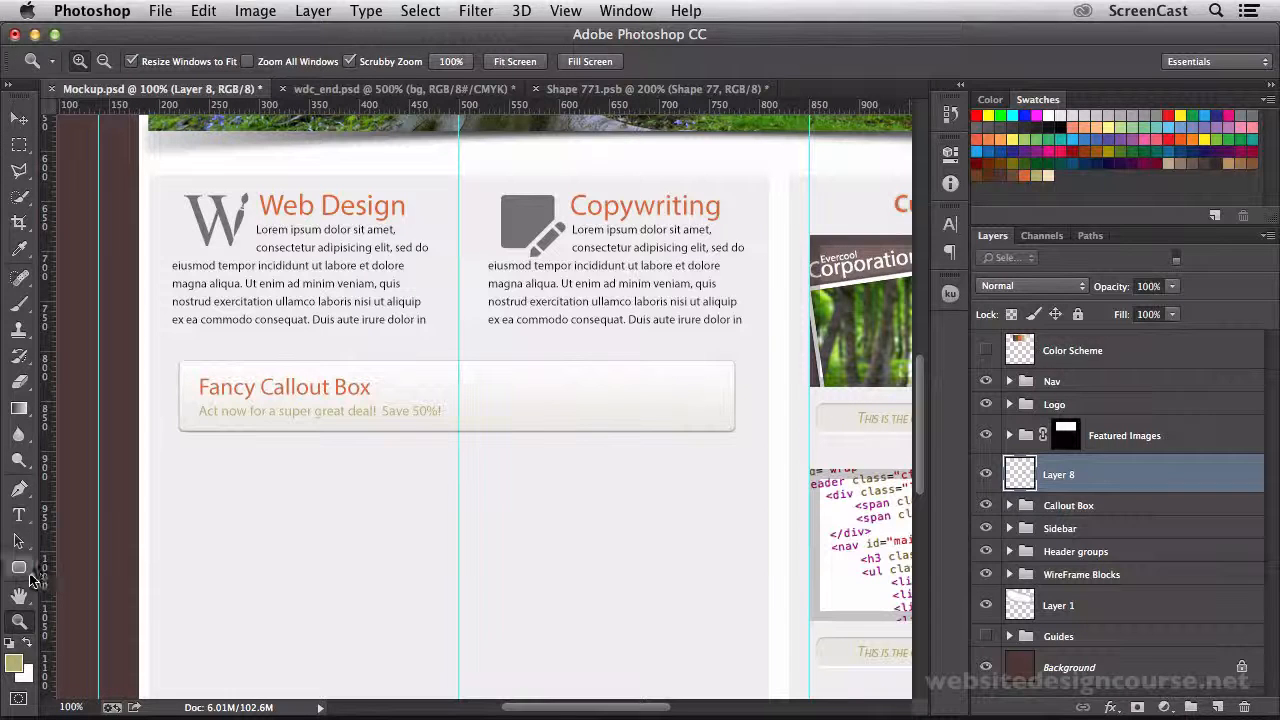
click(20, 568)
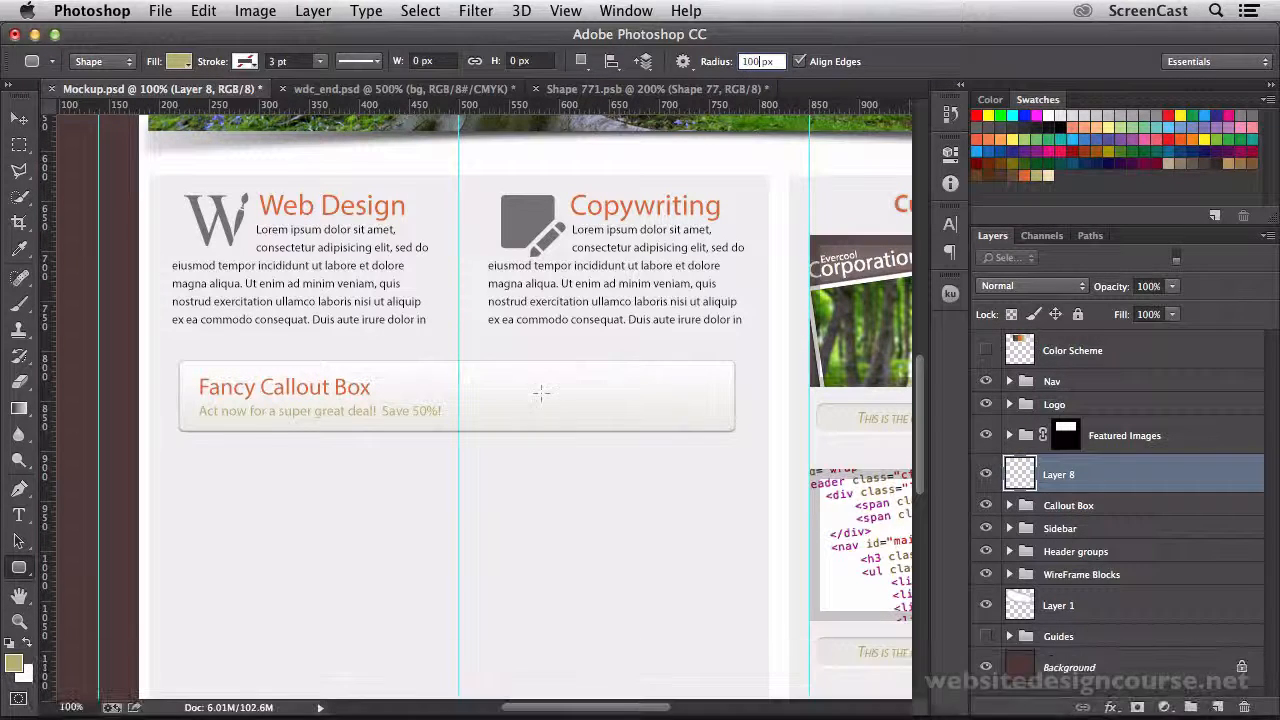
Step: Draw an olive pill about 140 × 44 px at the right side of the Fancy Callout Box
drag(536, 384, 656, 436)
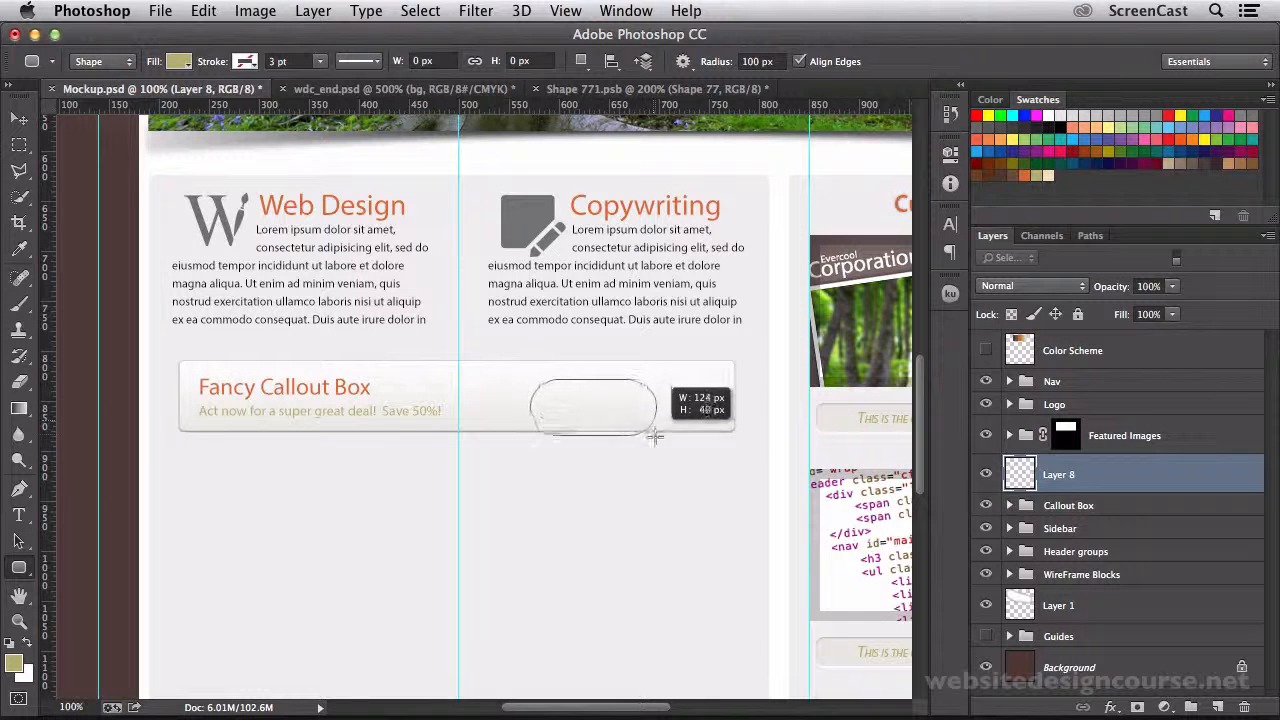
drag(656, 436, 756, 462)
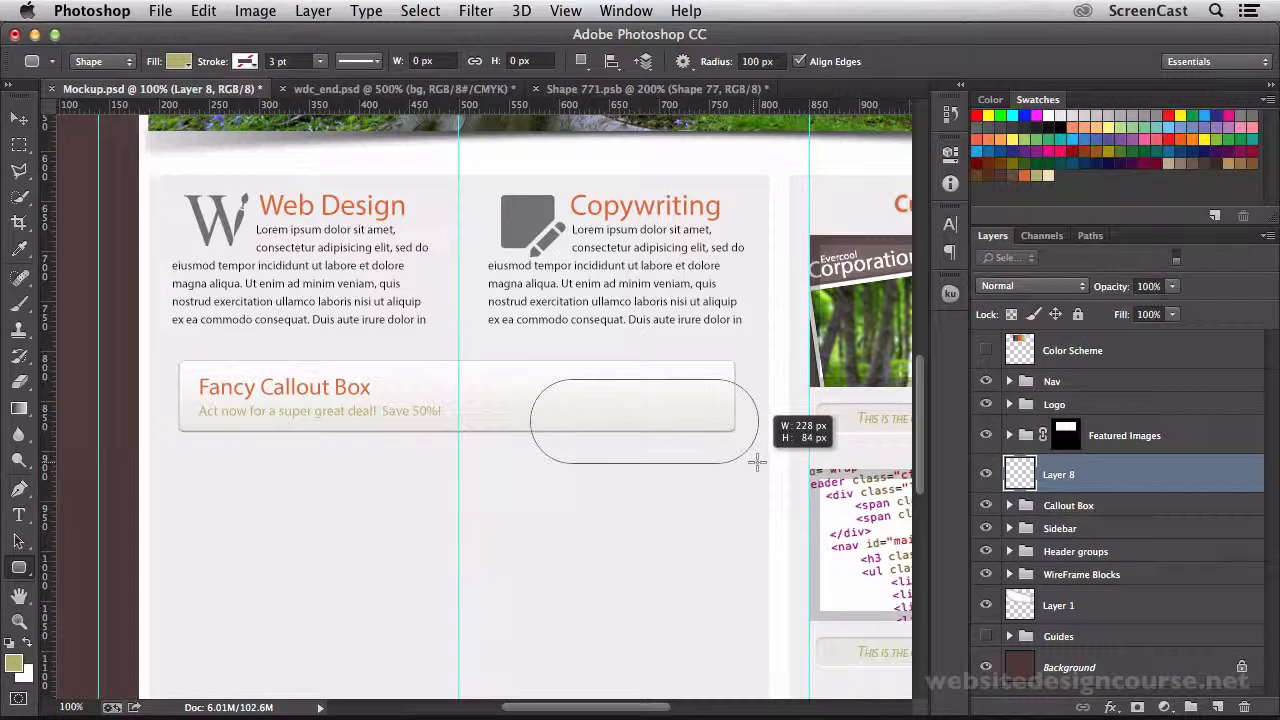
drag(760, 464, 650, 424)
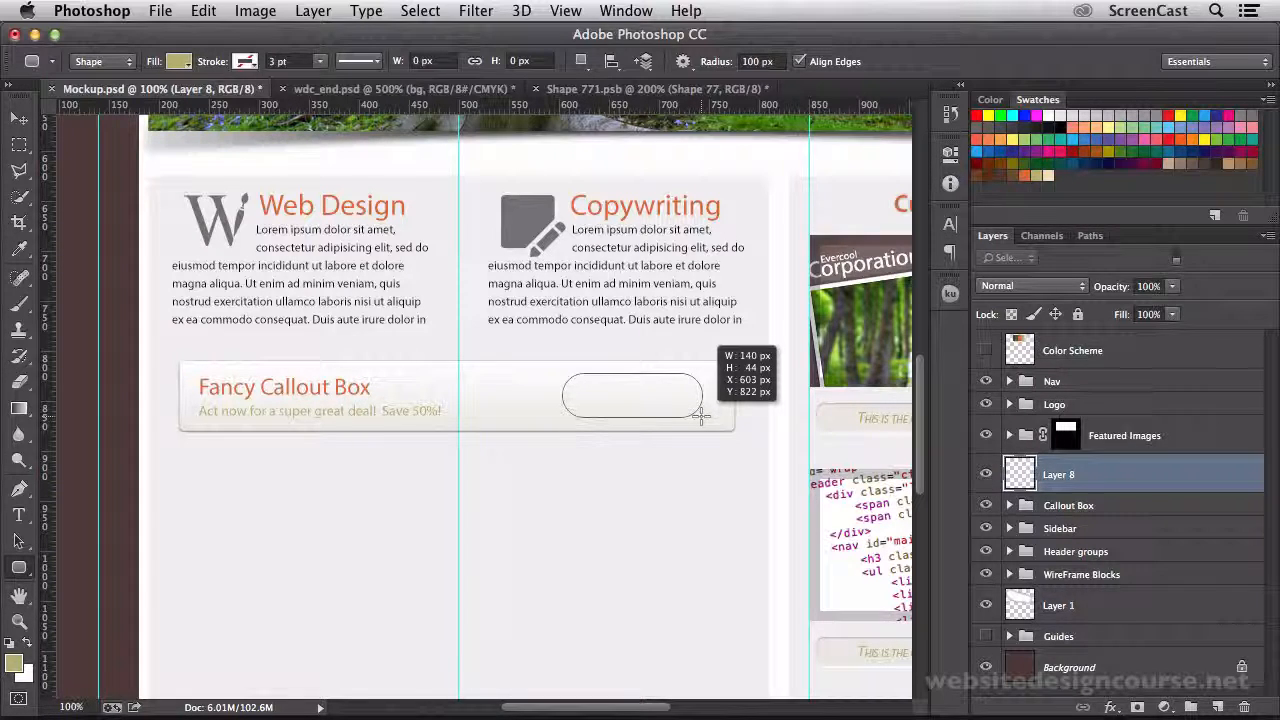
drag(700, 414, 704, 418)
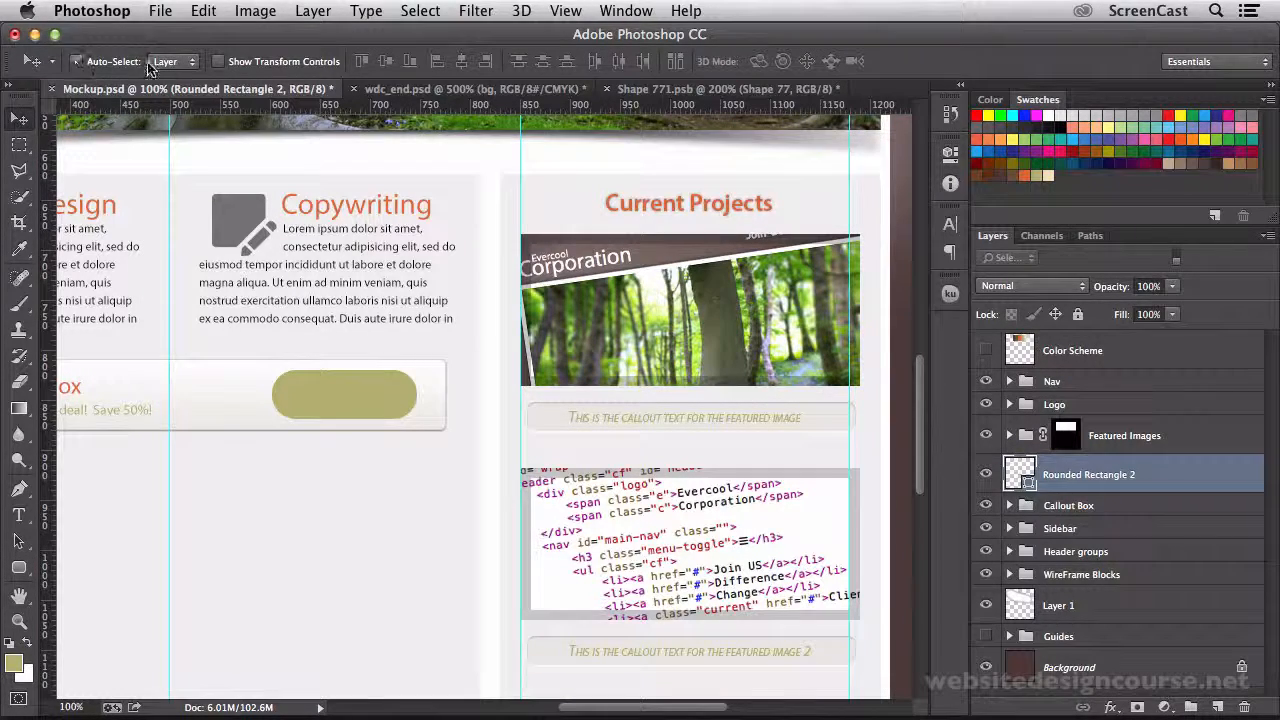
mouse_move(550, 420)
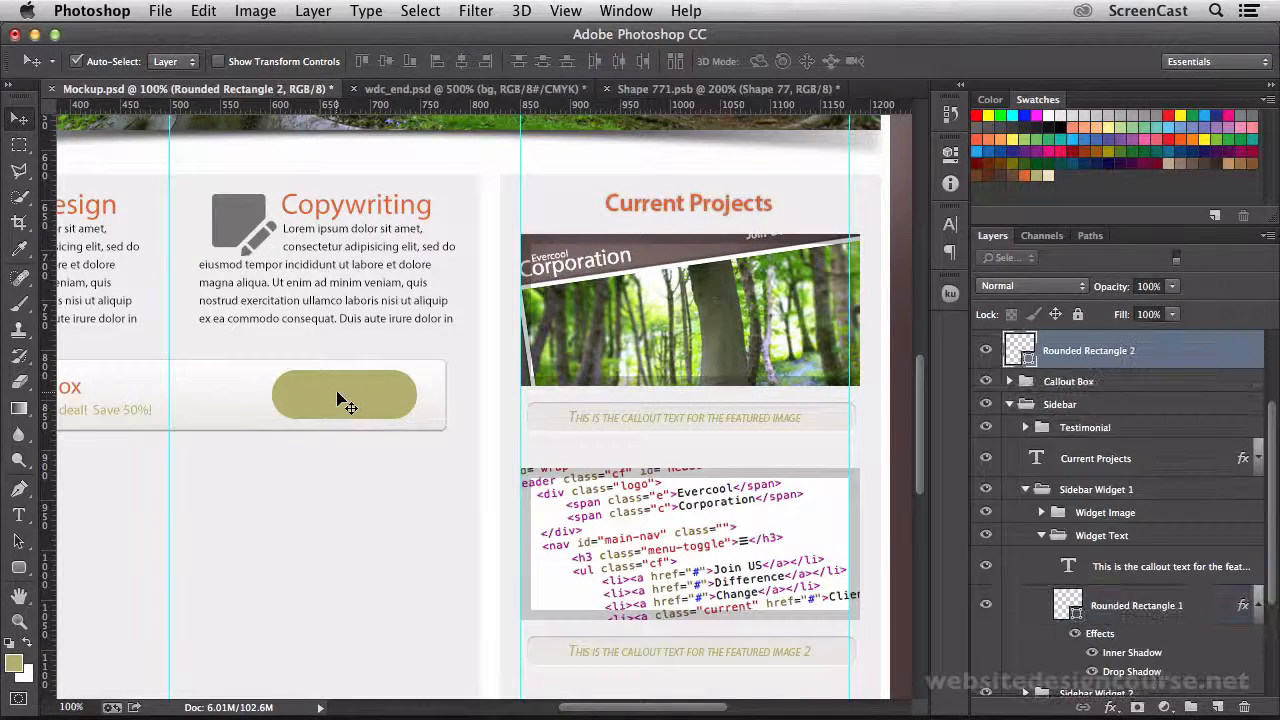
Step: Copy the sidebar box's shadow style onto the pill and fill it light grey #ebeae5
right_click(1088, 350)
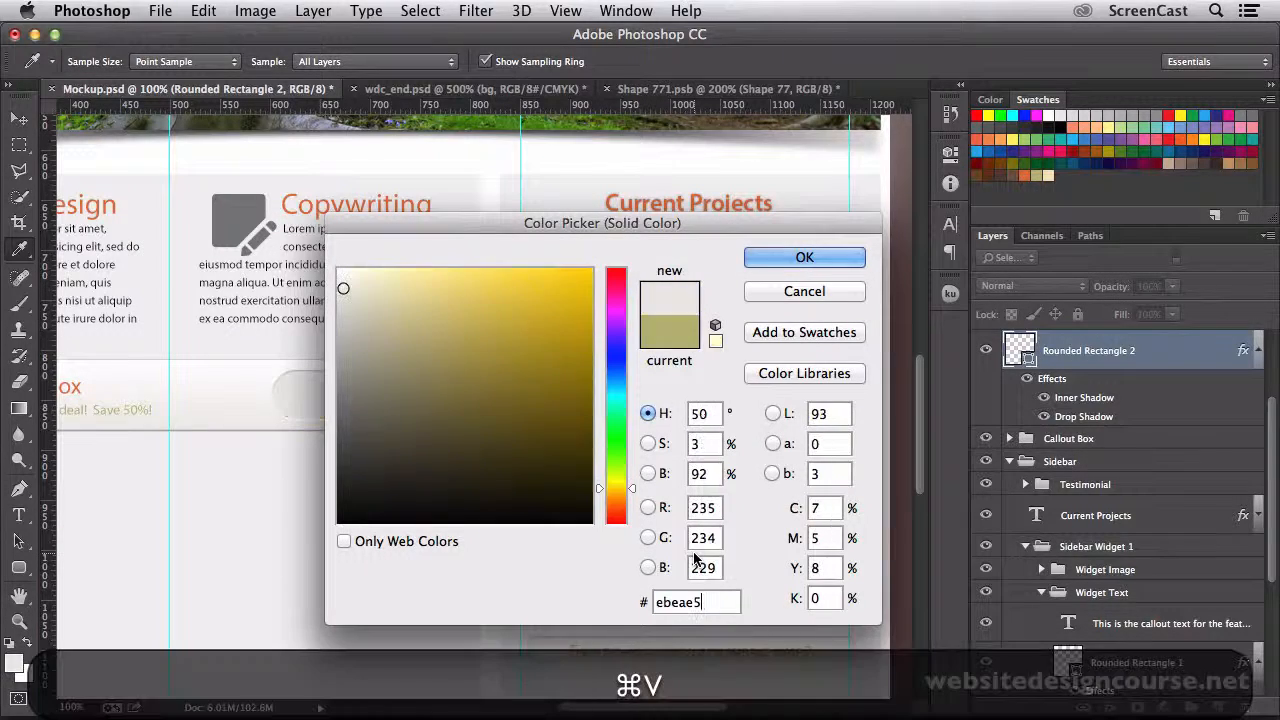
click(804, 256)
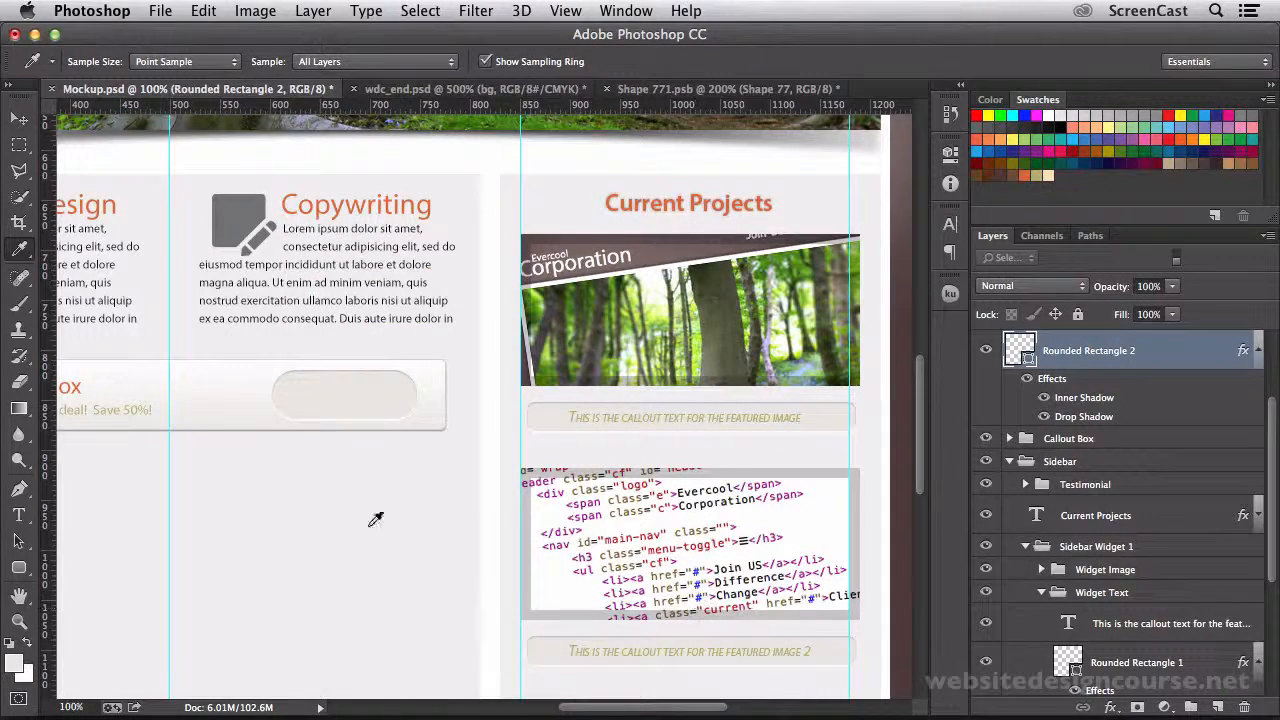
mouse_move(344, 418)
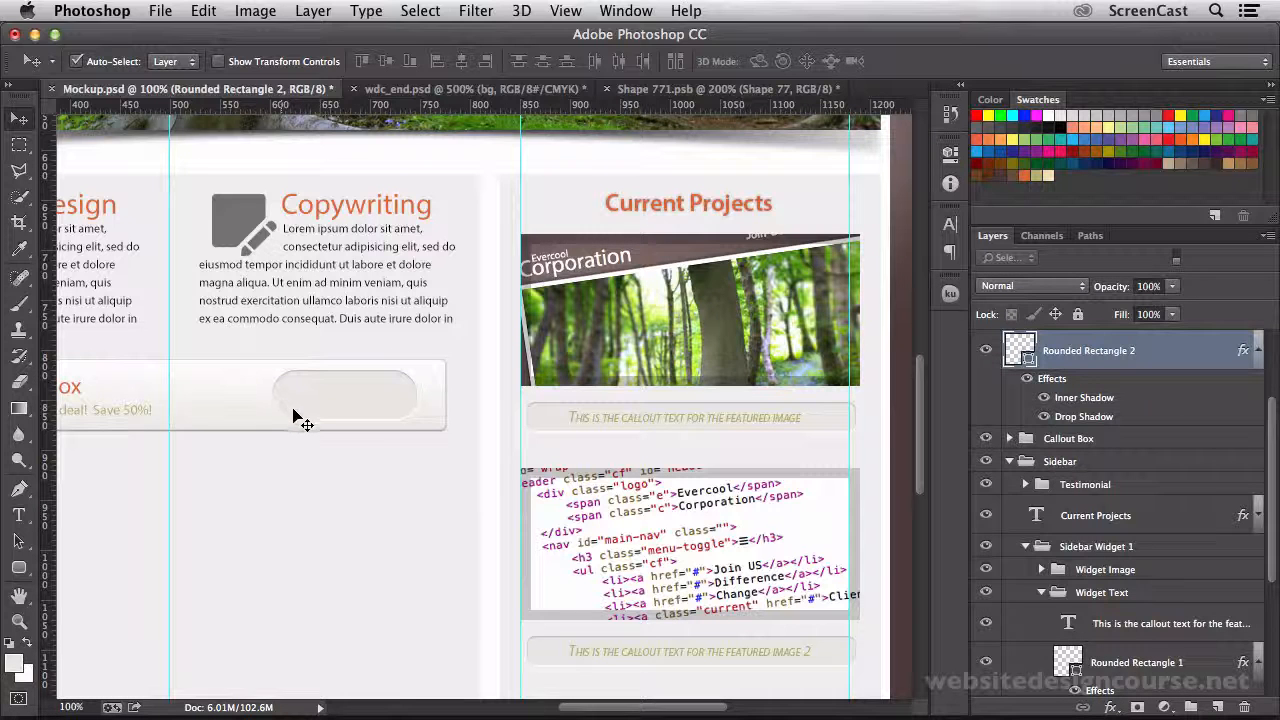
mouse_move(404, 384)
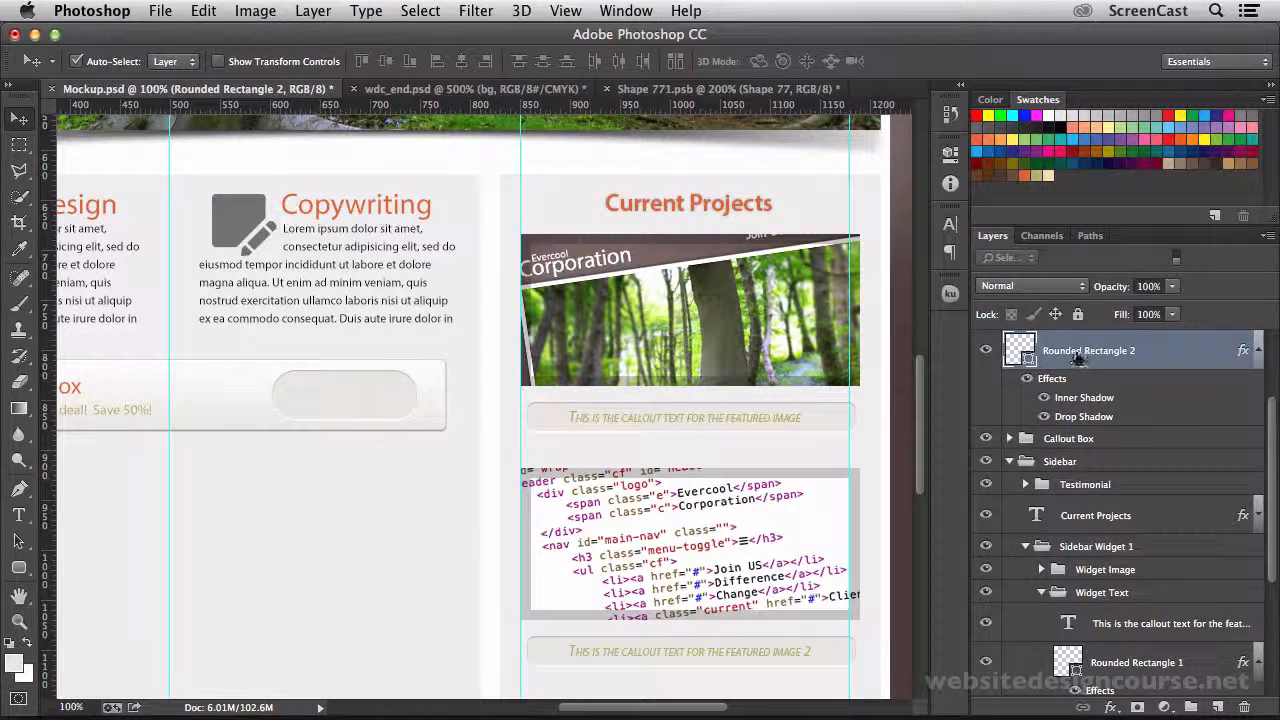
Step: Rename the pill layer Button Behind and duplicate it as Button Base without its layer style
double_click(1088, 350)
text(Button Behind)
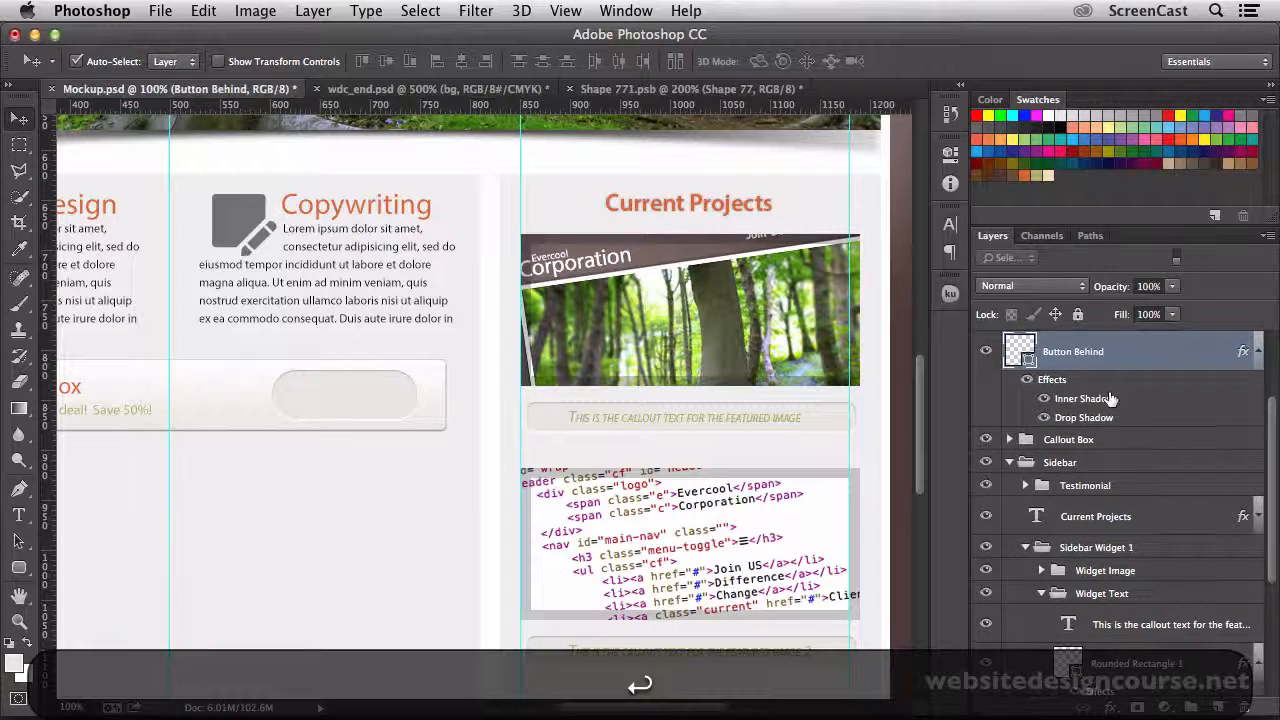
right_click(1072, 352)
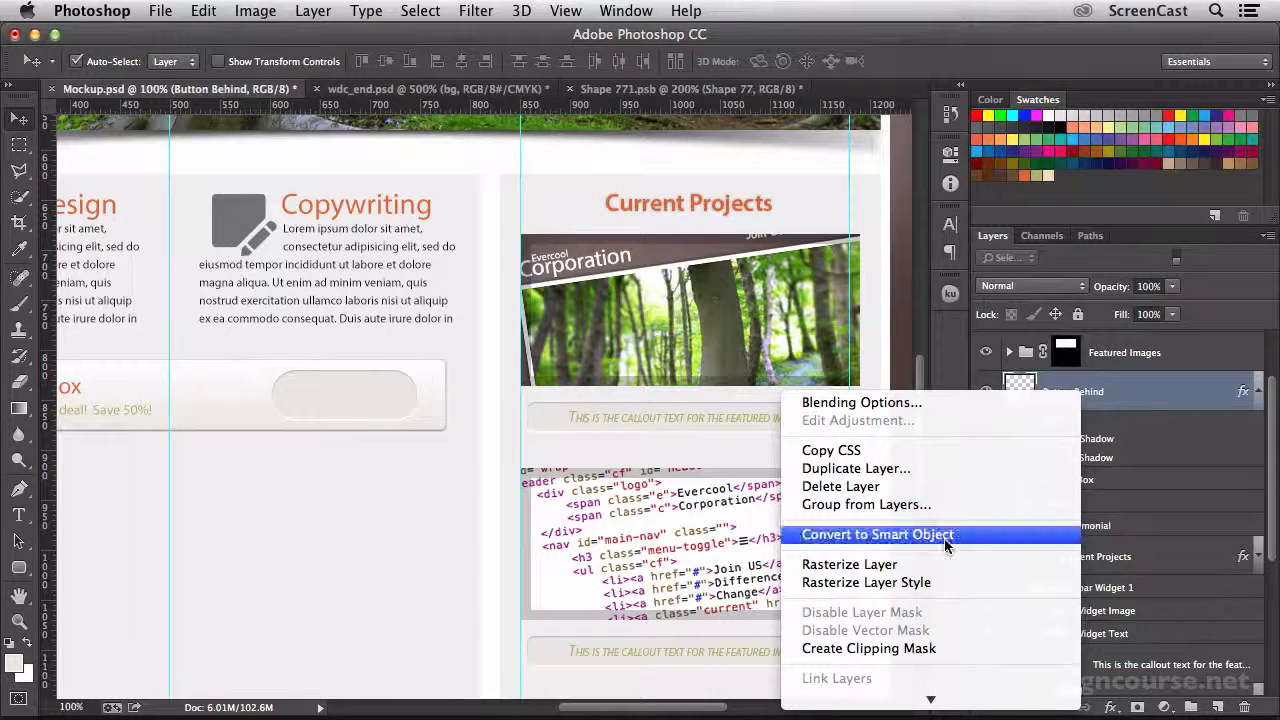
click(856, 468)
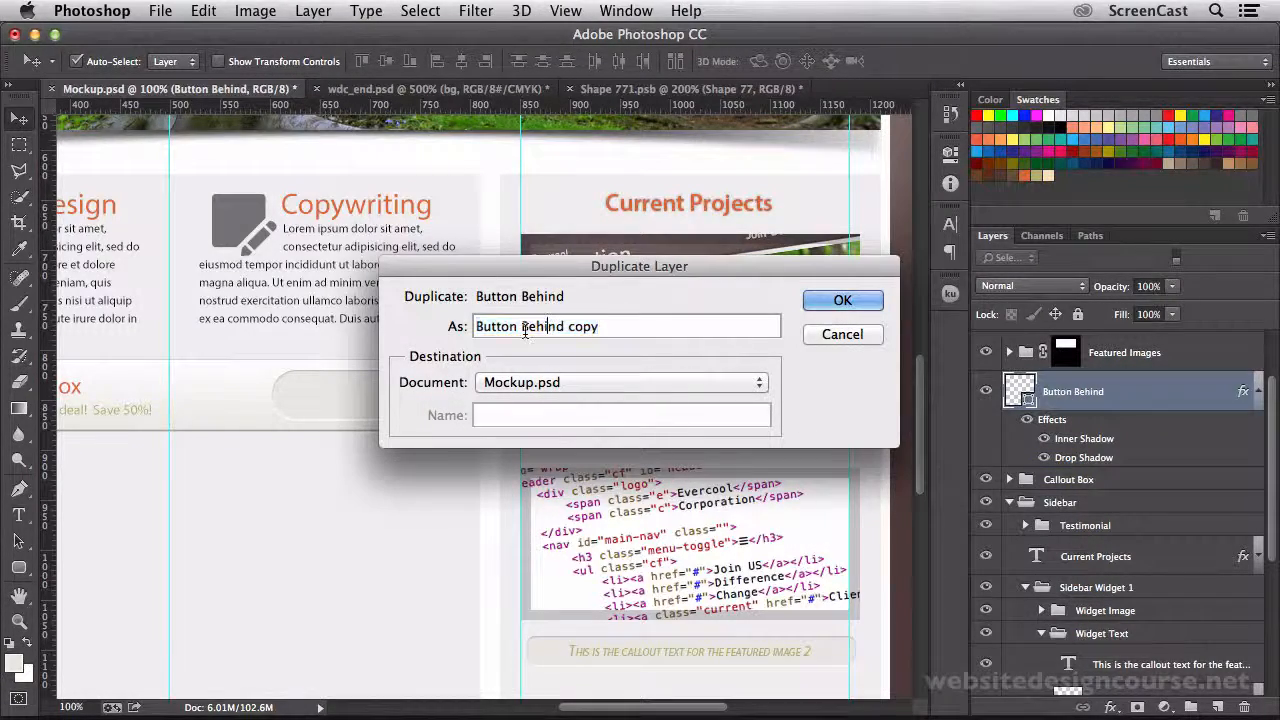
text(Button Base)
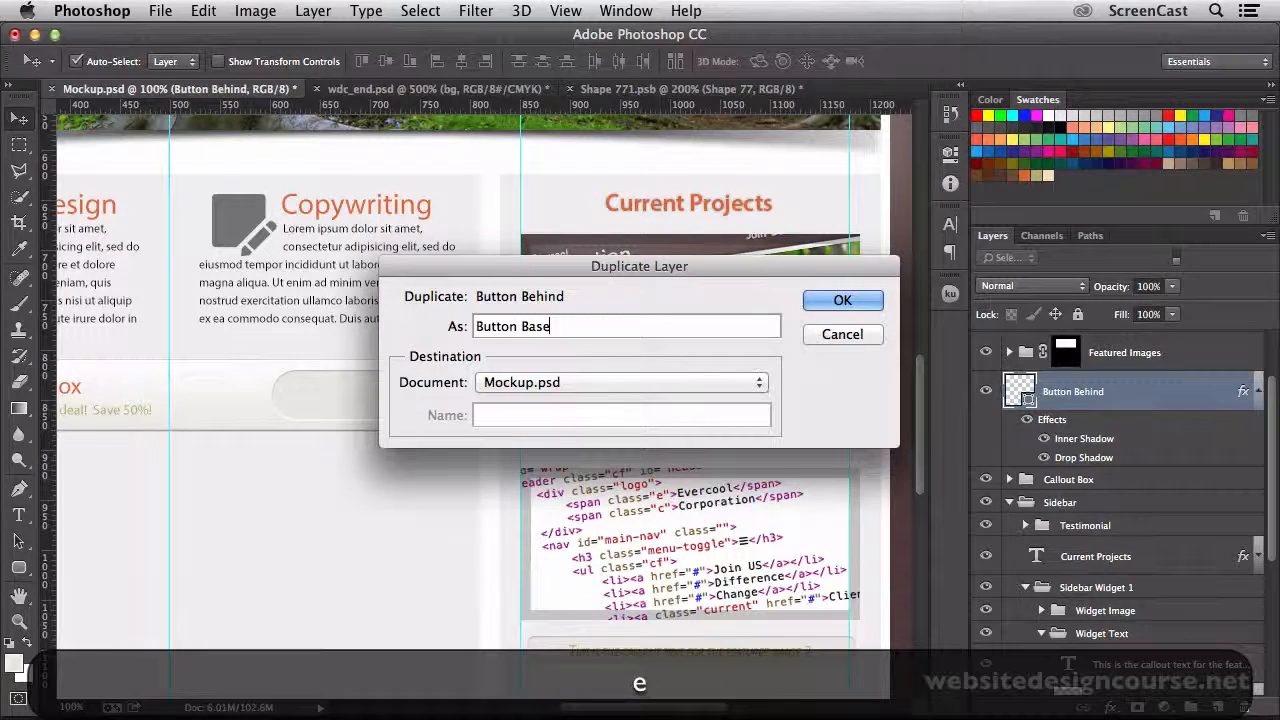
click(842, 300)
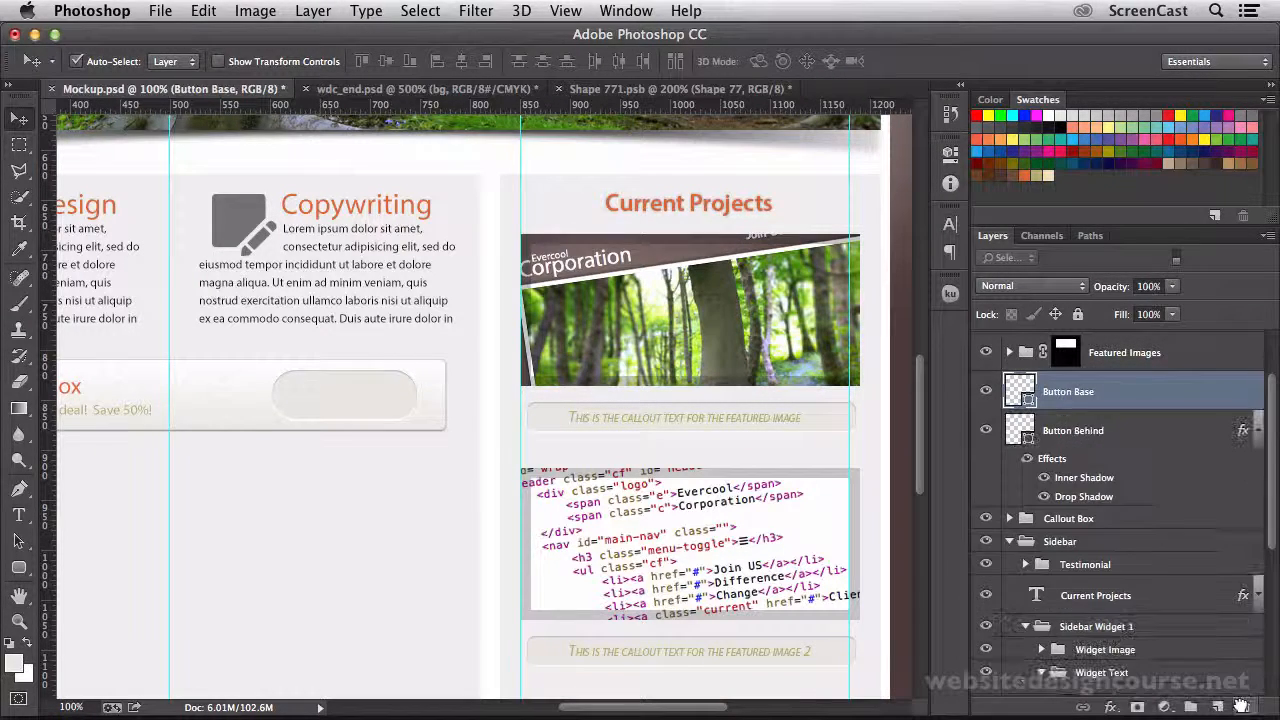
click(986, 390)
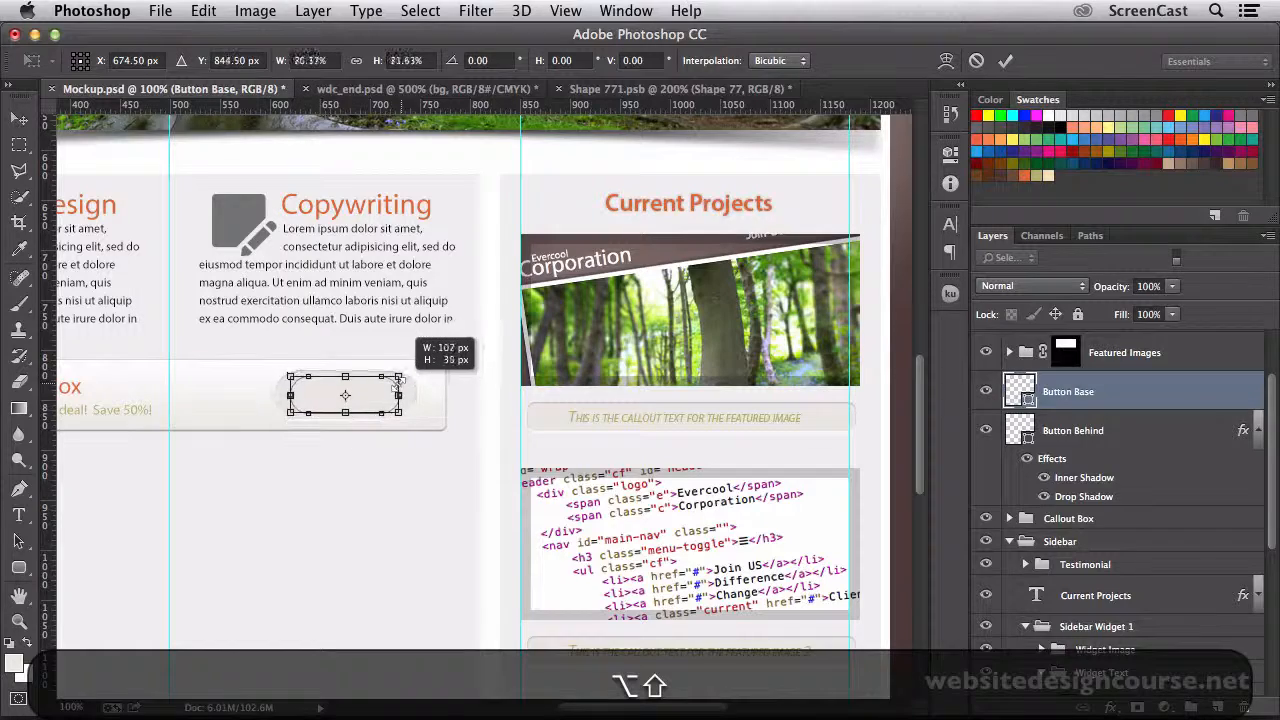
Step: Scale Button Base down from its centre inside the grey pill and fill it very dark
drag(398, 384, 420, 420)
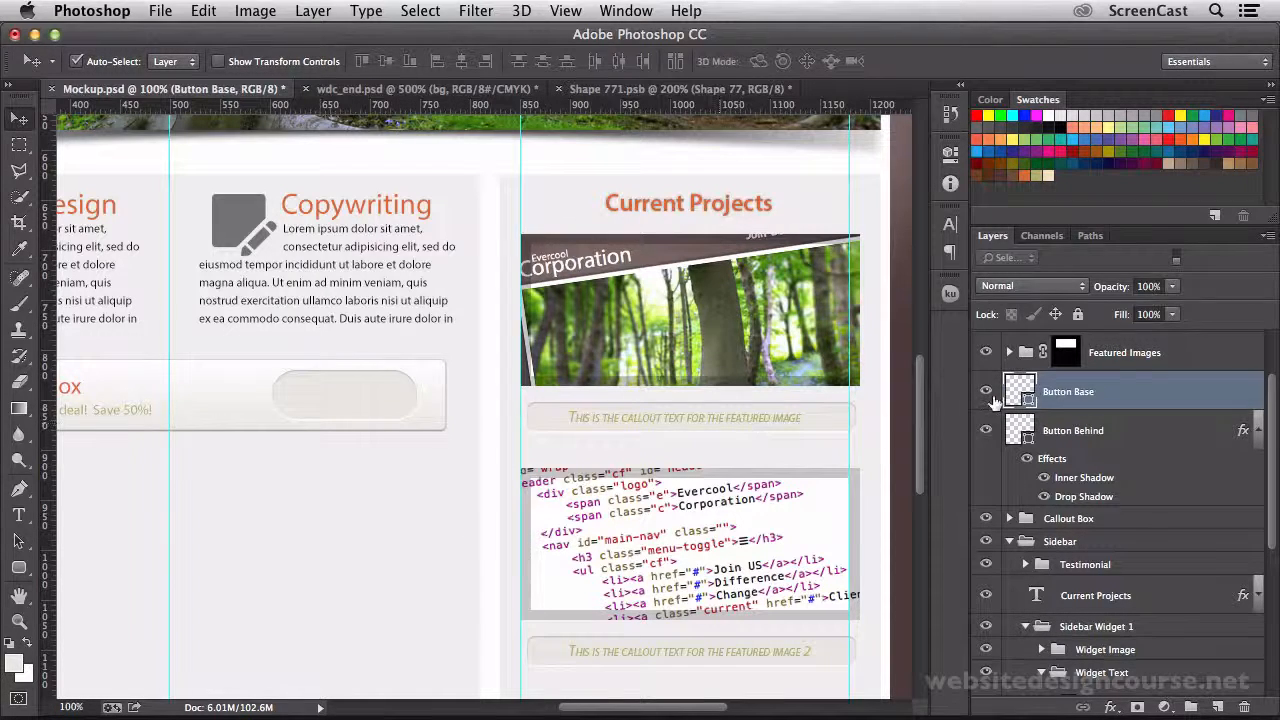
double_click(1020, 390)
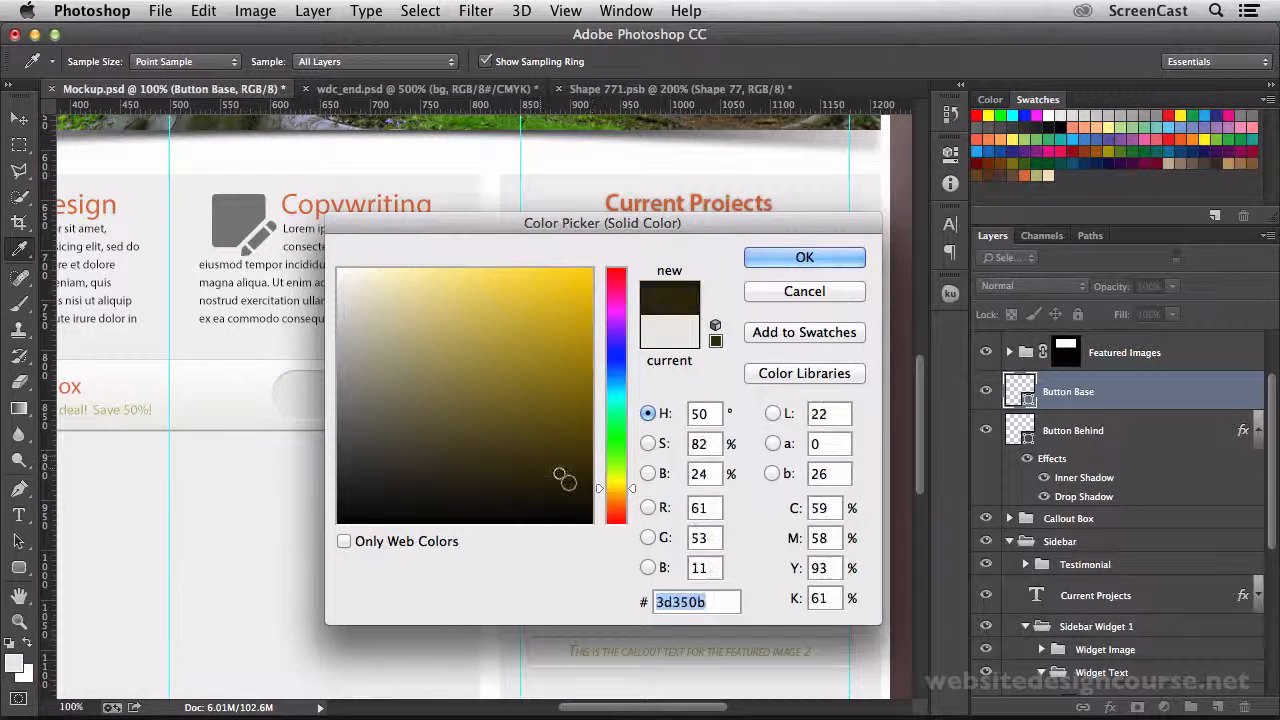
click(804, 256)
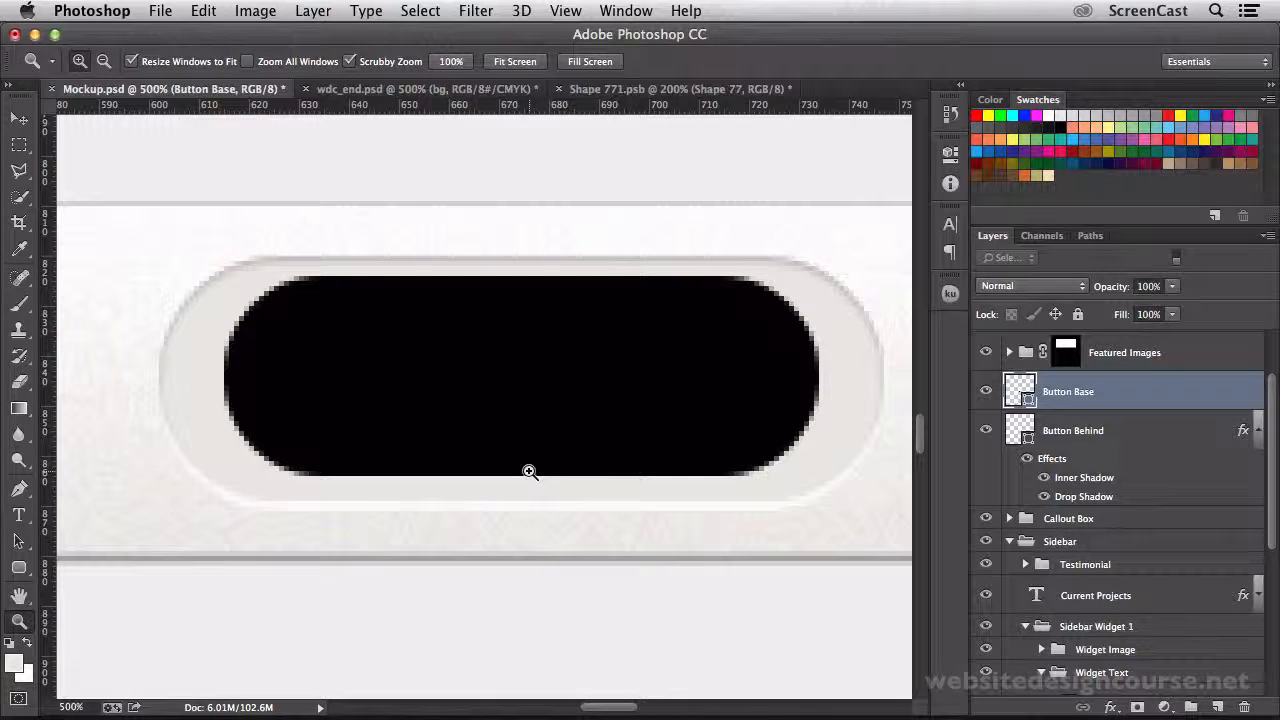
mouse_move(196, 430)
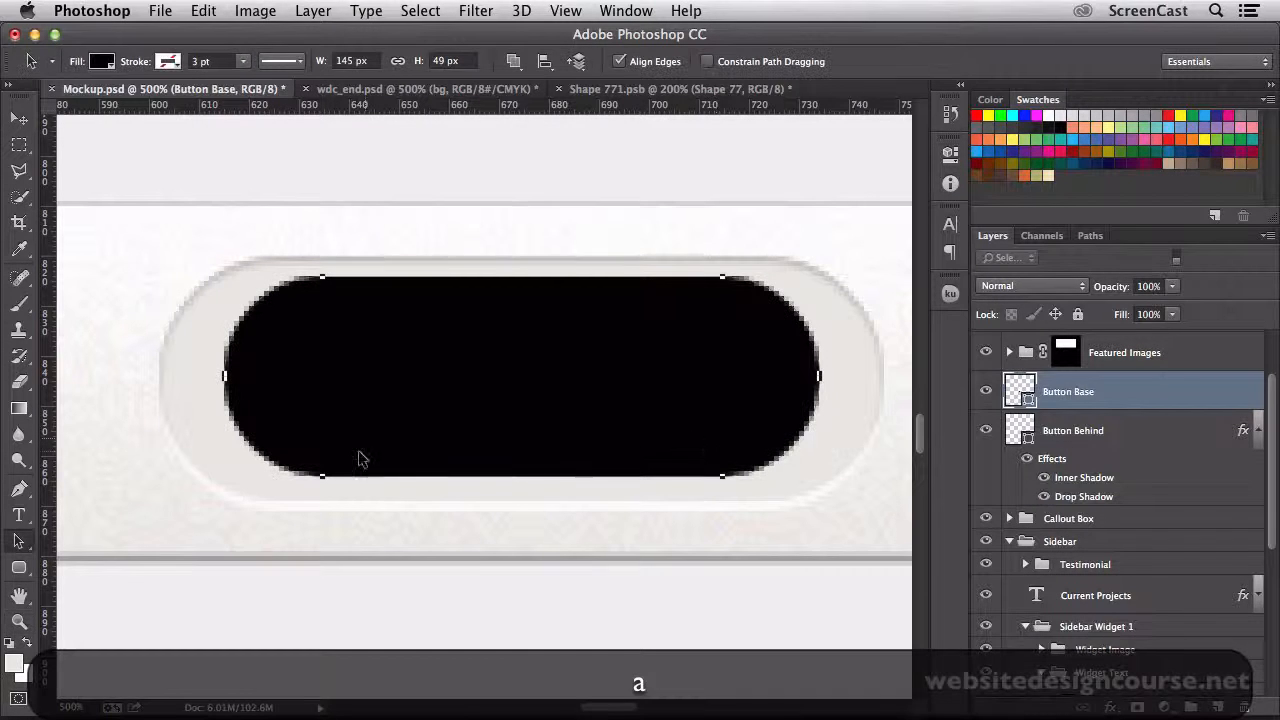
Step: Convert the dark pill's live shape to a path and move its end anchors to about 125 px wide
click(18, 540)
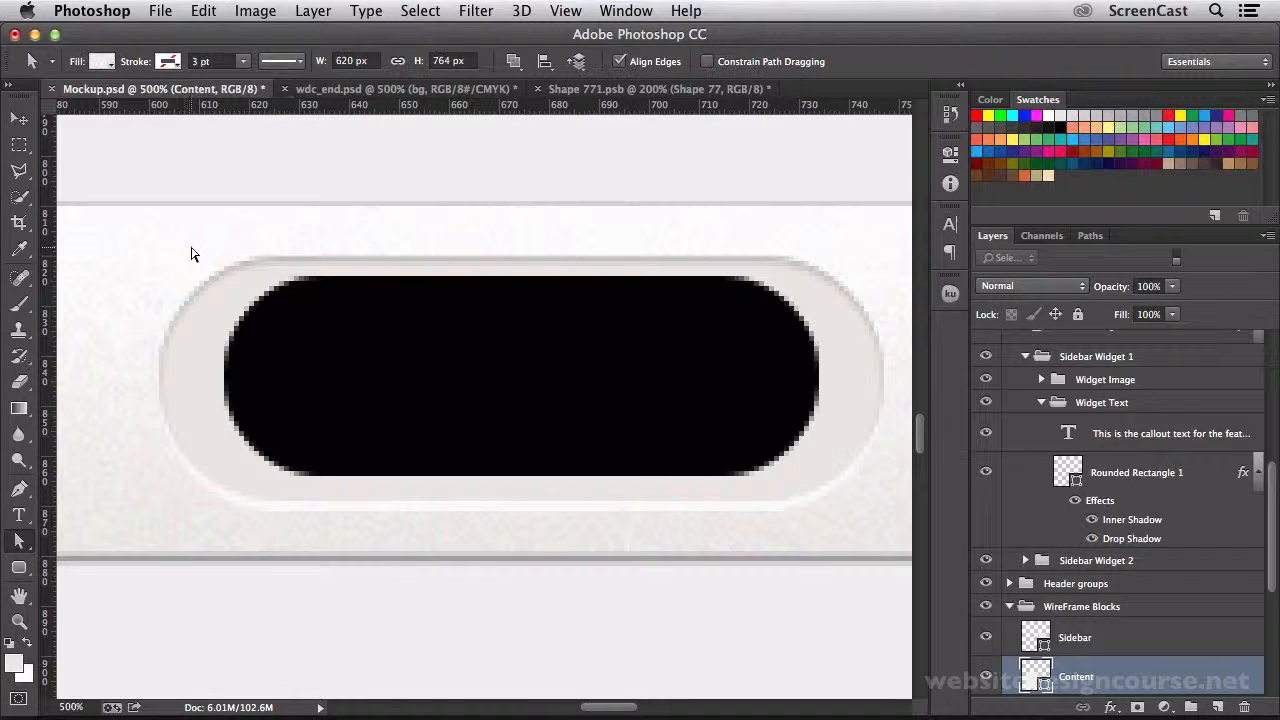
drag(192, 252, 824, 298)
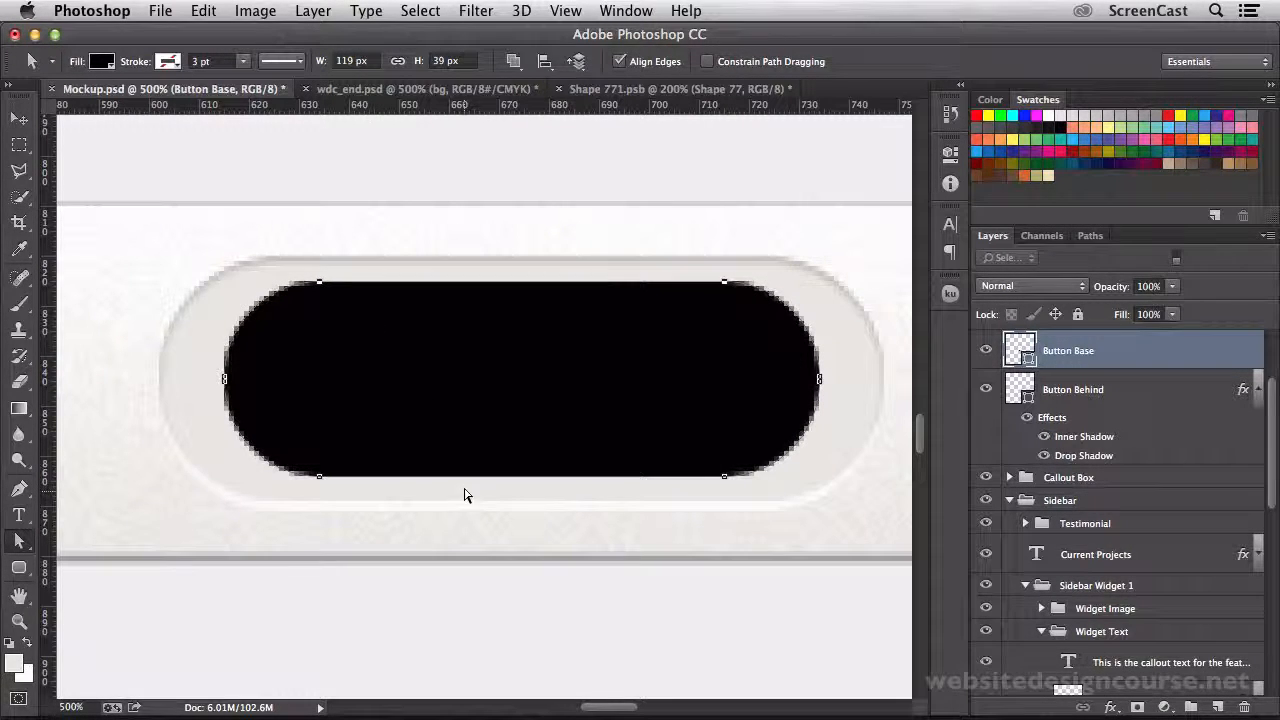
mouse_move(458, 270)
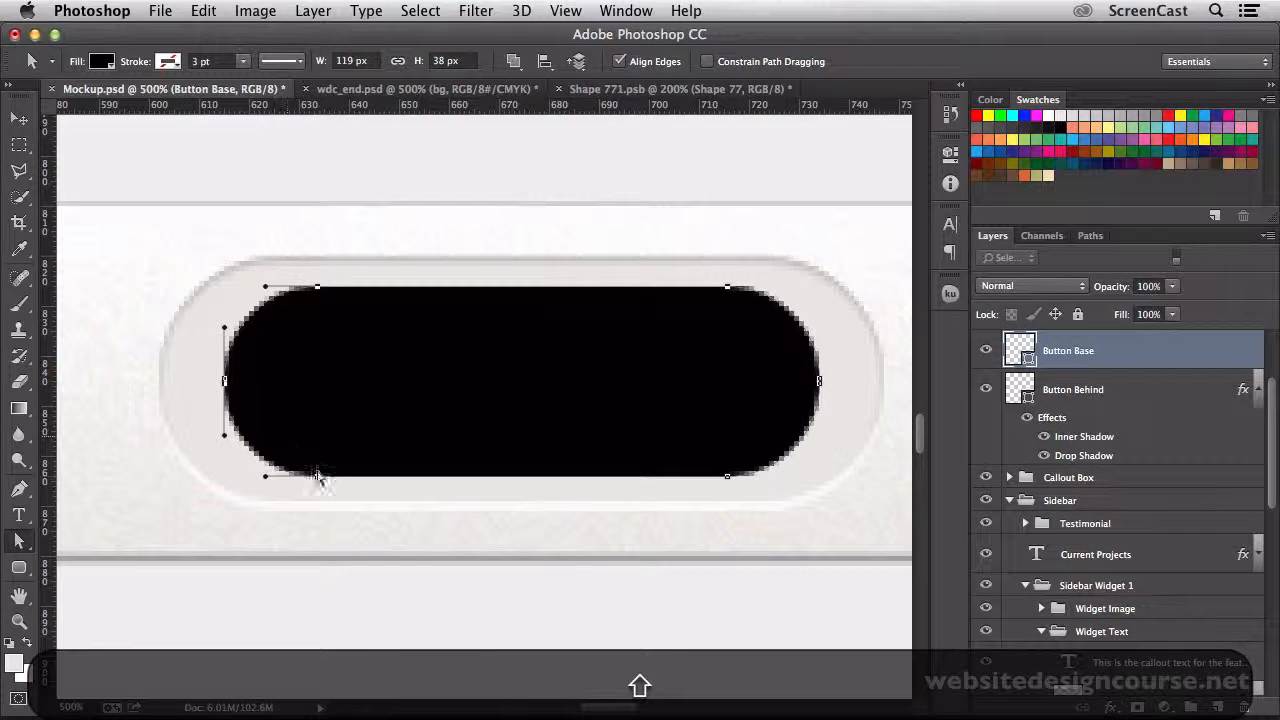
mouse_move(224, 384)
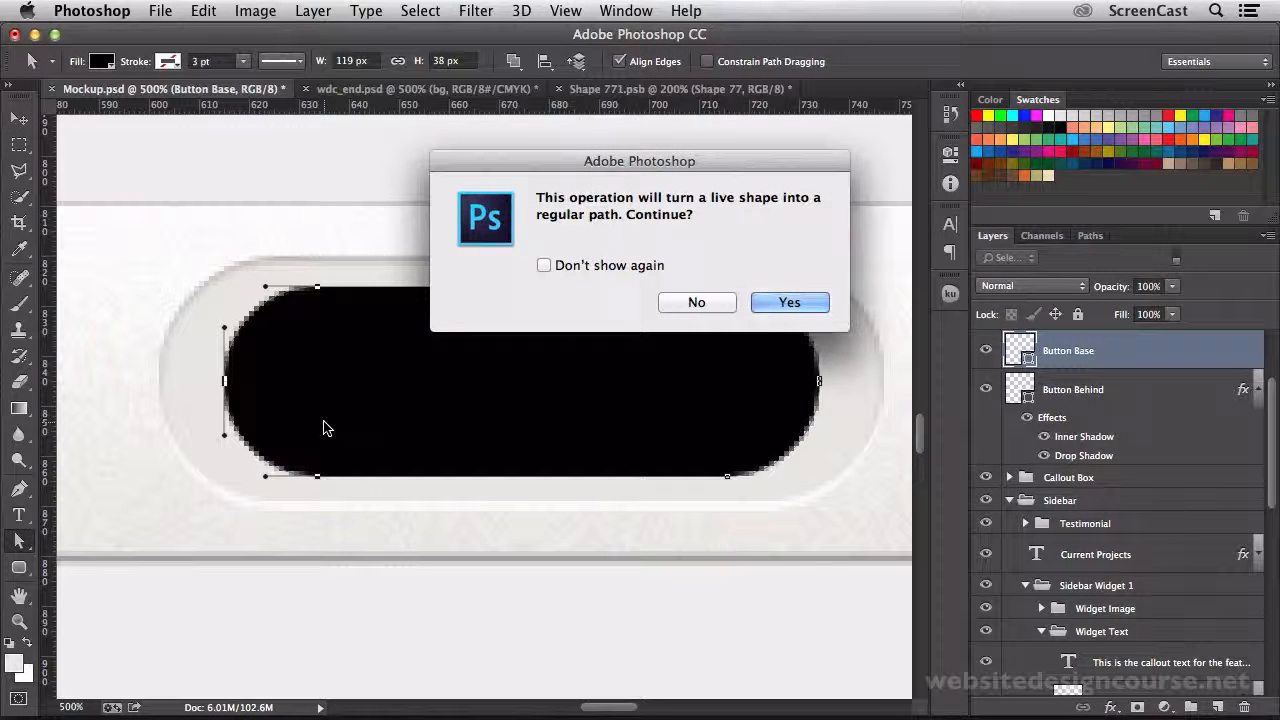
click(788, 302)
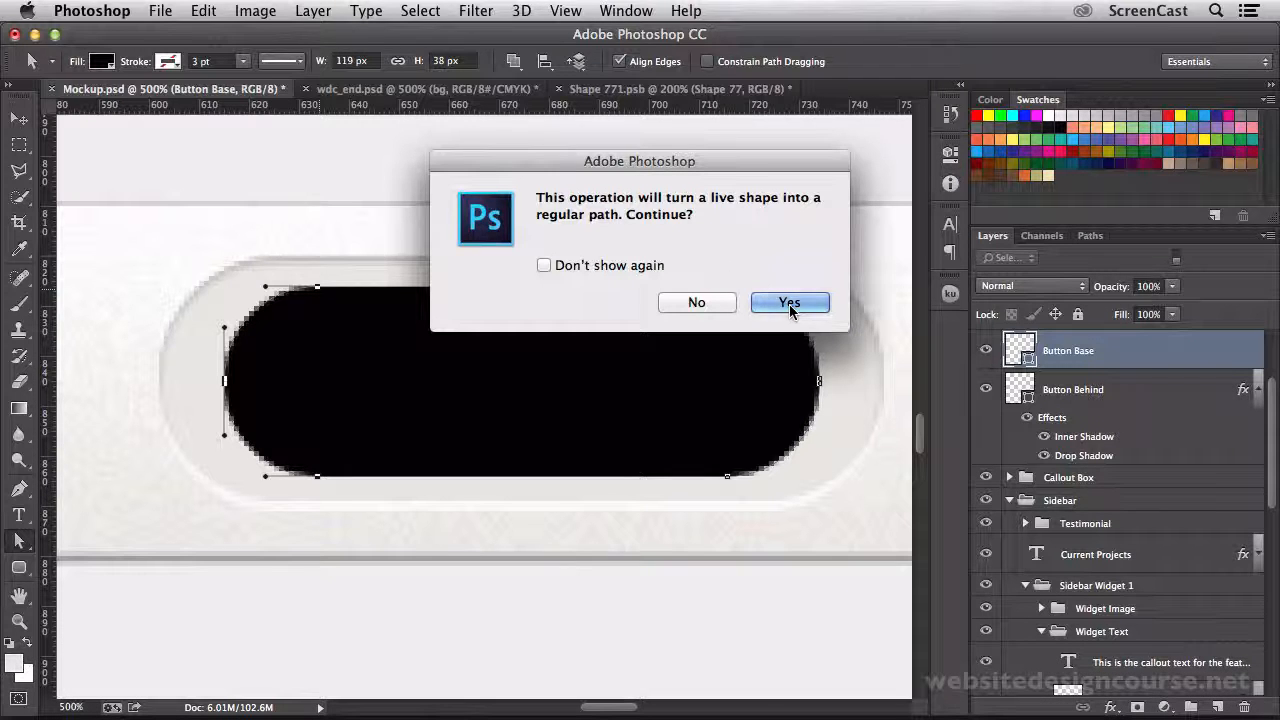
click(544, 264)
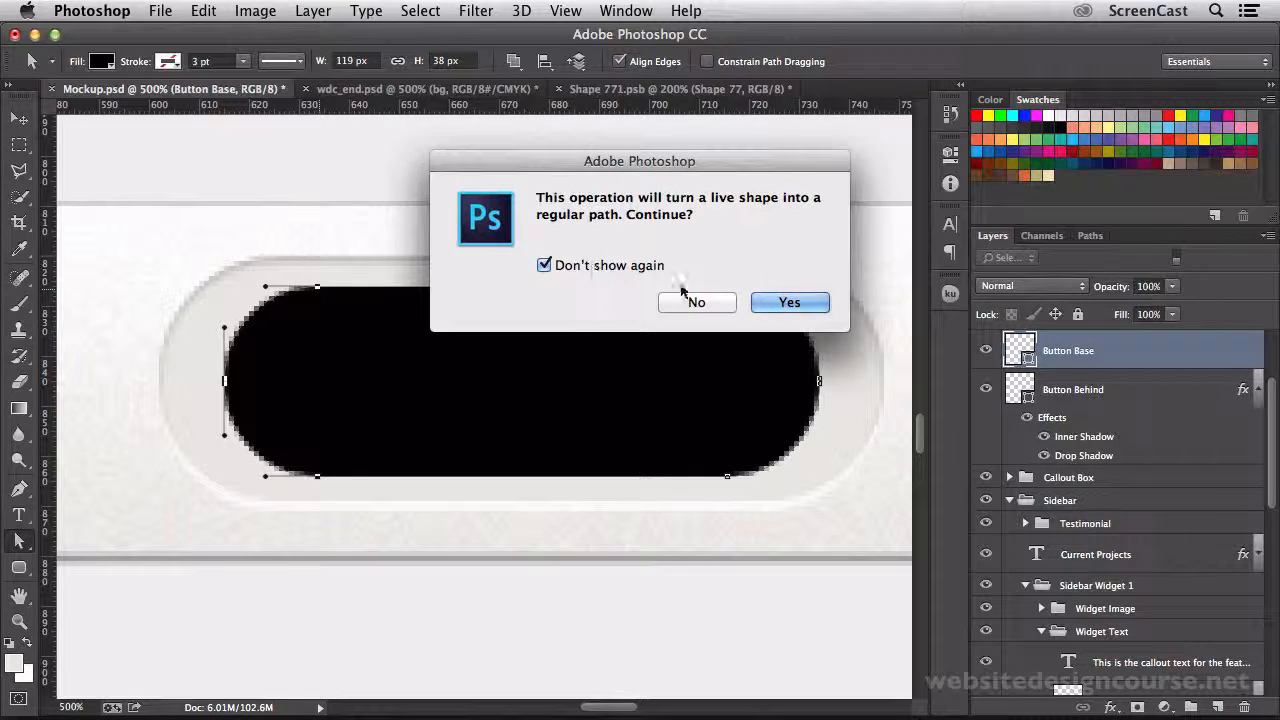
click(788, 302)
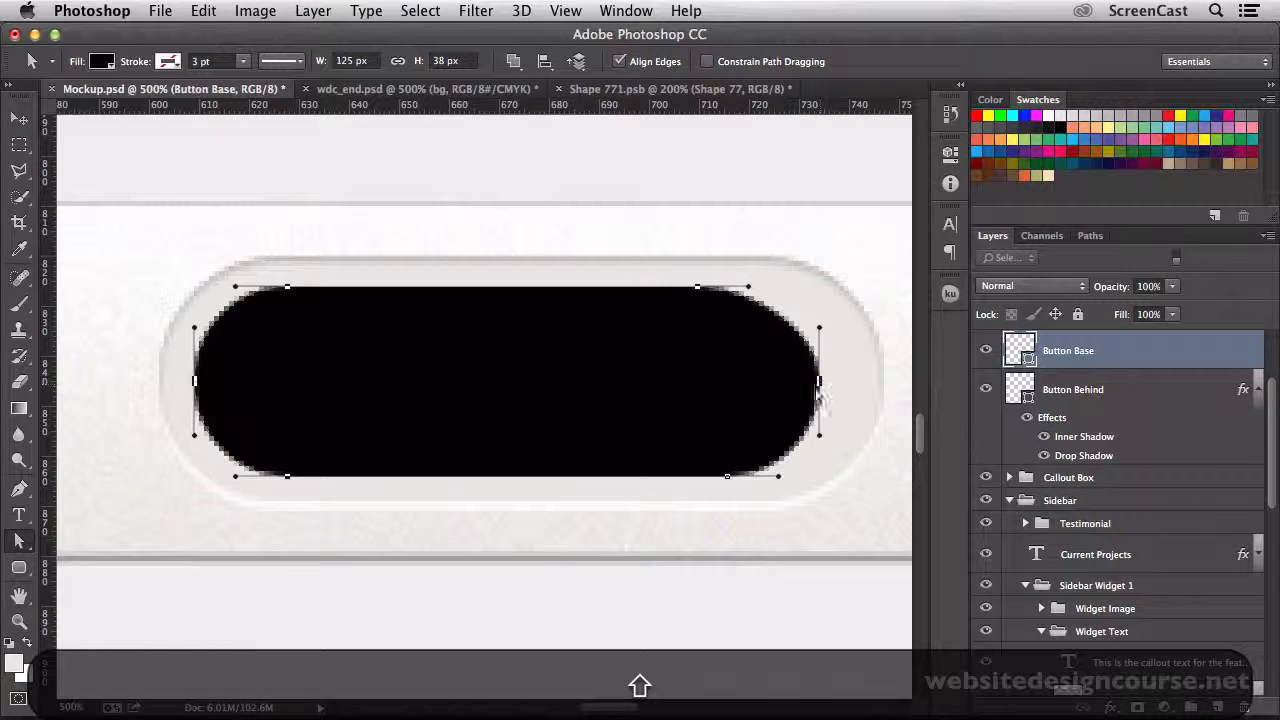
mouse_move(744, 490)
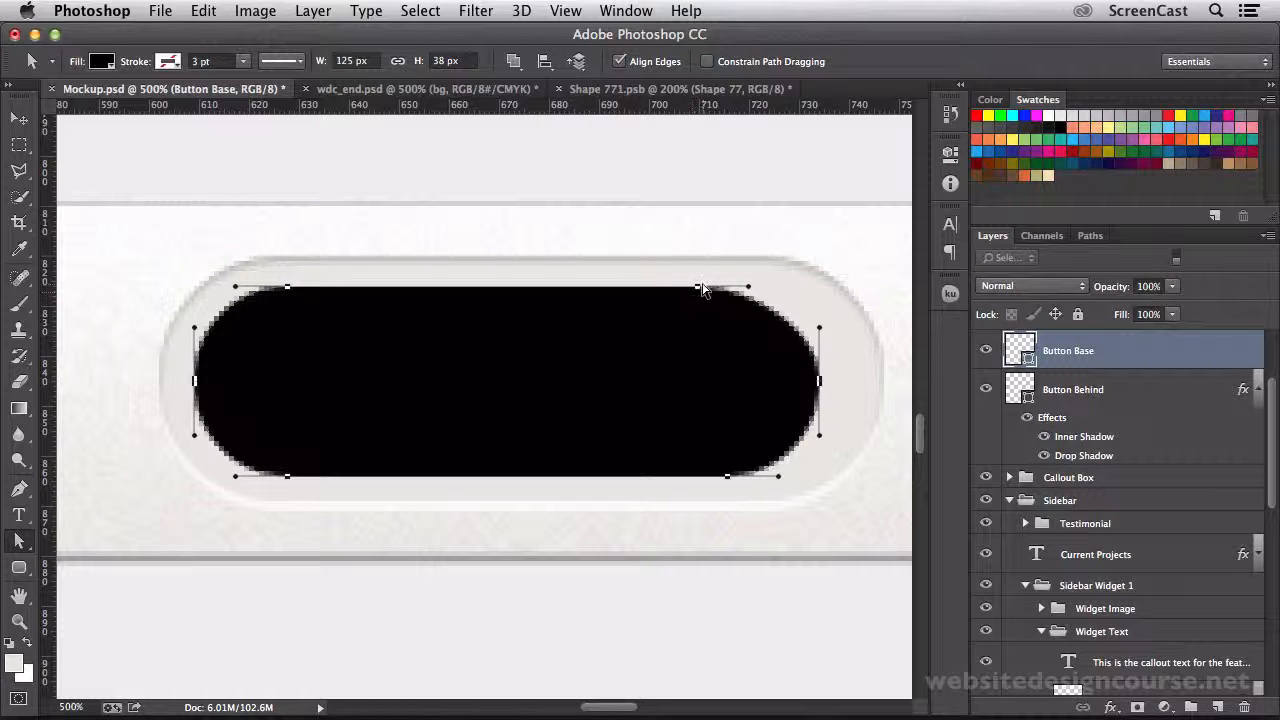
key(cmd+z)
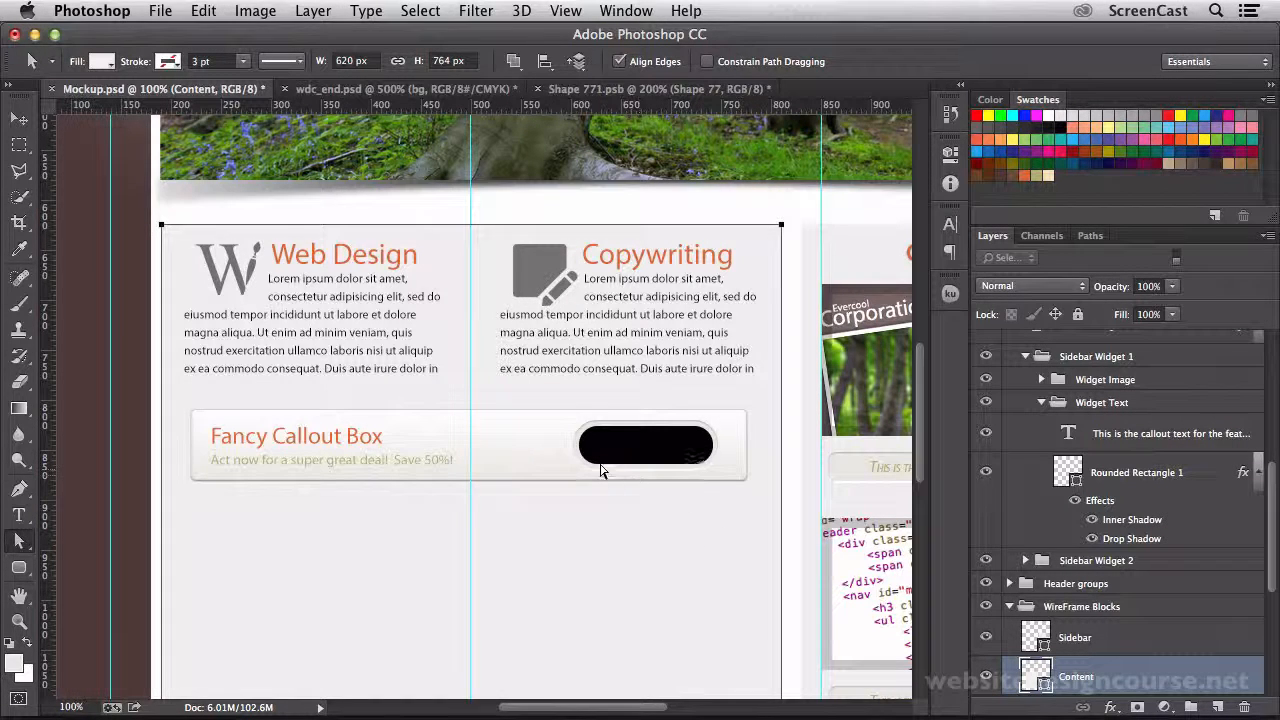
mouse_move(640, 548)
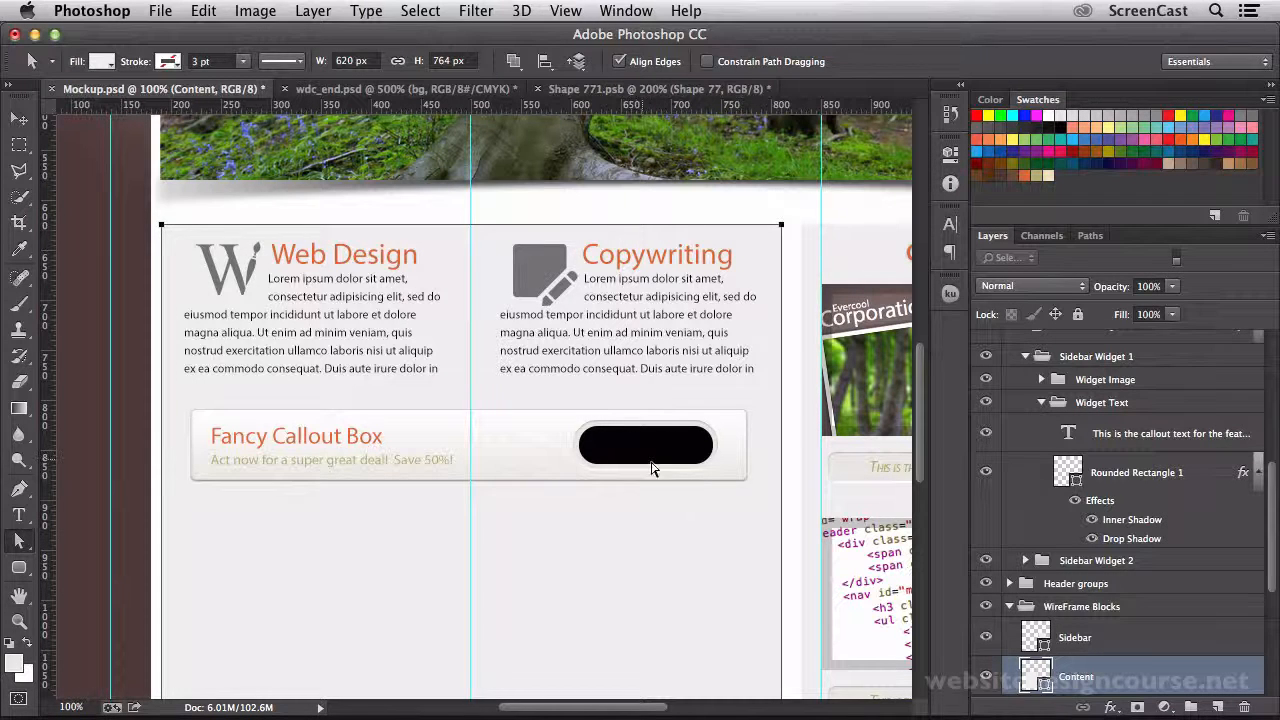
mouse_move(672, 476)
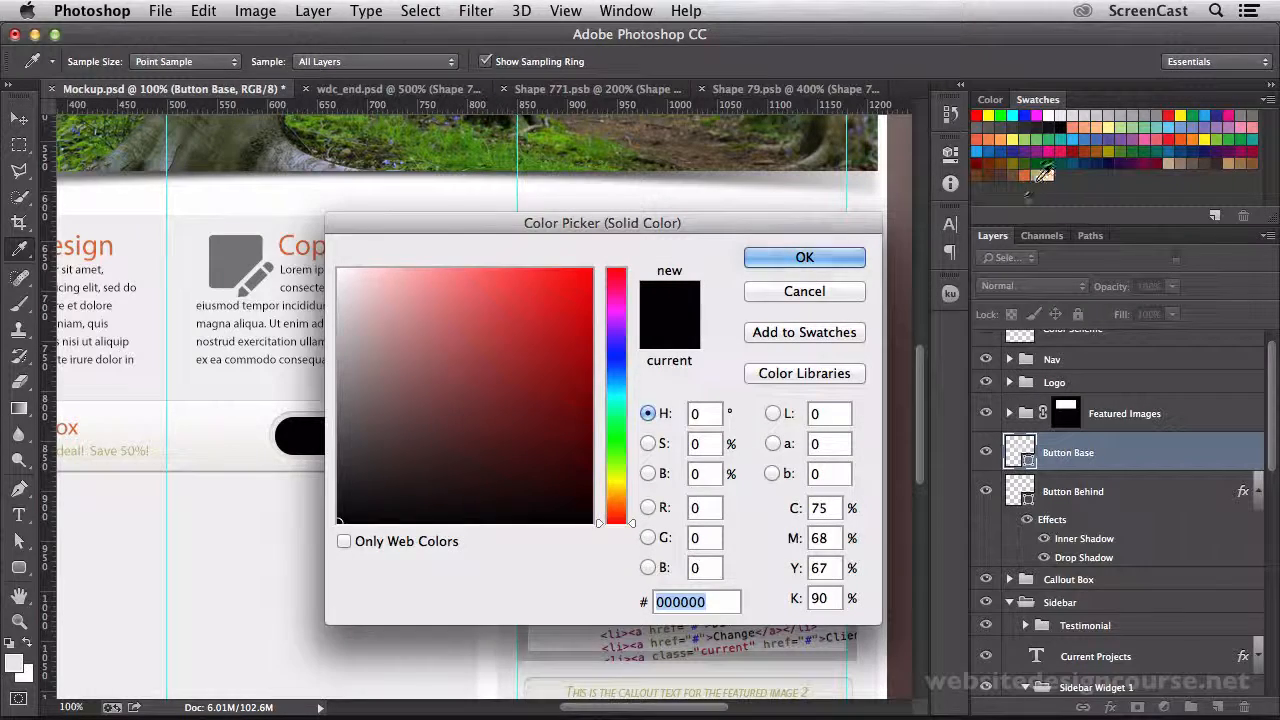
Step: Confirm the olive fill colour for the Button Base pill
click(804, 256)
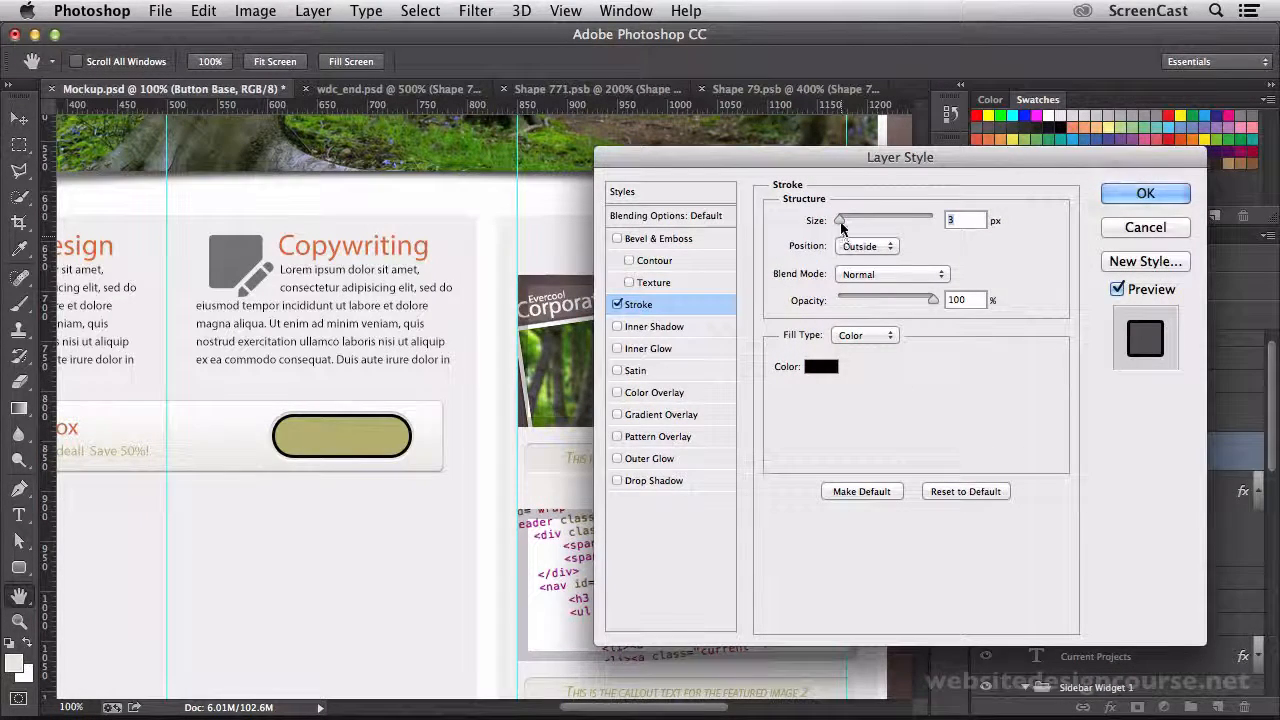
Step: Thin the pill's stroke to 1 px and set its fill type to Gradient
drag(844, 220, 838, 220)
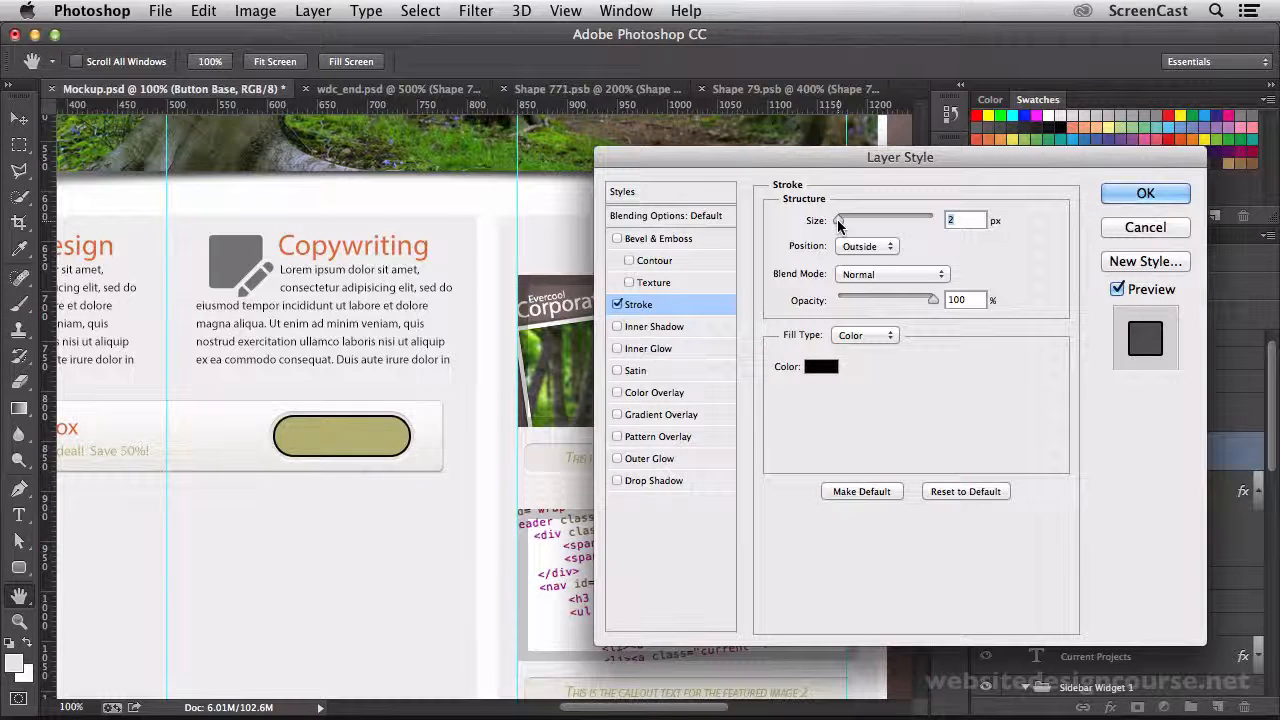
drag(840, 218, 836, 218)
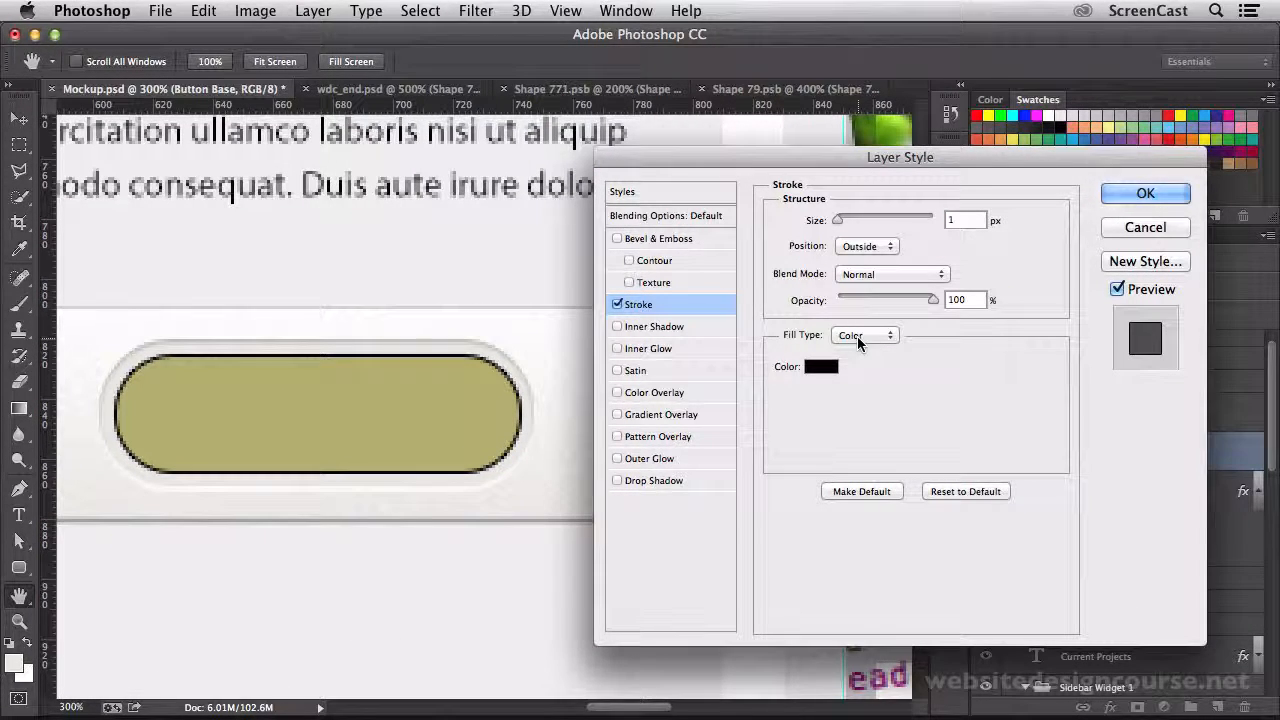
click(864, 336)
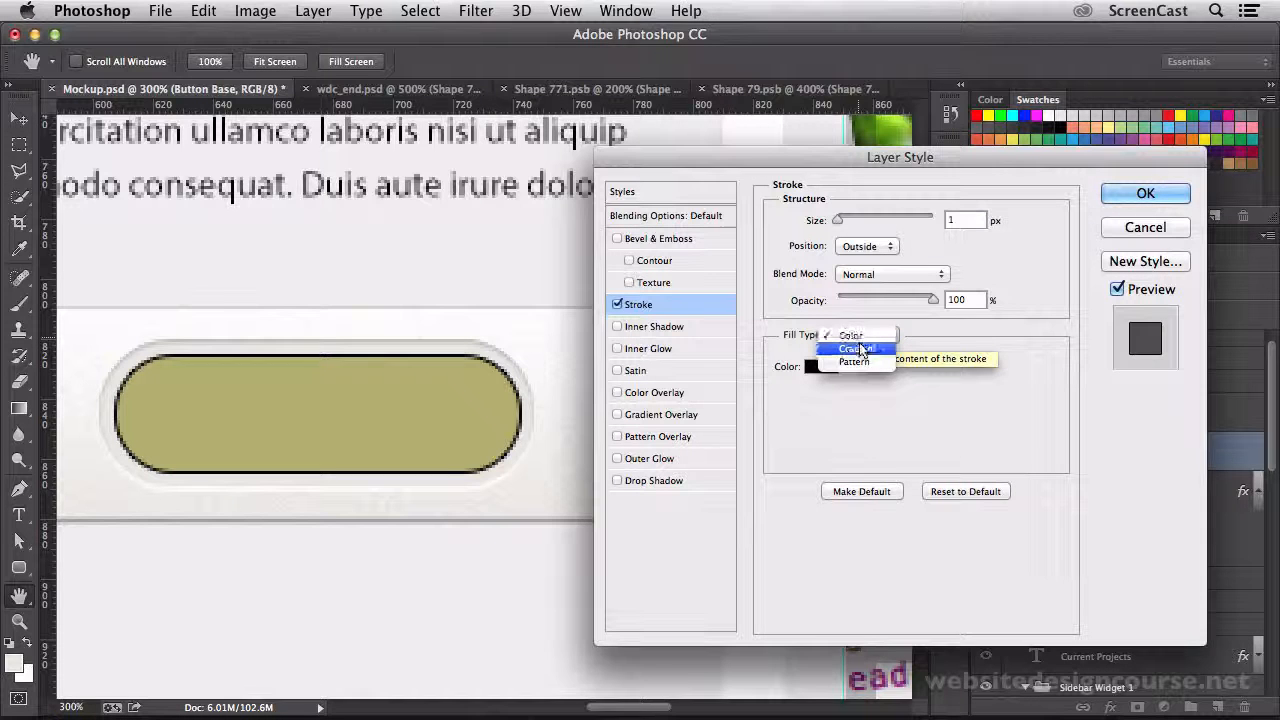
click(856, 348)
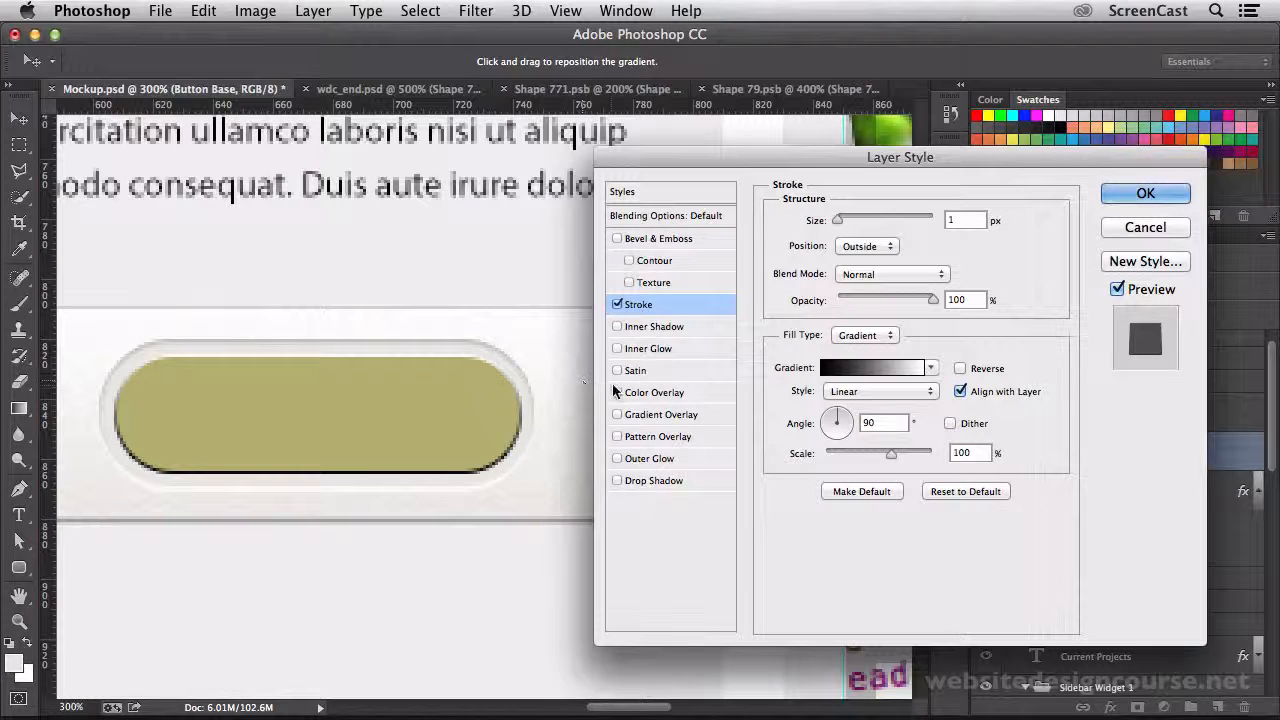
click(864, 336)
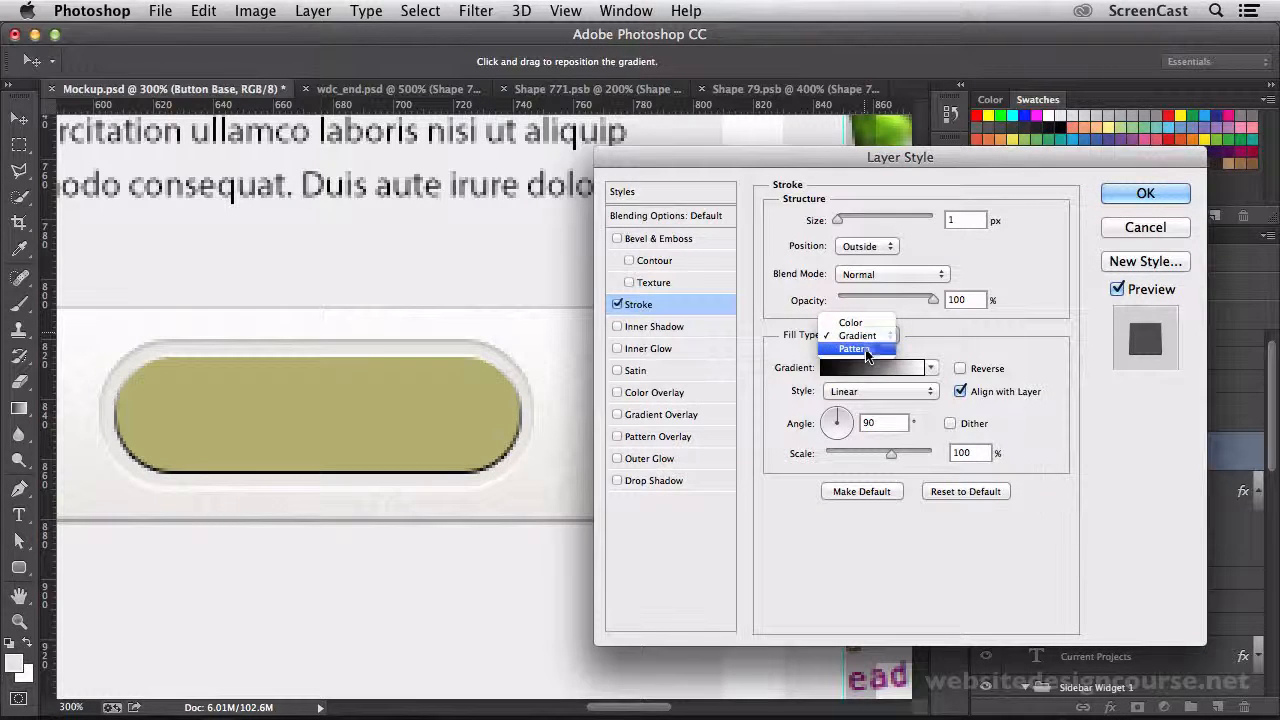
click(852, 348)
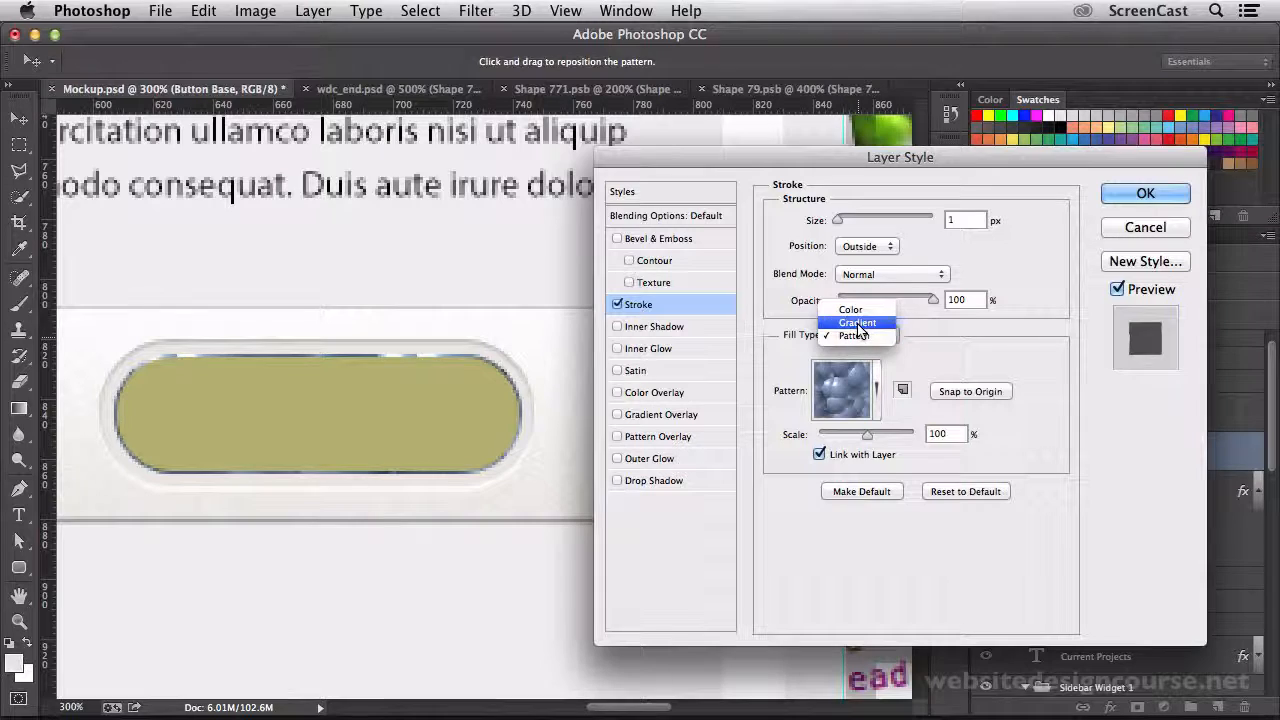
click(856, 322)
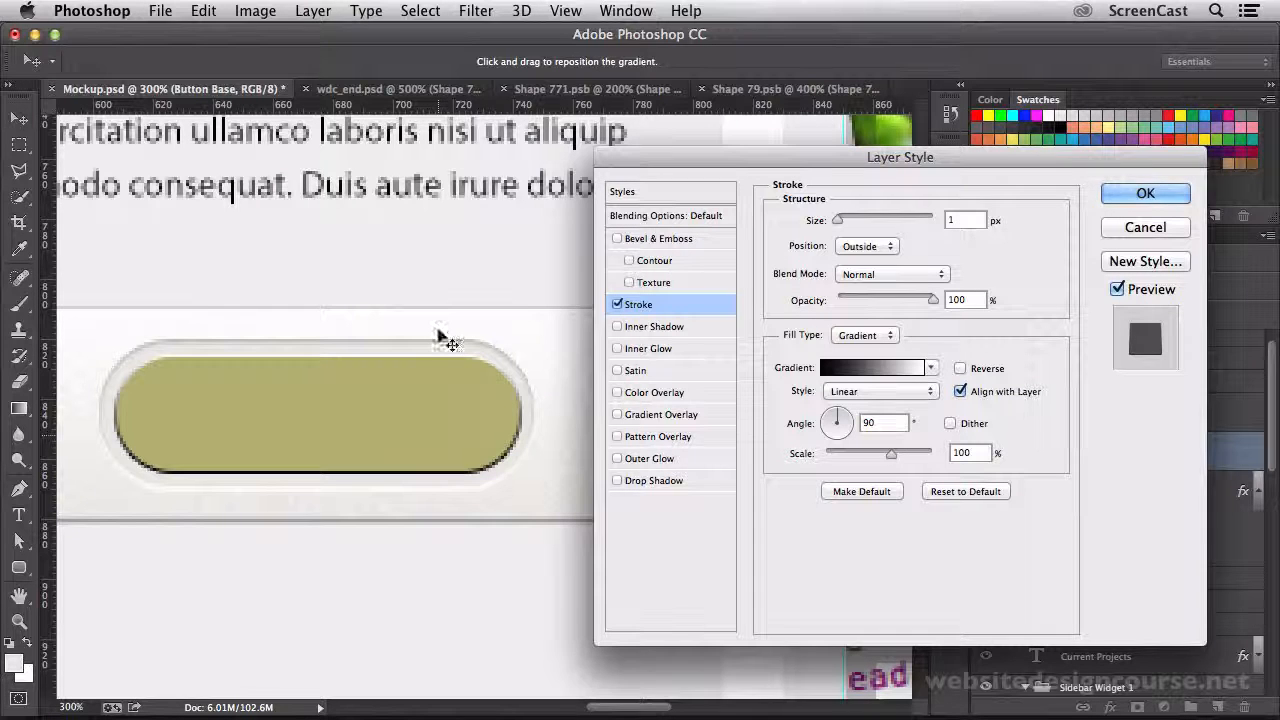
Step: Set the stroke gradient's stops to a darker and a lighter olive sampled from the pill
click(872, 368)
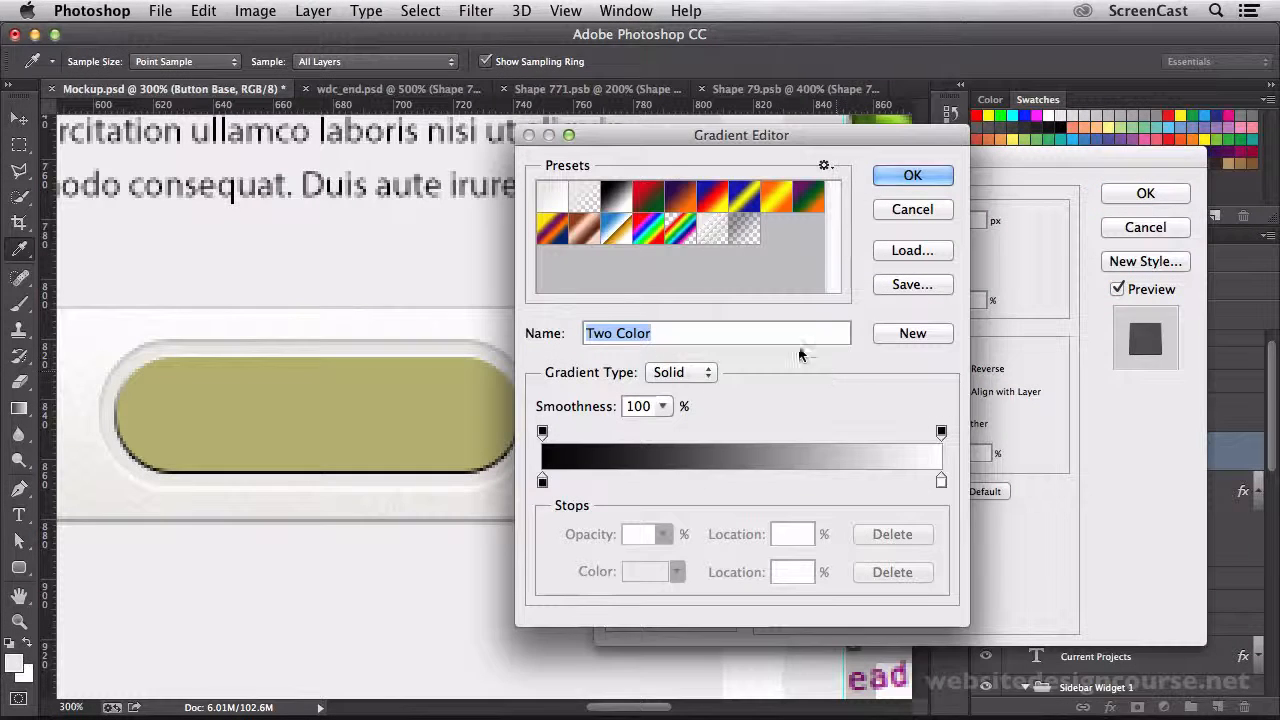
drag(740, 136, 816, 124)
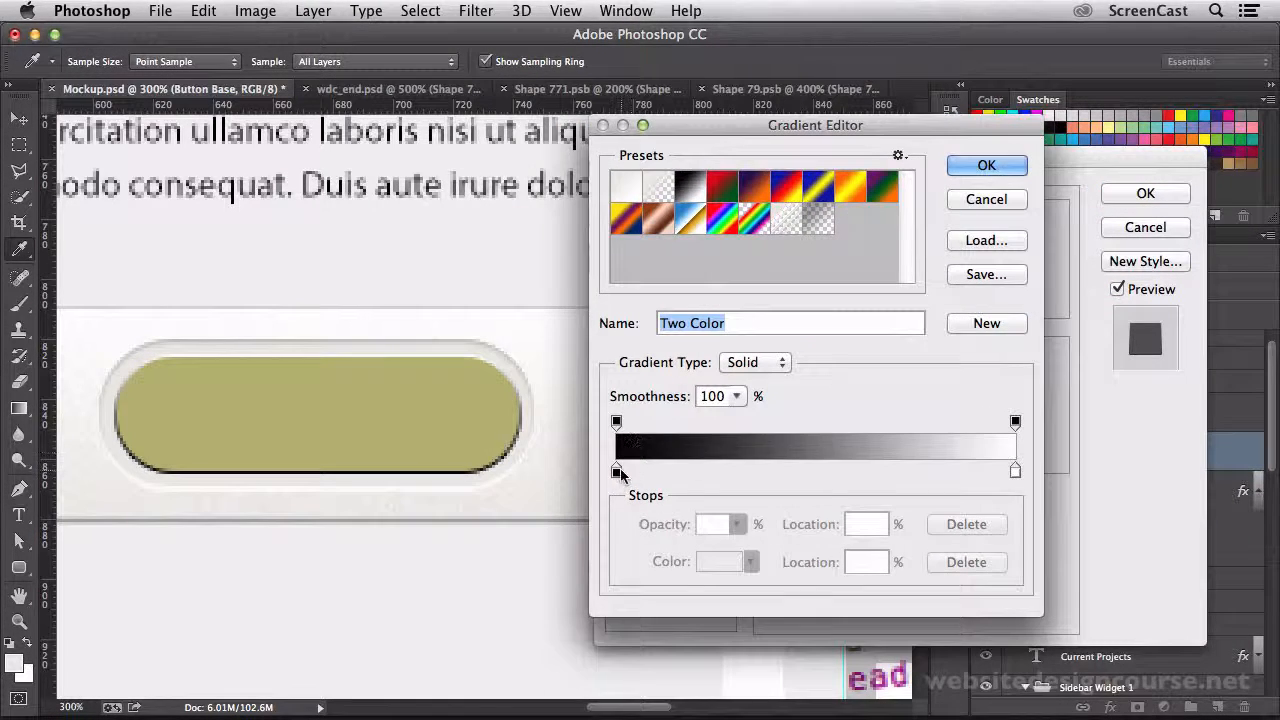
click(616, 470)
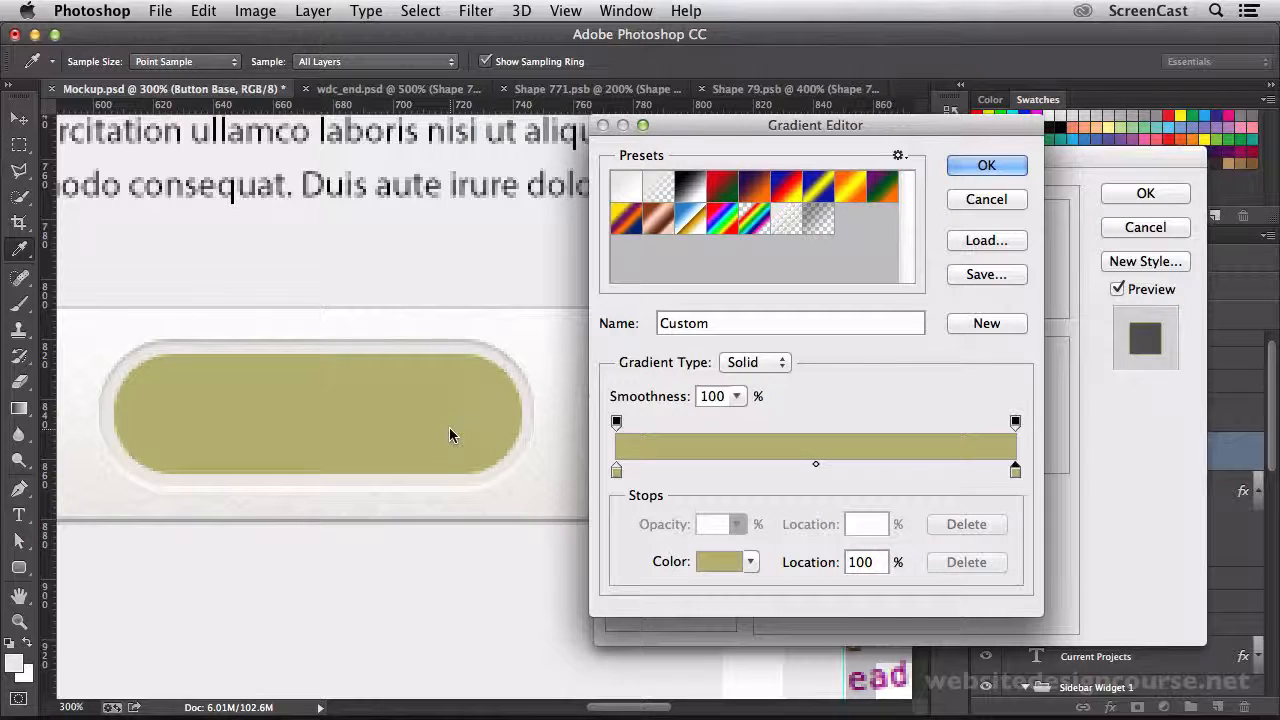
mouse_move(616, 470)
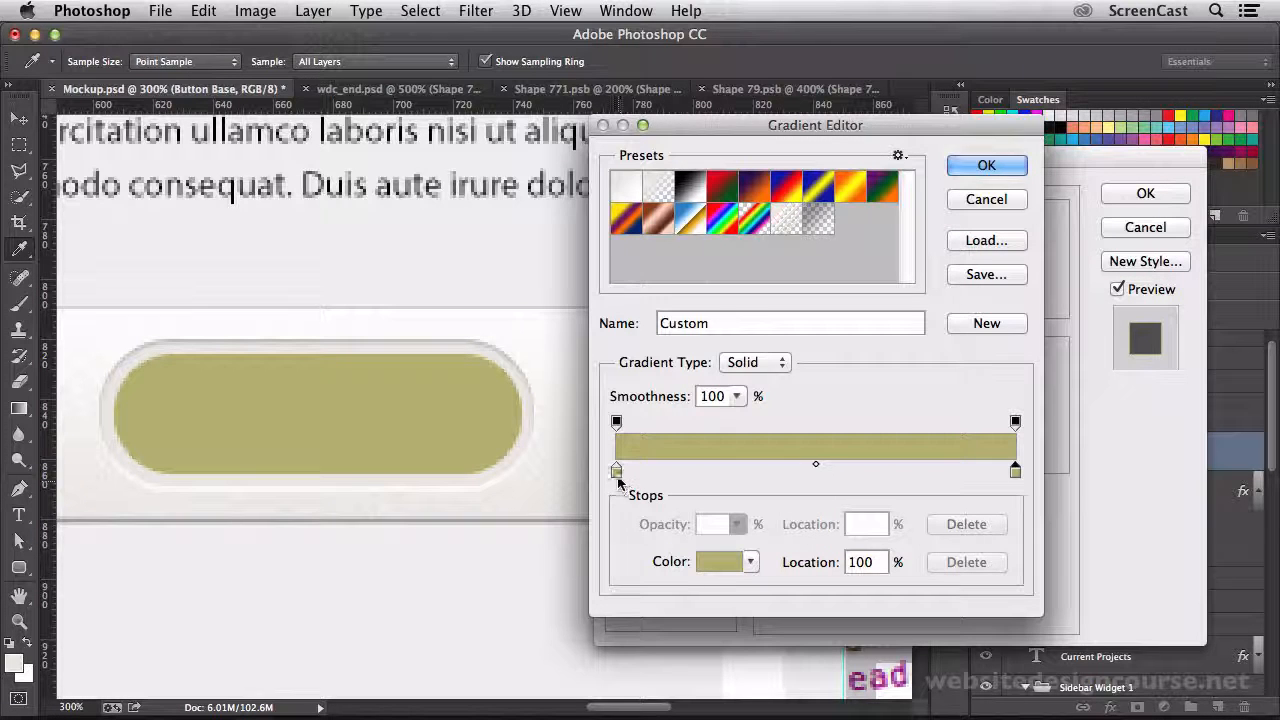
click(720, 560)
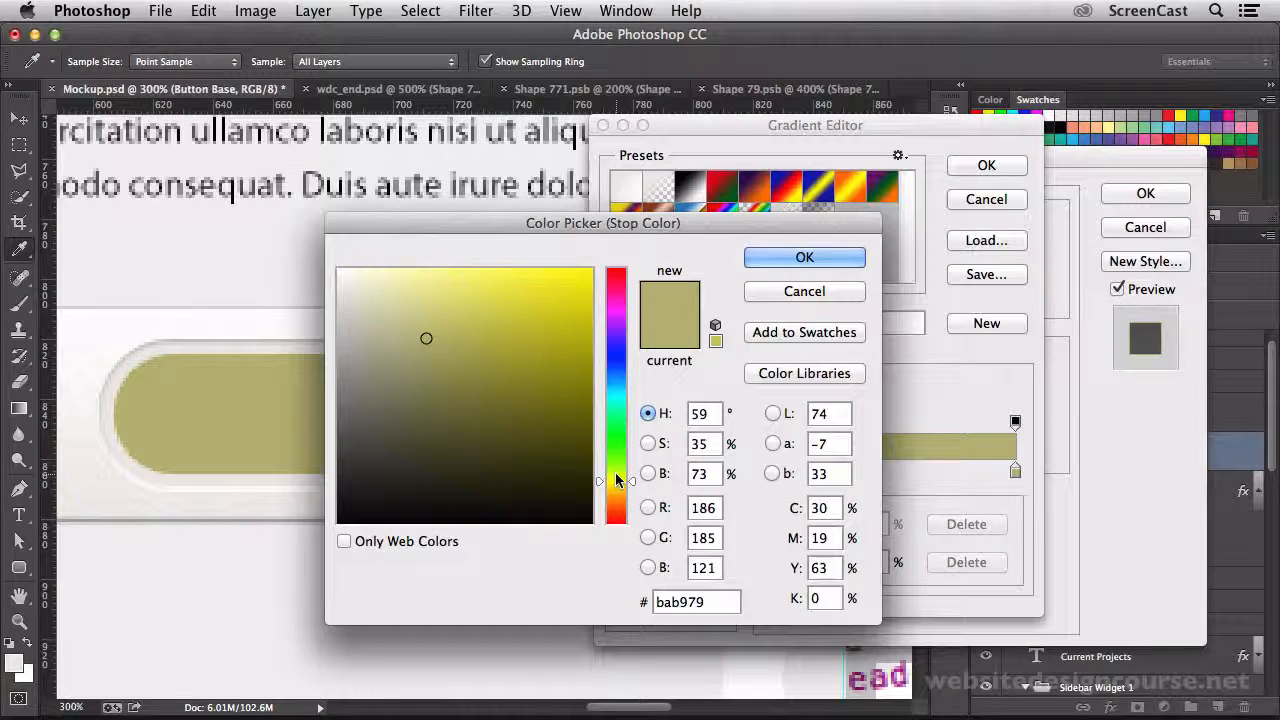
mouse_move(652, 480)
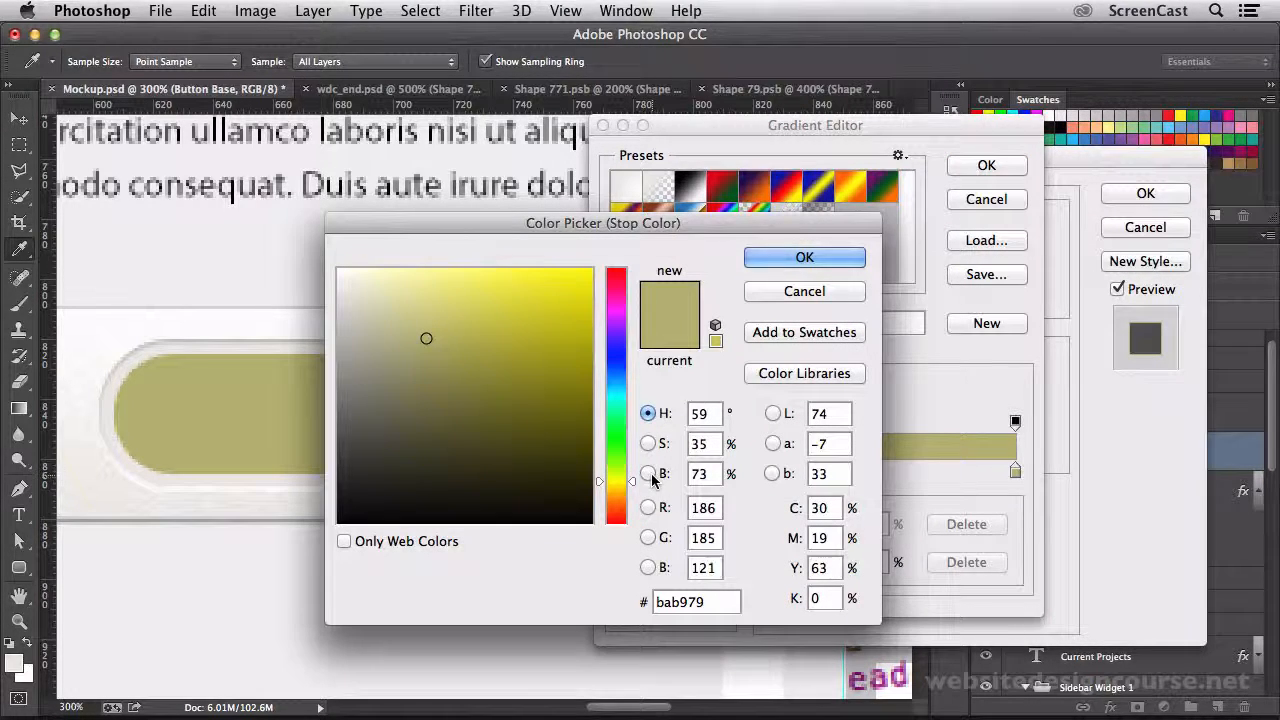
click(648, 472)
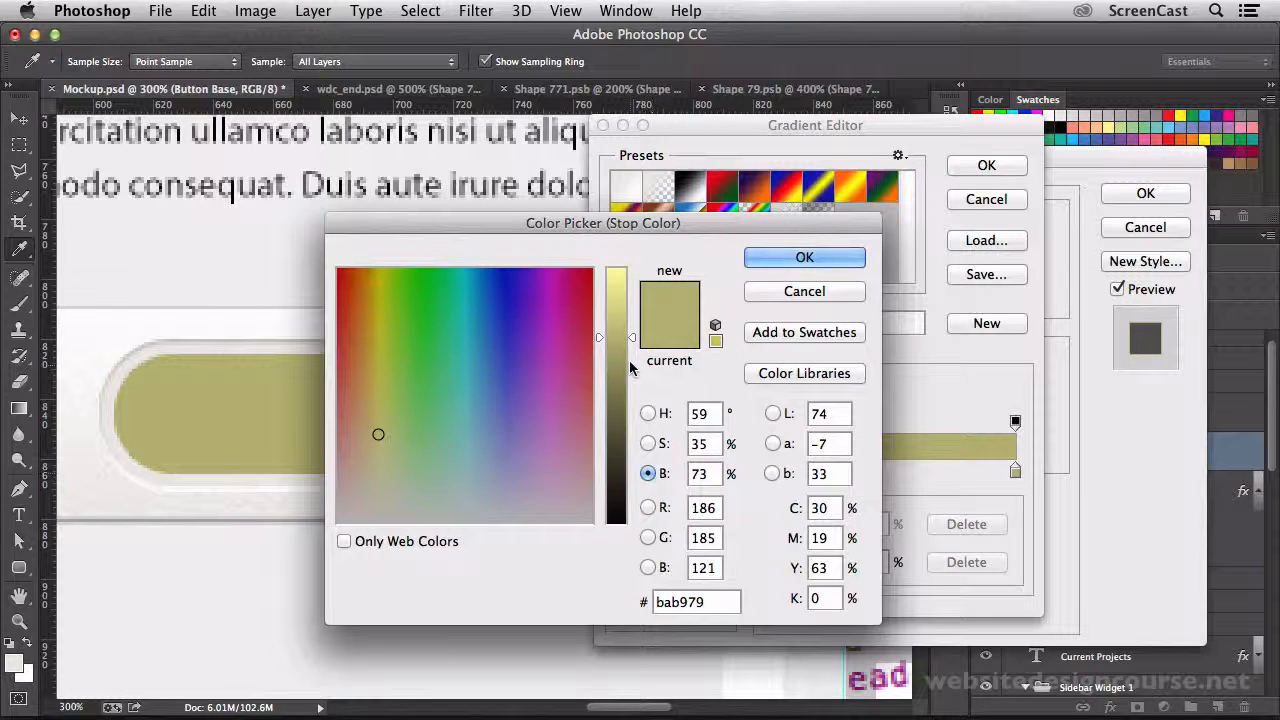
drag(598, 336, 598, 372)
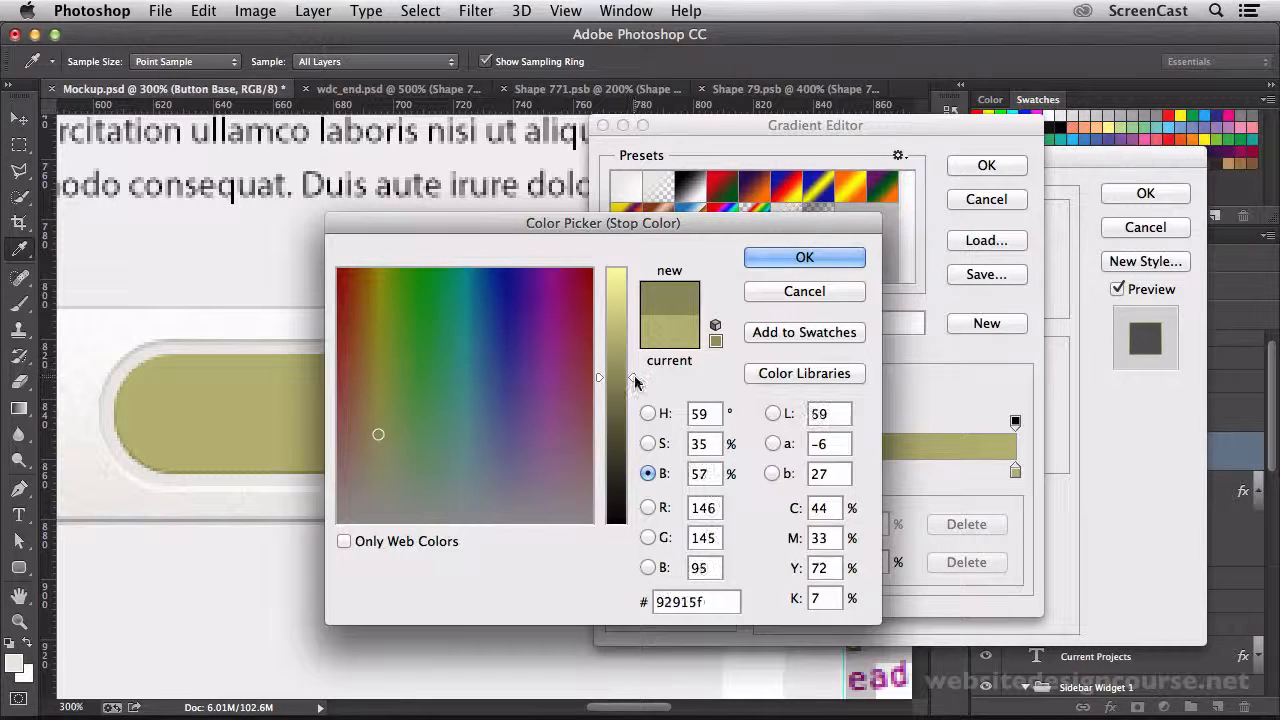
click(402, 468)
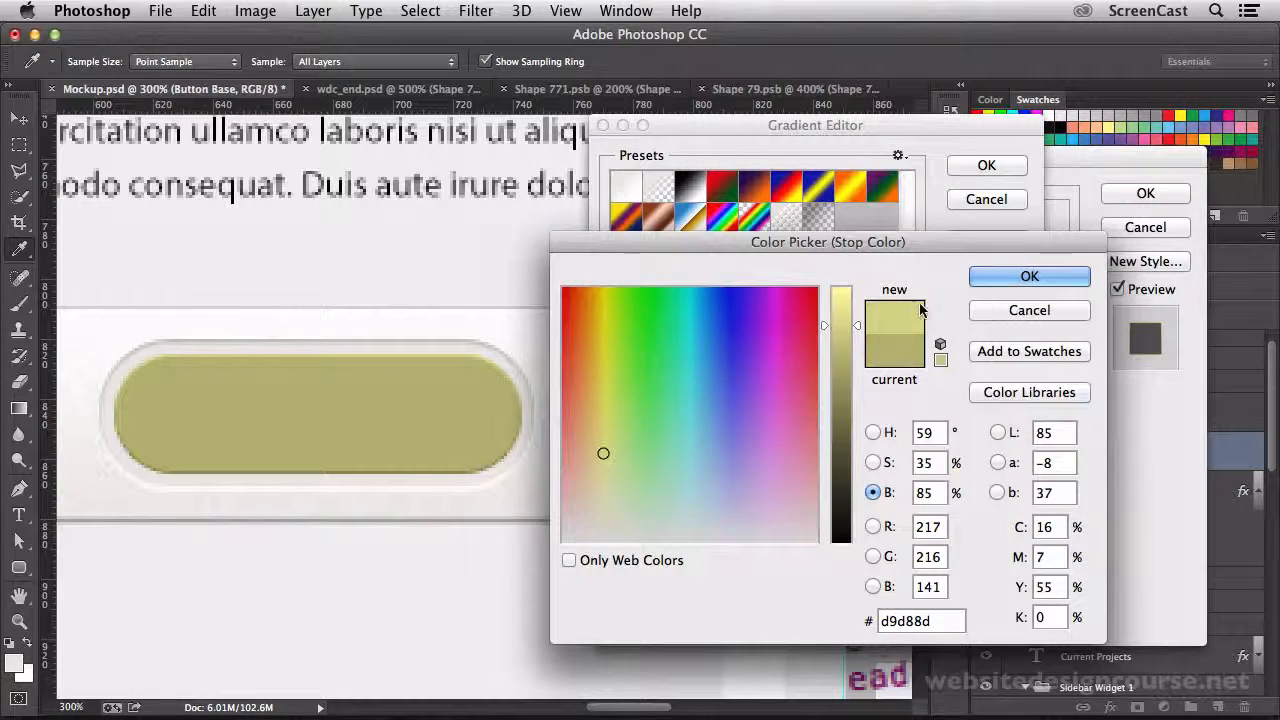
click(1028, 276)
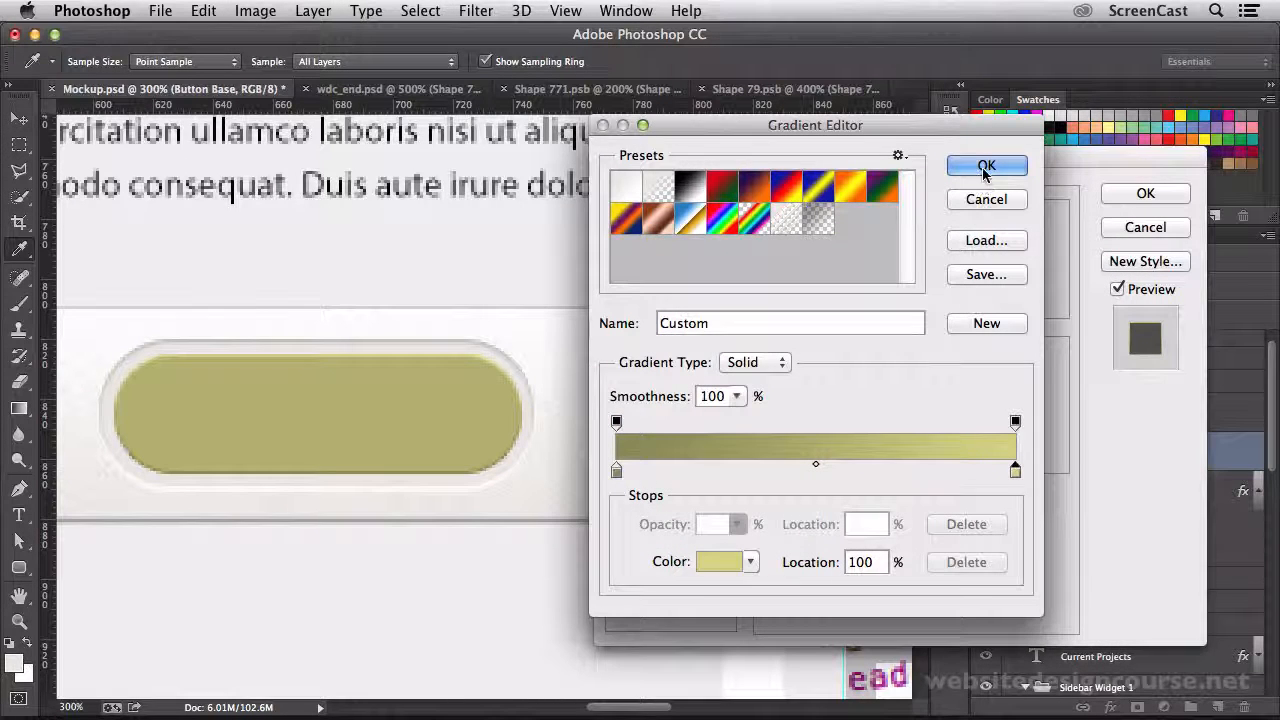
click(986, 164)
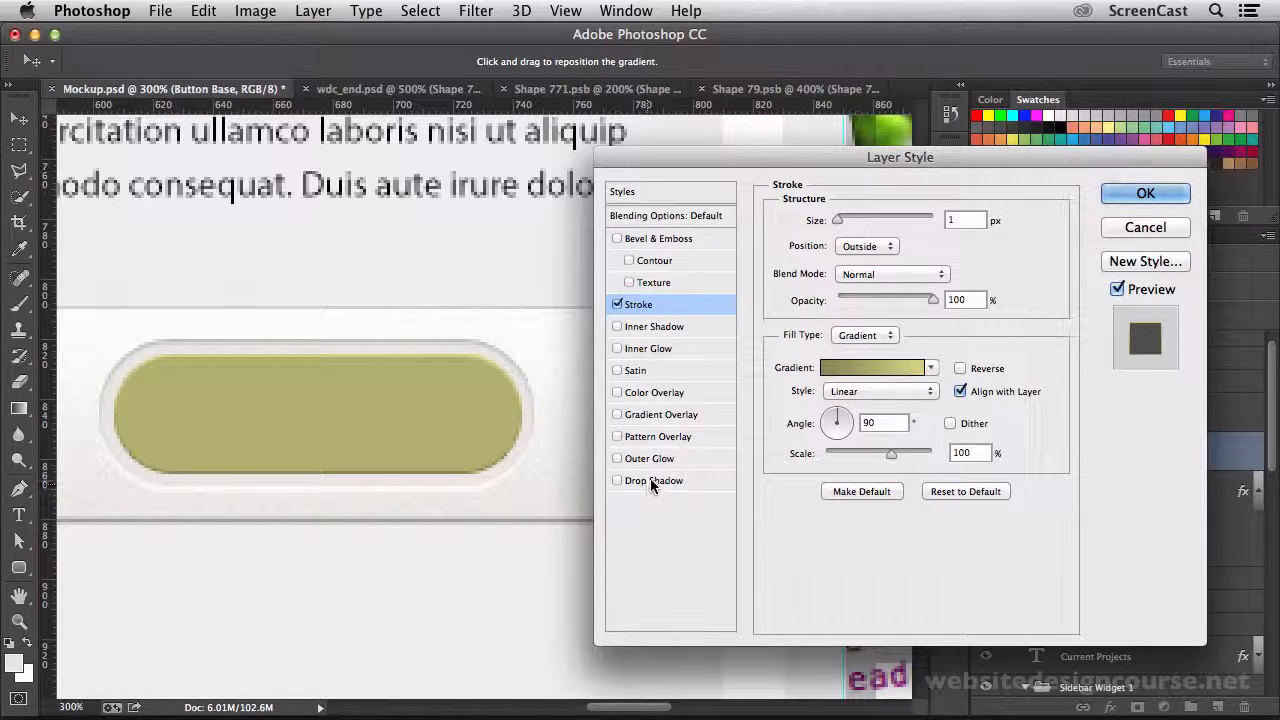
Step: Add a drop shadow with 2 px distance, 1 px size and 32% opacity and apply the effects
click(652, 480)
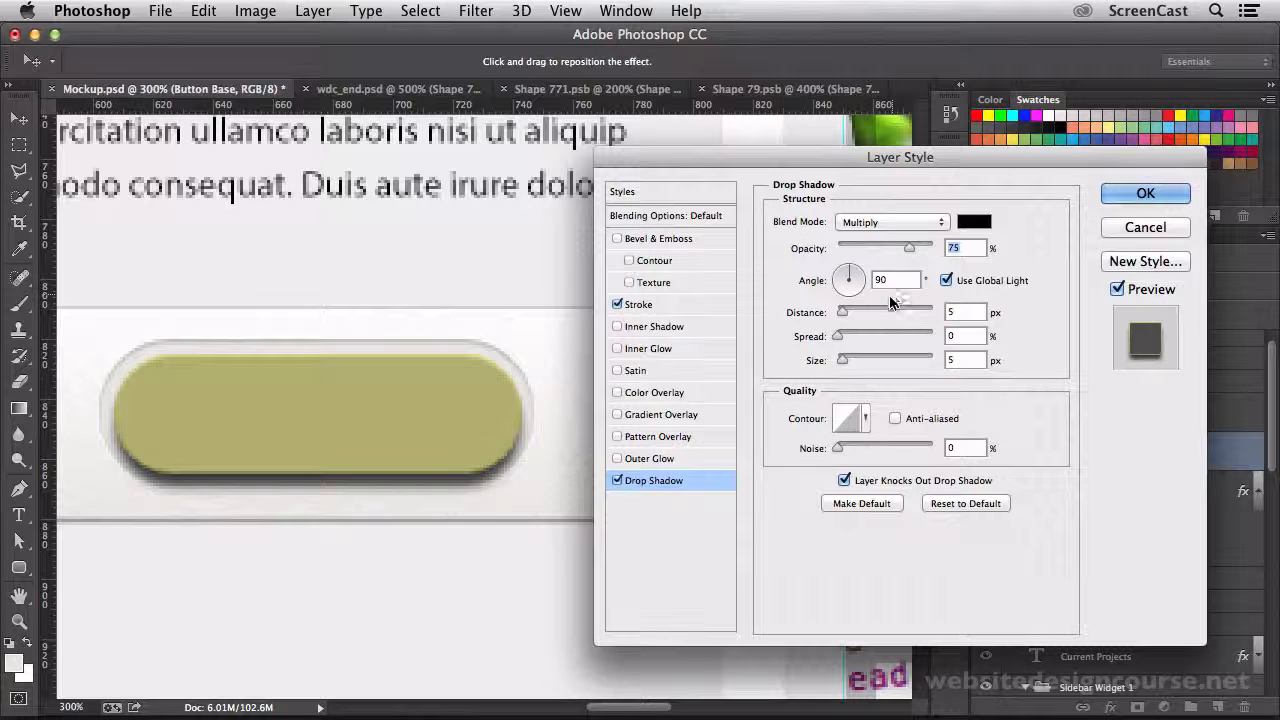
drag(842, 312, 838, 312)
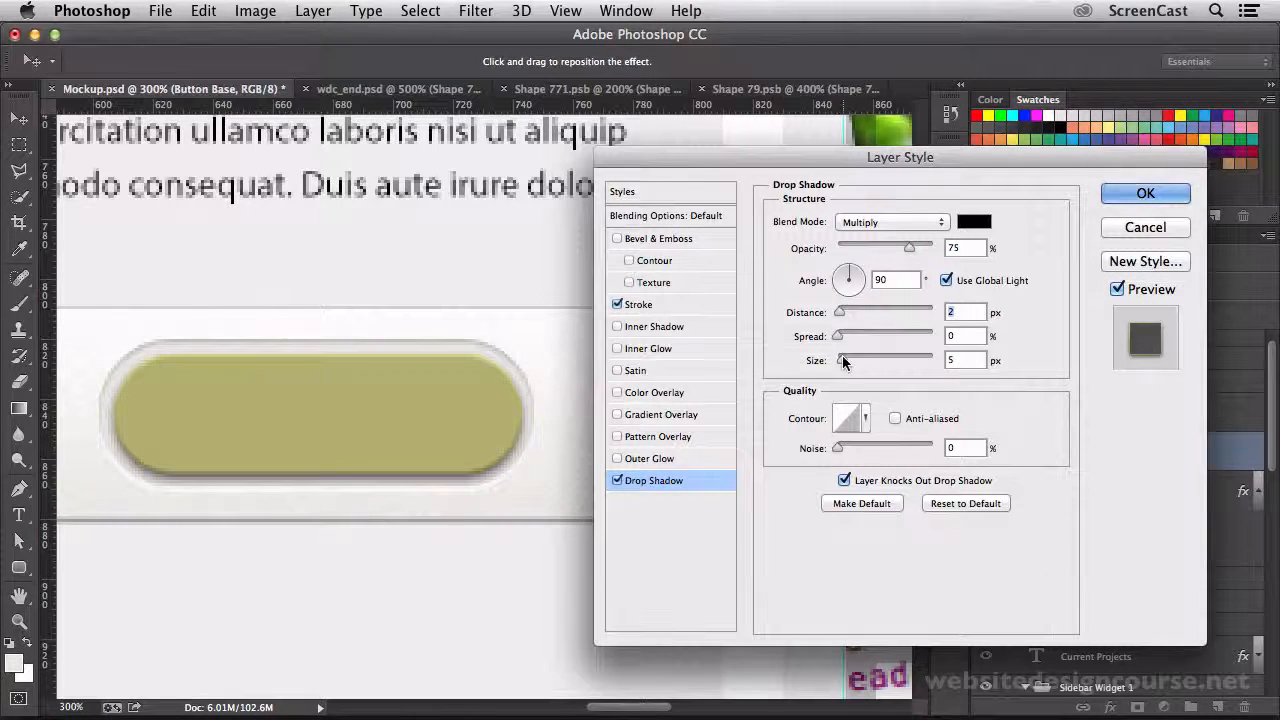
drag(884, 360, 838, 360)
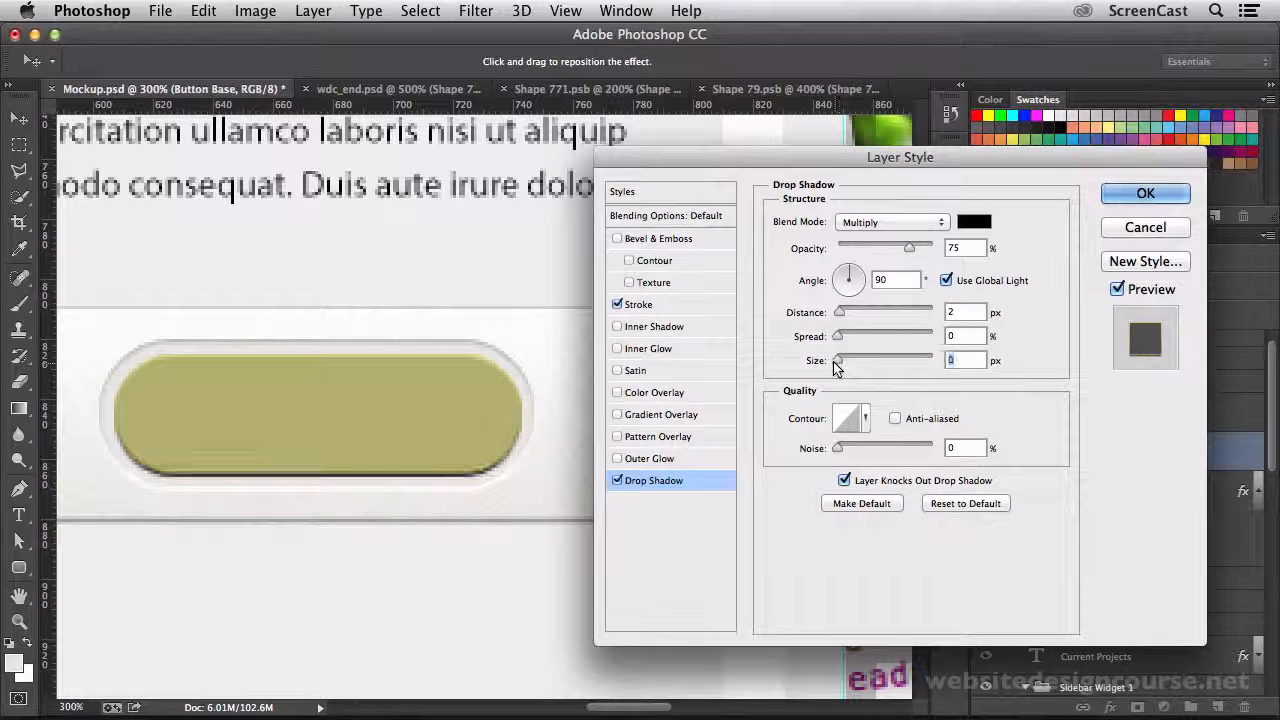
drag(838, 360, 840, 360)
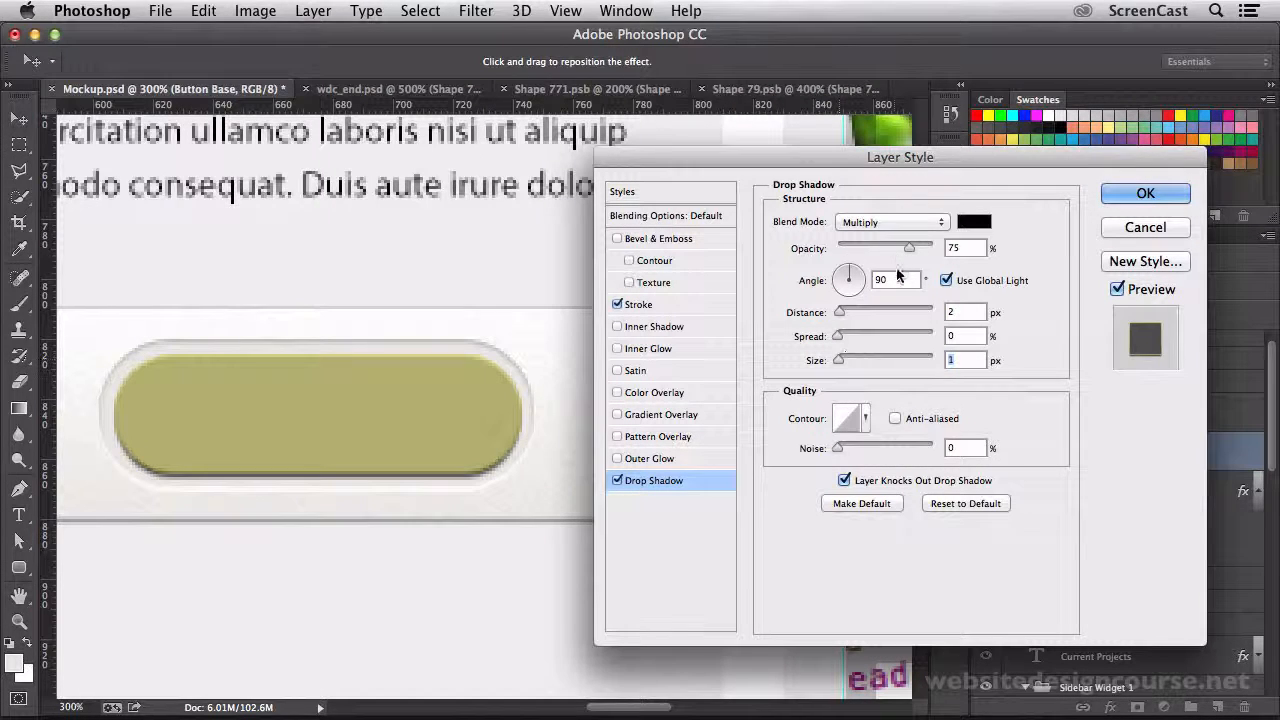
drag(908, 248, 862, 248)
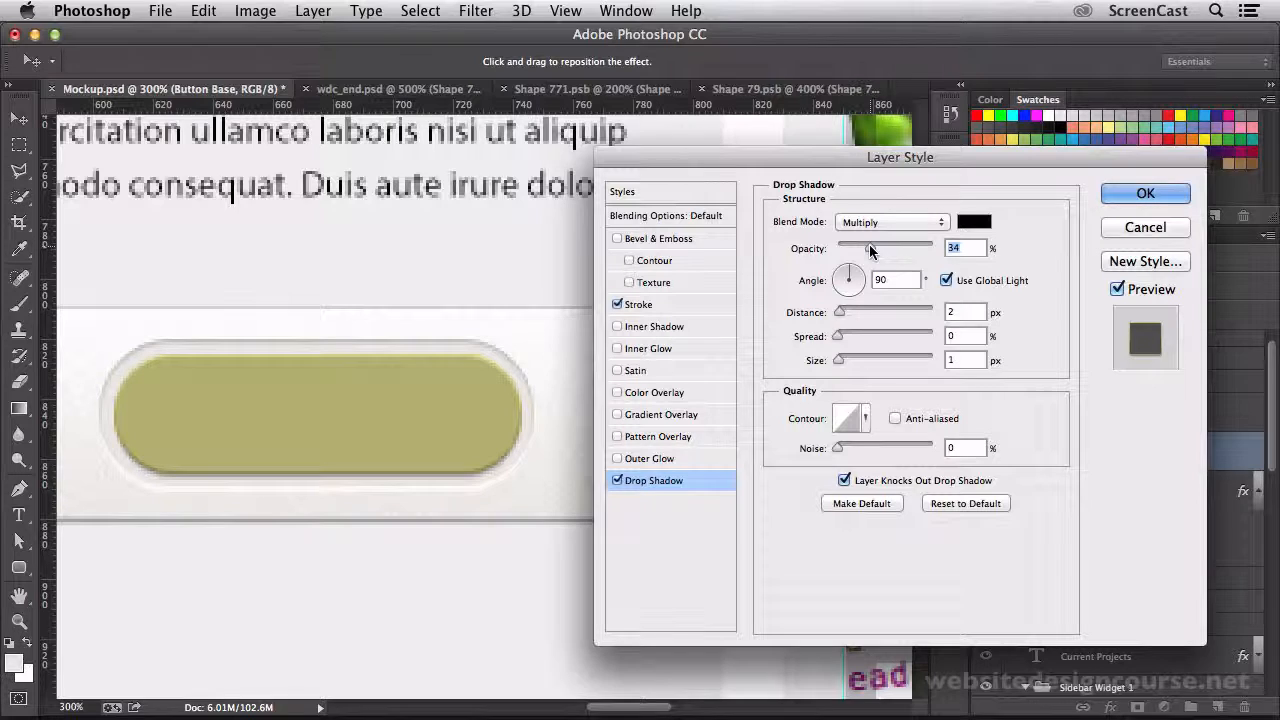
drag(868, 248, 872, 248)
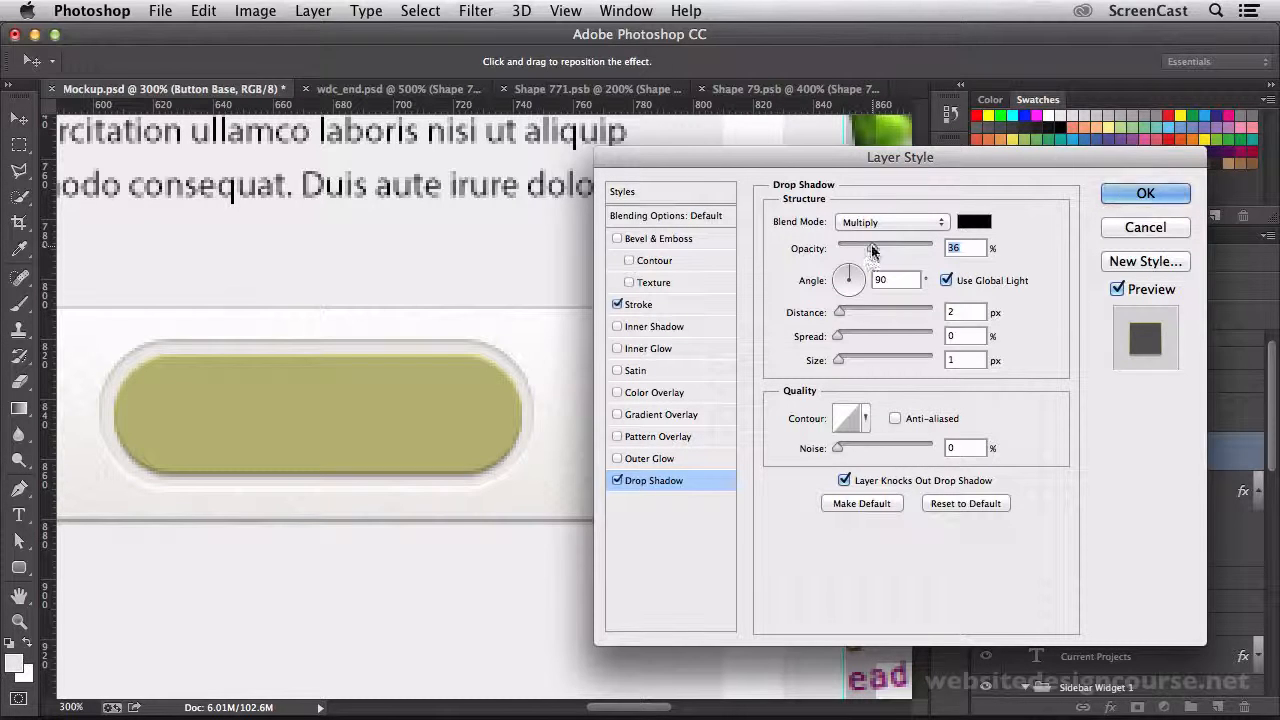
drag(872, 248, 868, 248)
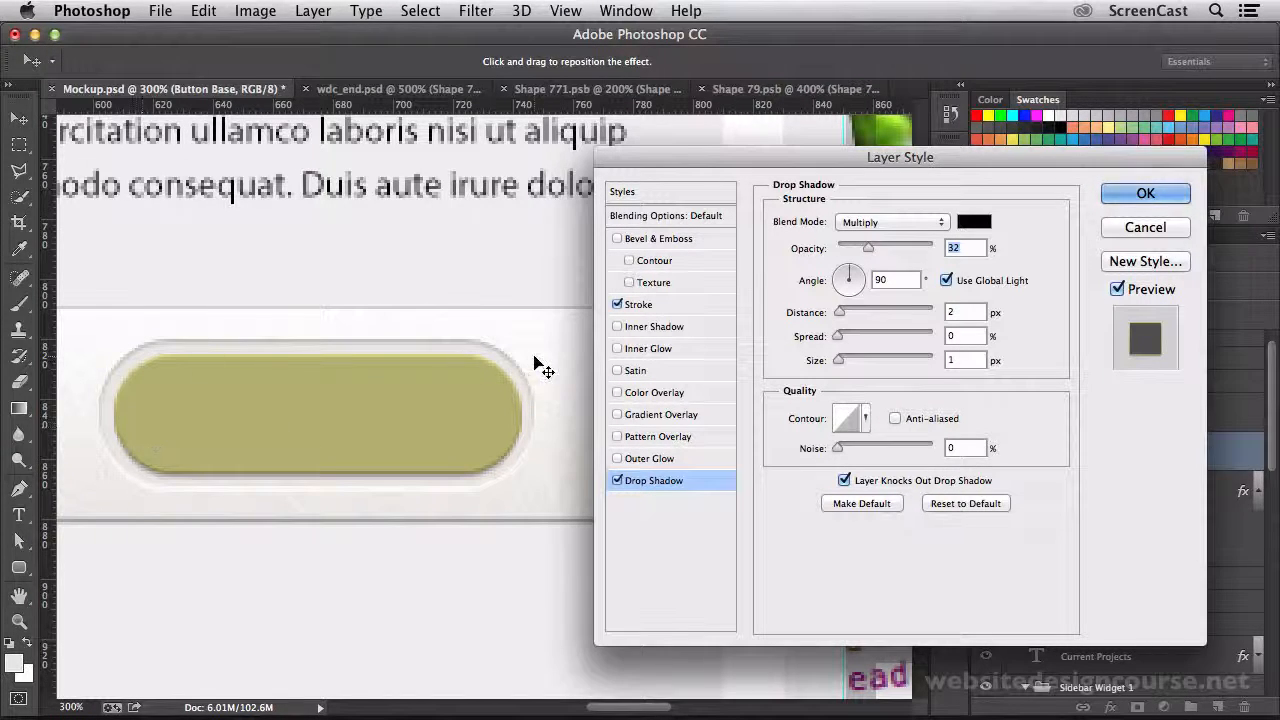
mouse_move(336, 280)
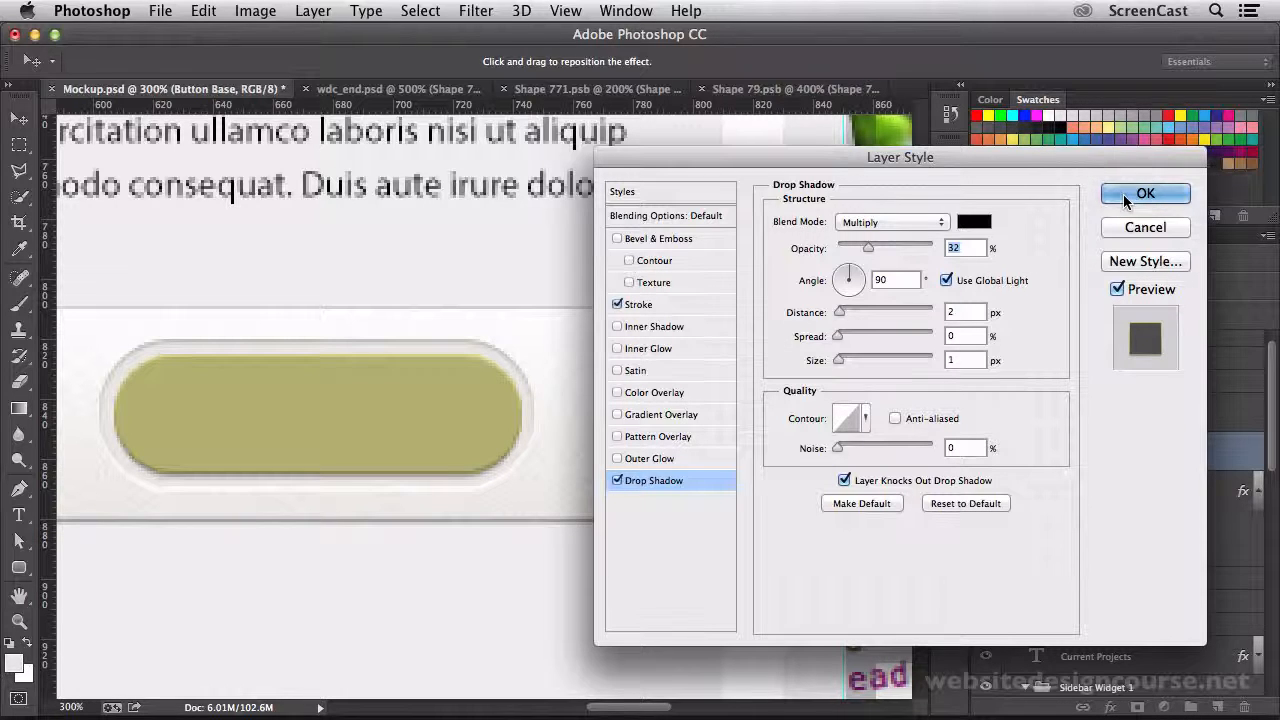
click(656, 326)
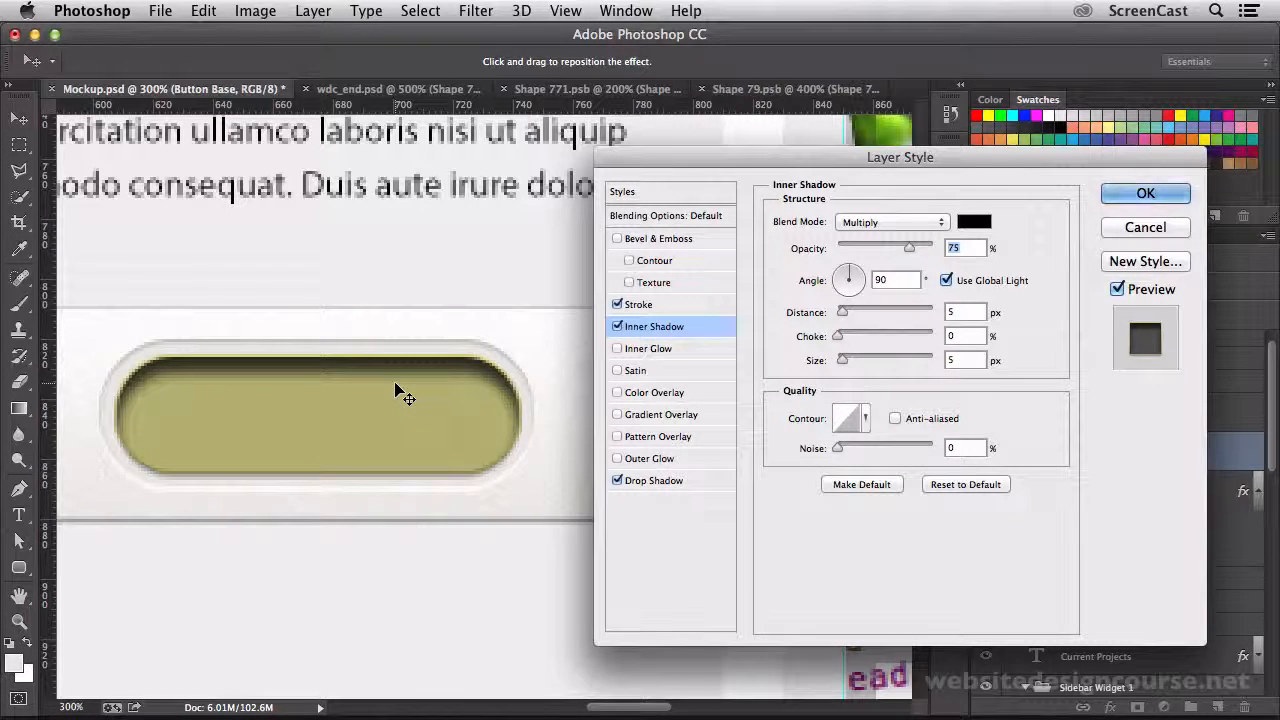
Step: Make the inner shadow a normal white 1 px highlight at 1 px distance with lowered opacity
click(972, 220)
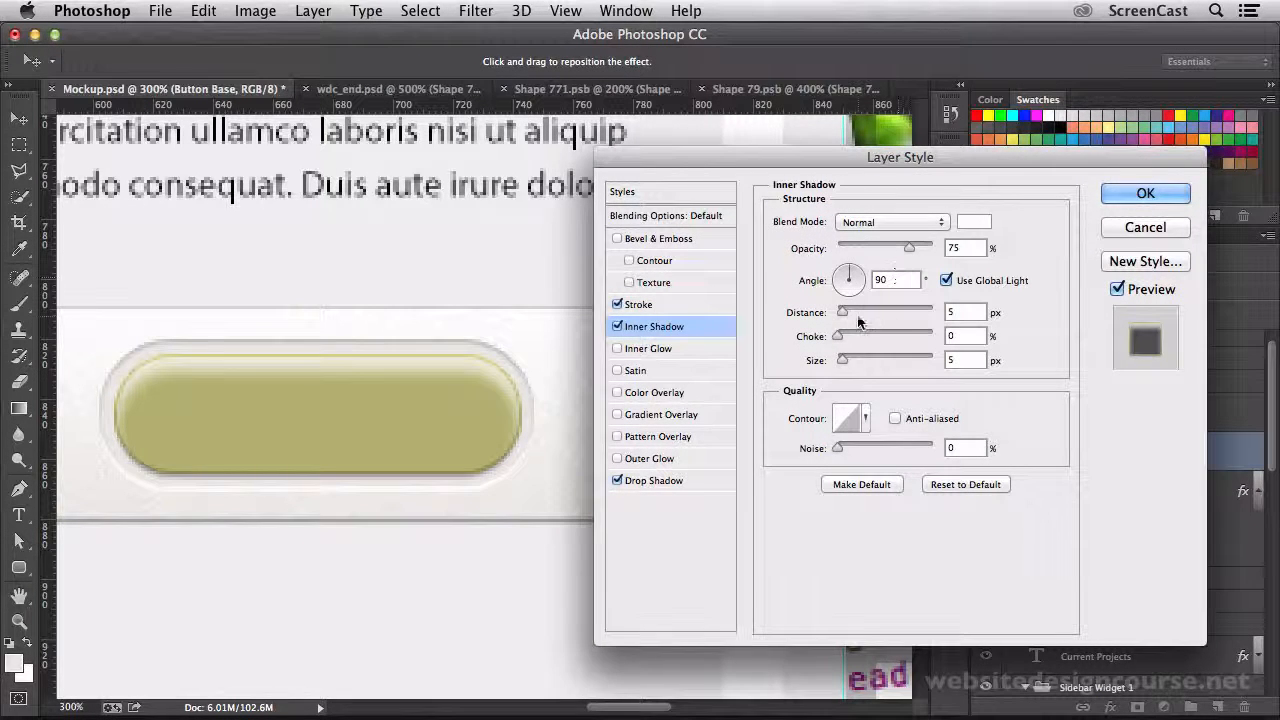
drag(844, 312, 844, 312)
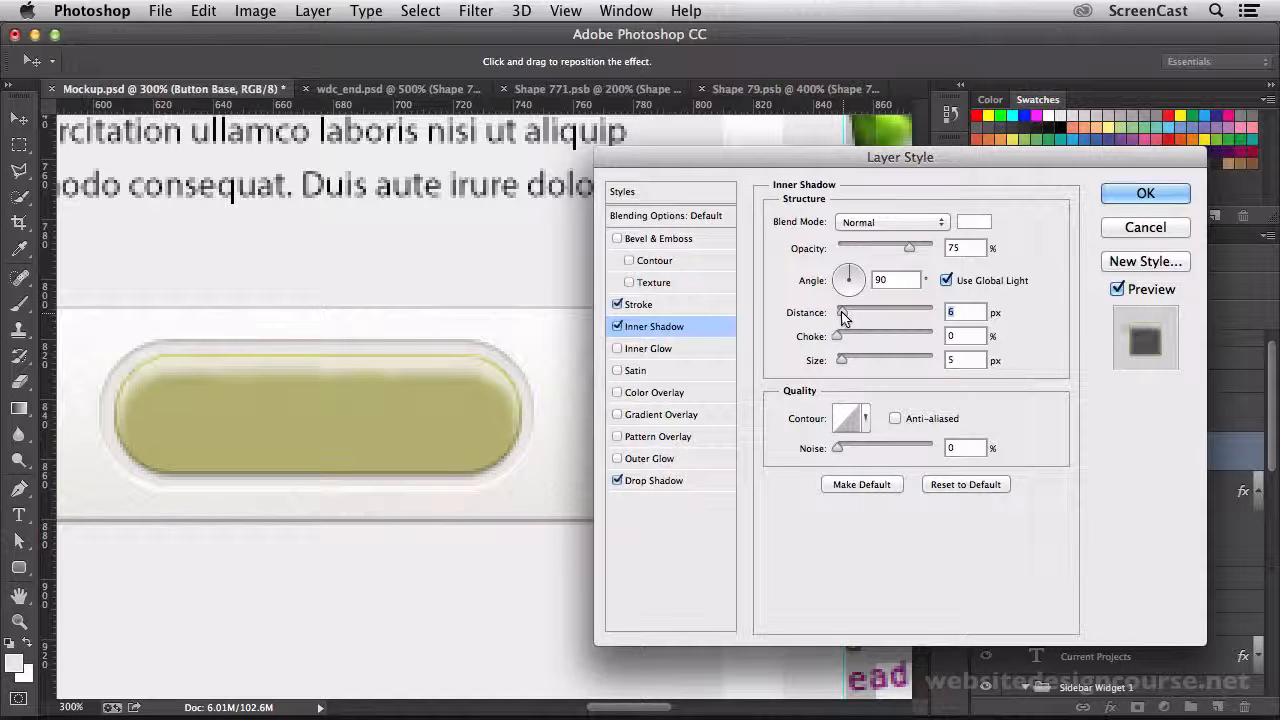
drag(844, 312, 836, 312)
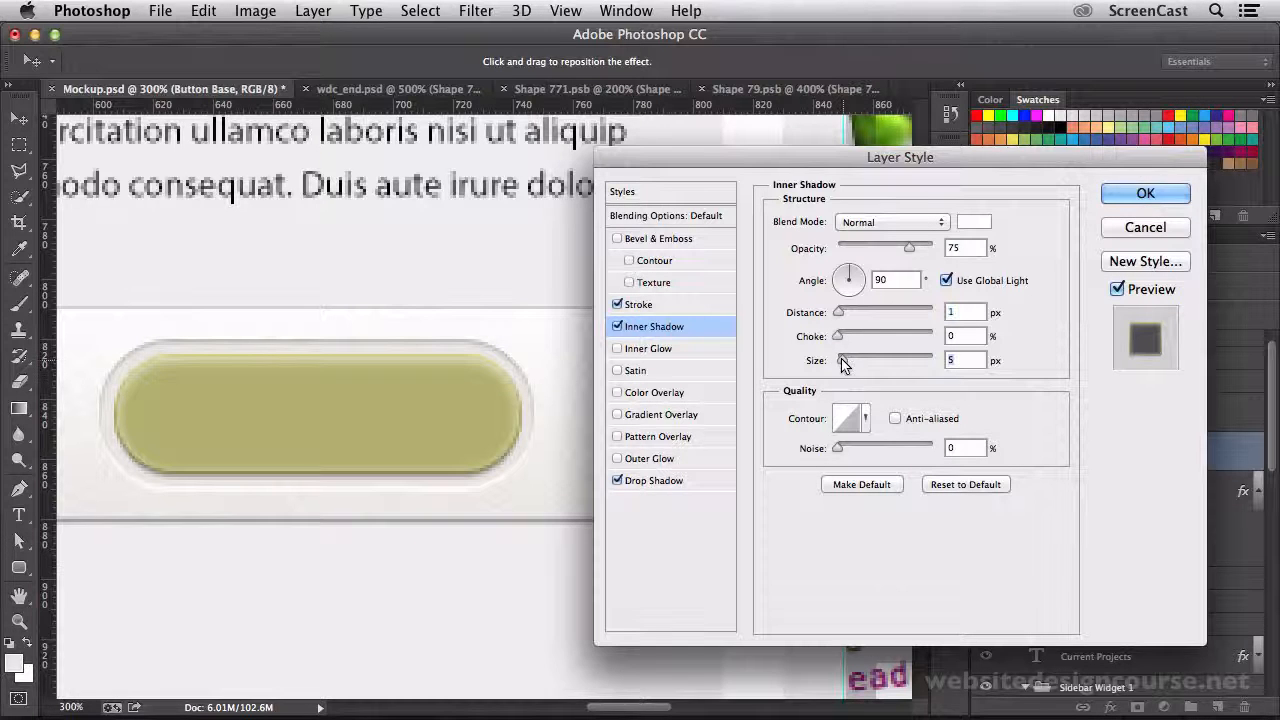
drag(884, 360, 836, 360)
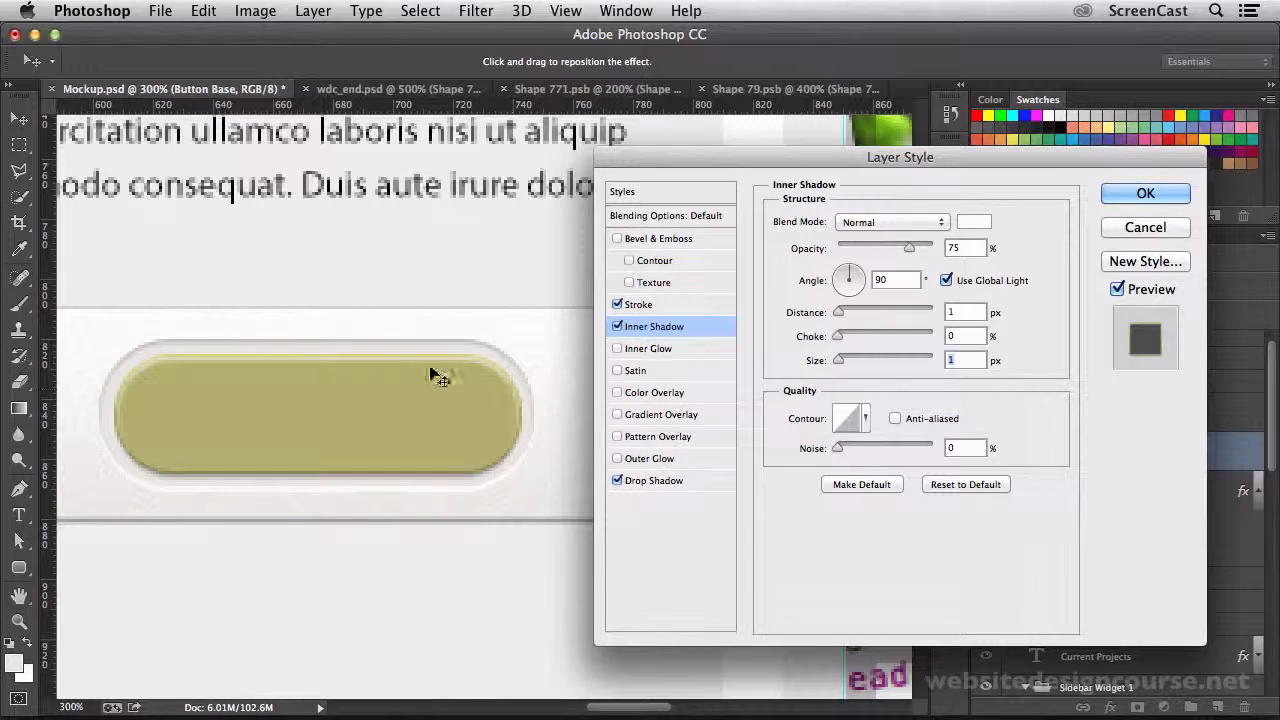
drag(908, 248, 884, 248)
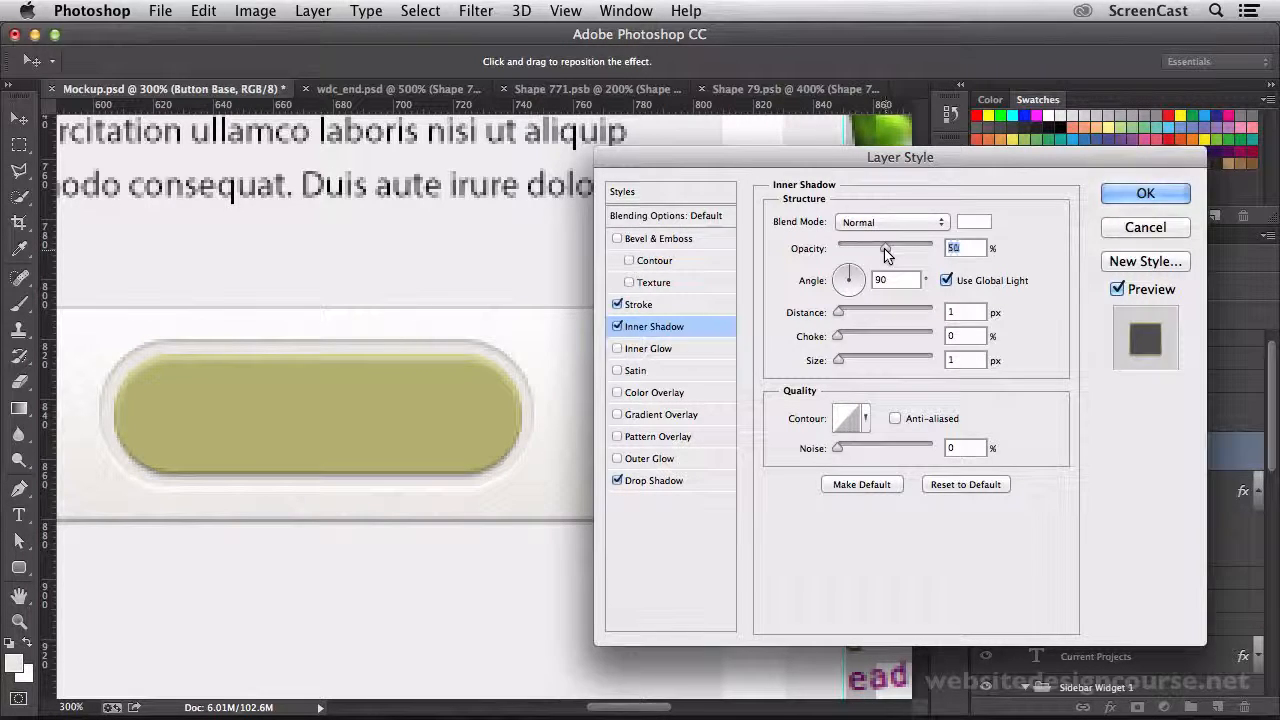
click(1144, 192)
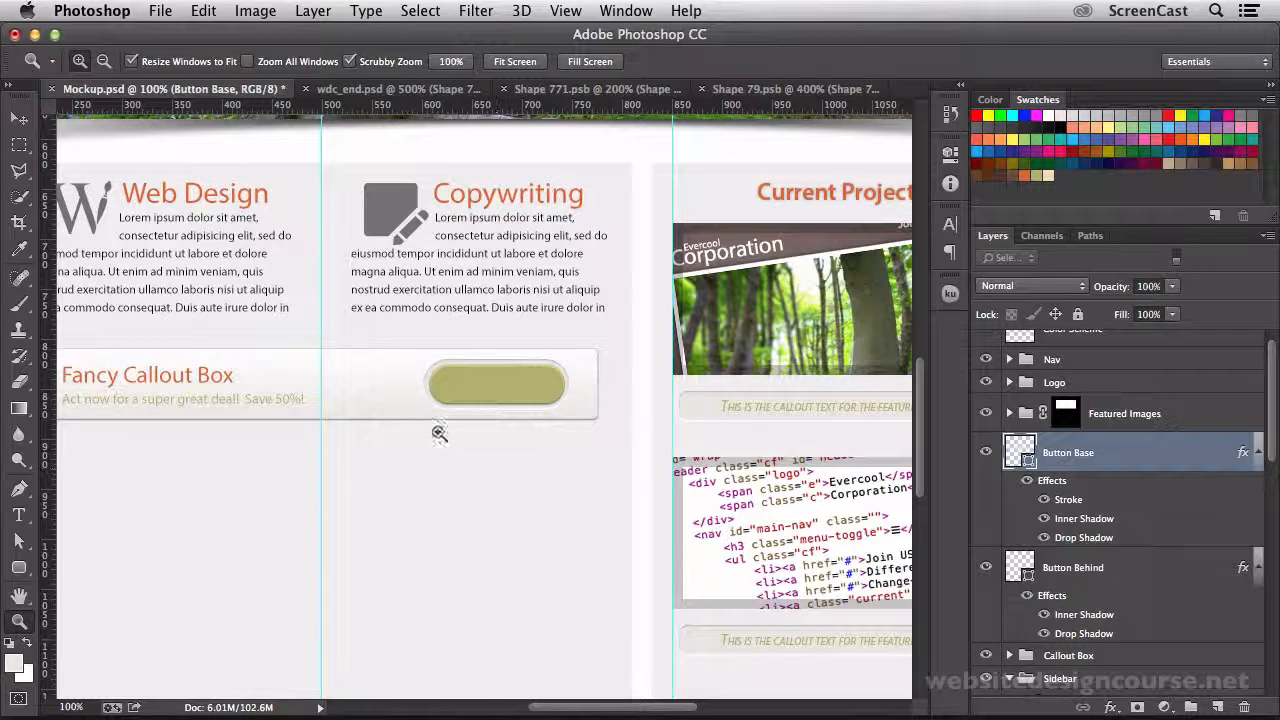
mouse_move(478, 446)
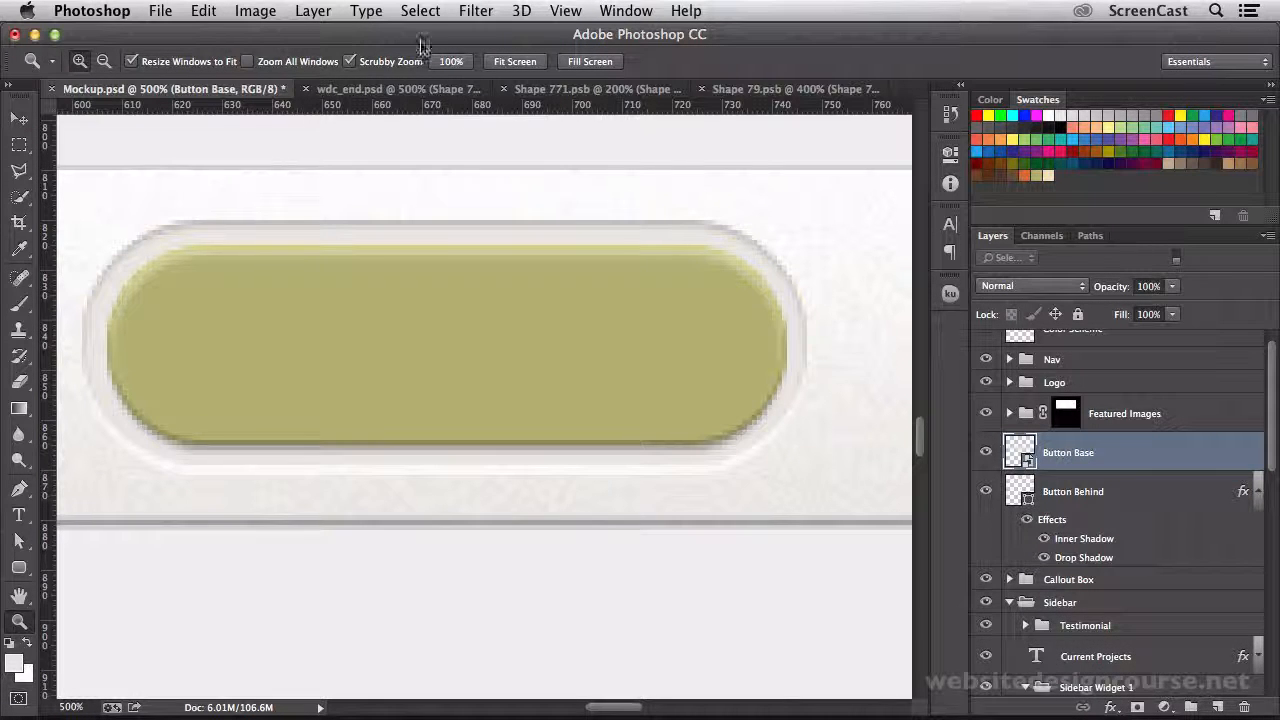
Step: Apply an Add Noise filter to Button Base at 2% with Uniform distribution
click(476, 12)
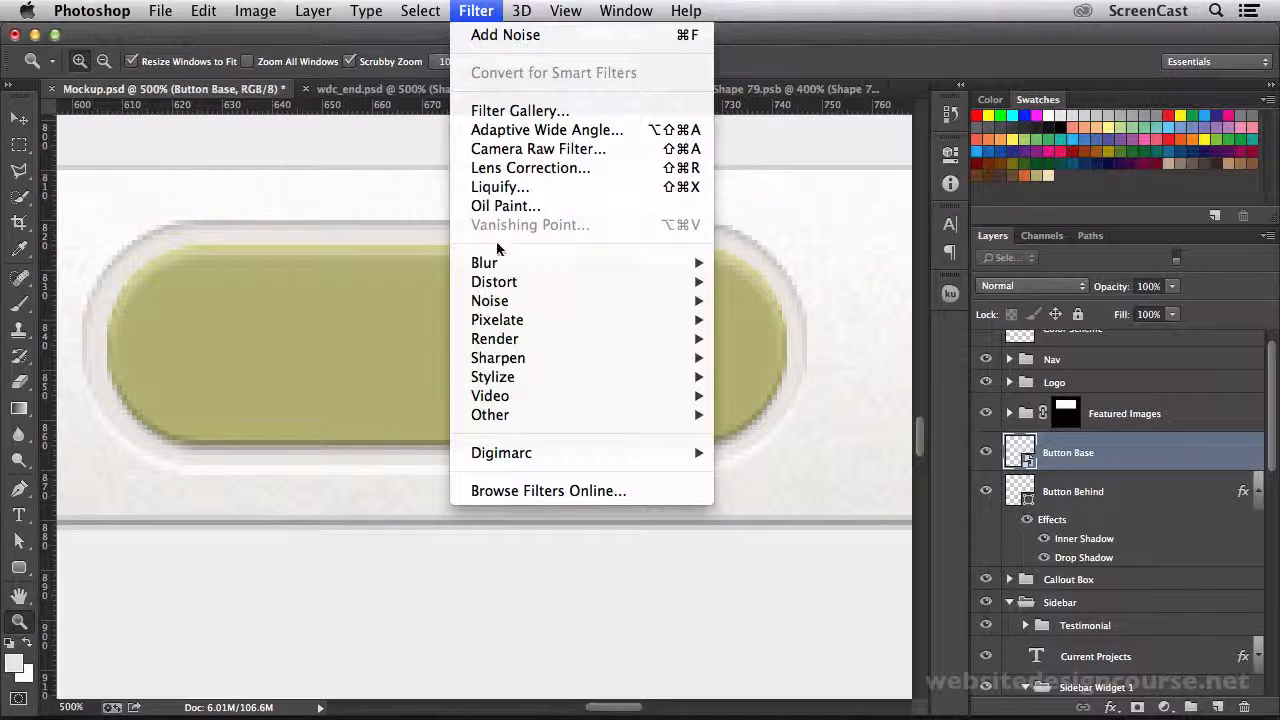
mouse_move(488, 300)
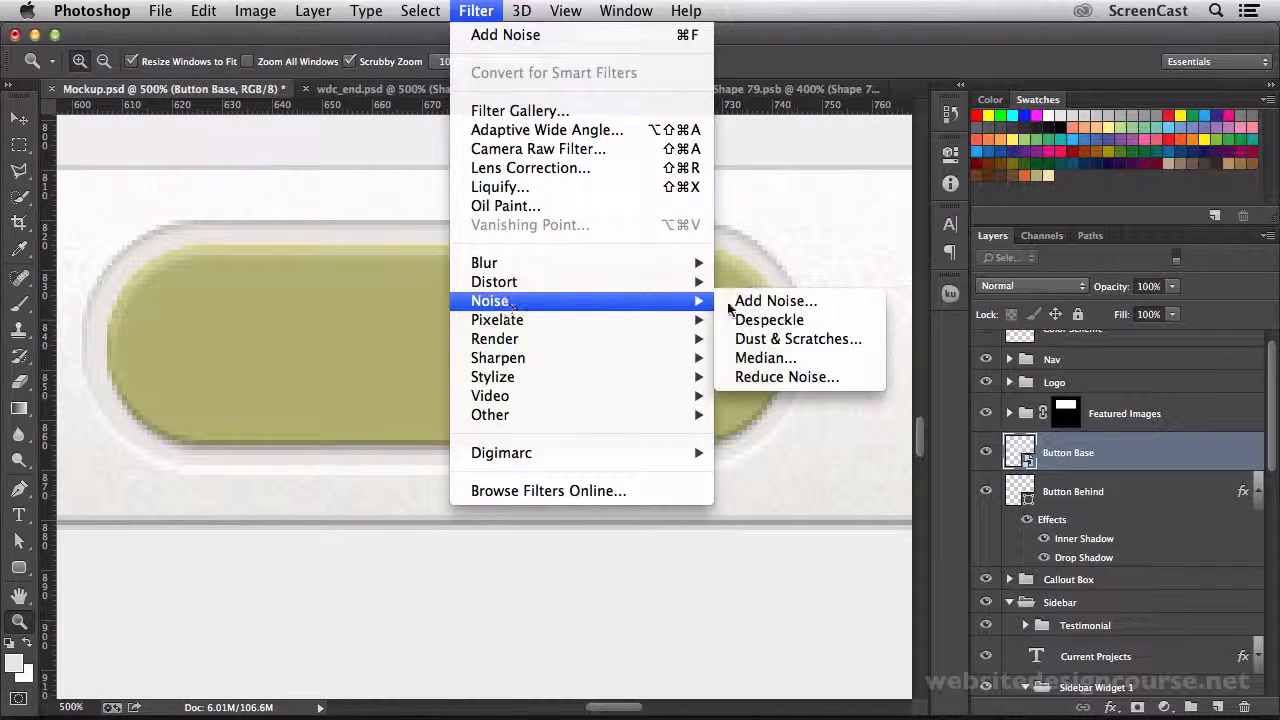
click(776, 300)
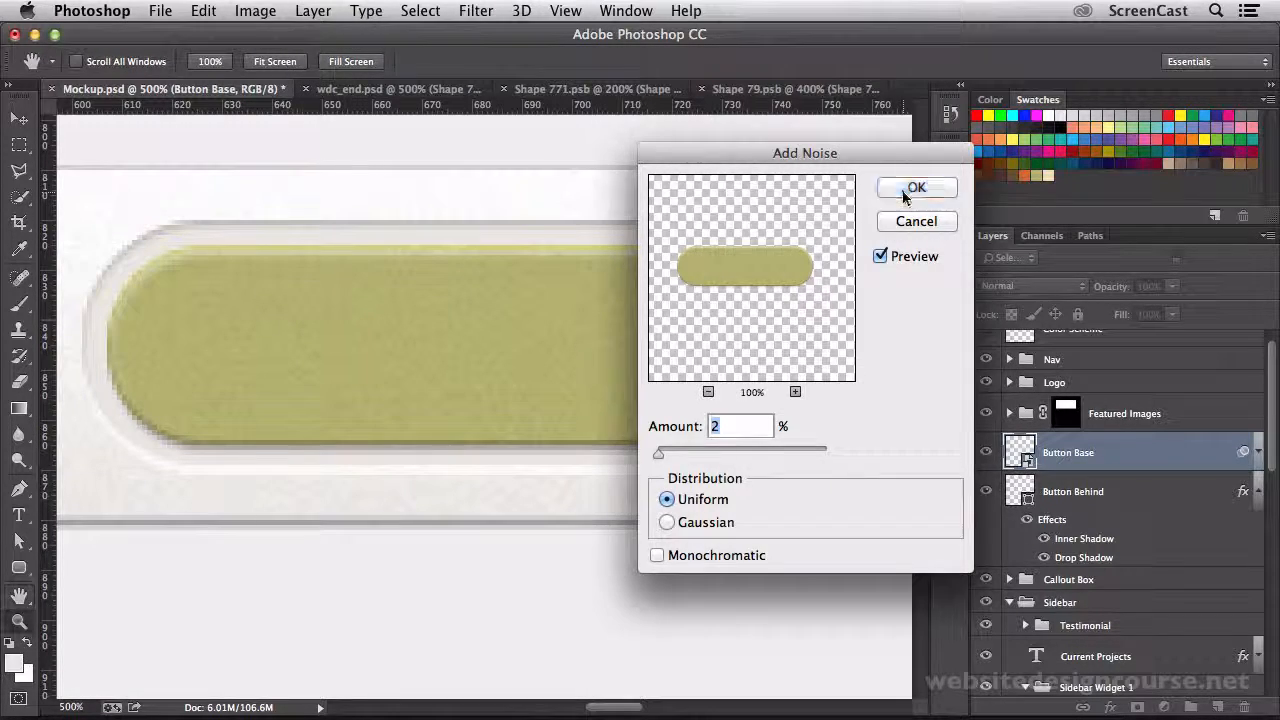
click(916, 188)
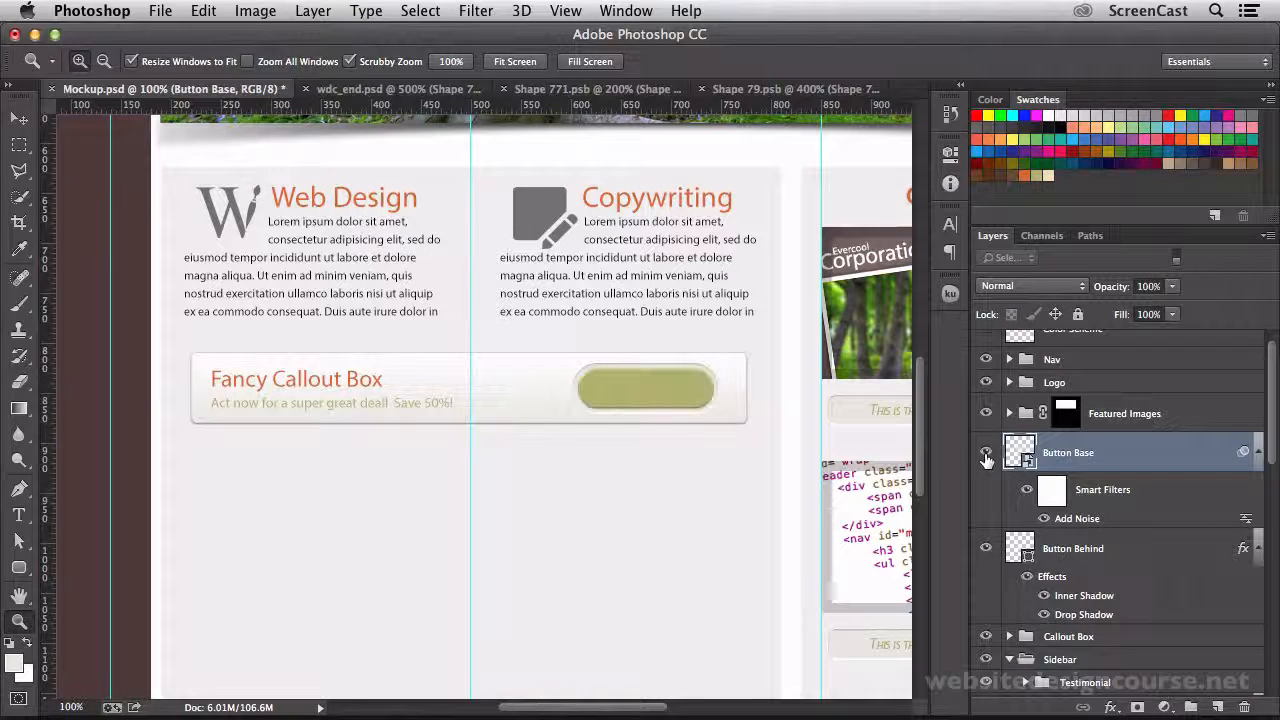
Step: Duplicate the Button Base layer as a new layer named Button Bevel
right_click(1068, 452)
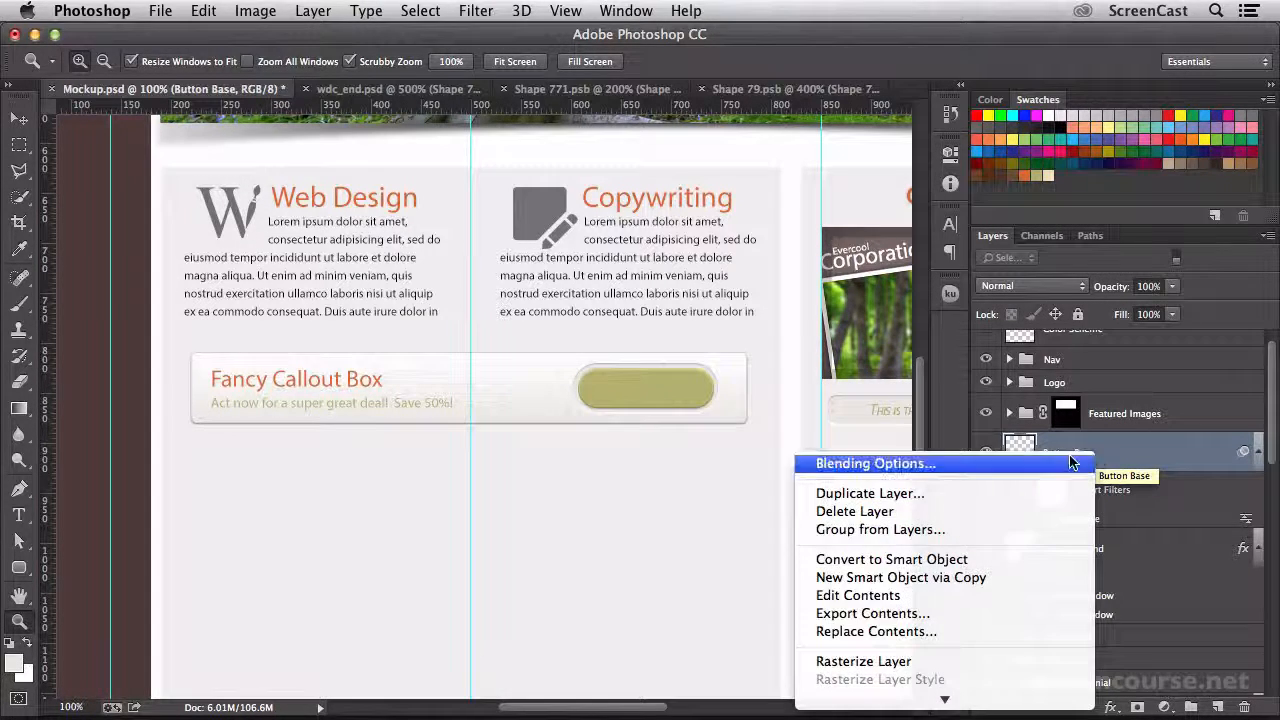
click(868, 492)
text(Button Beve)
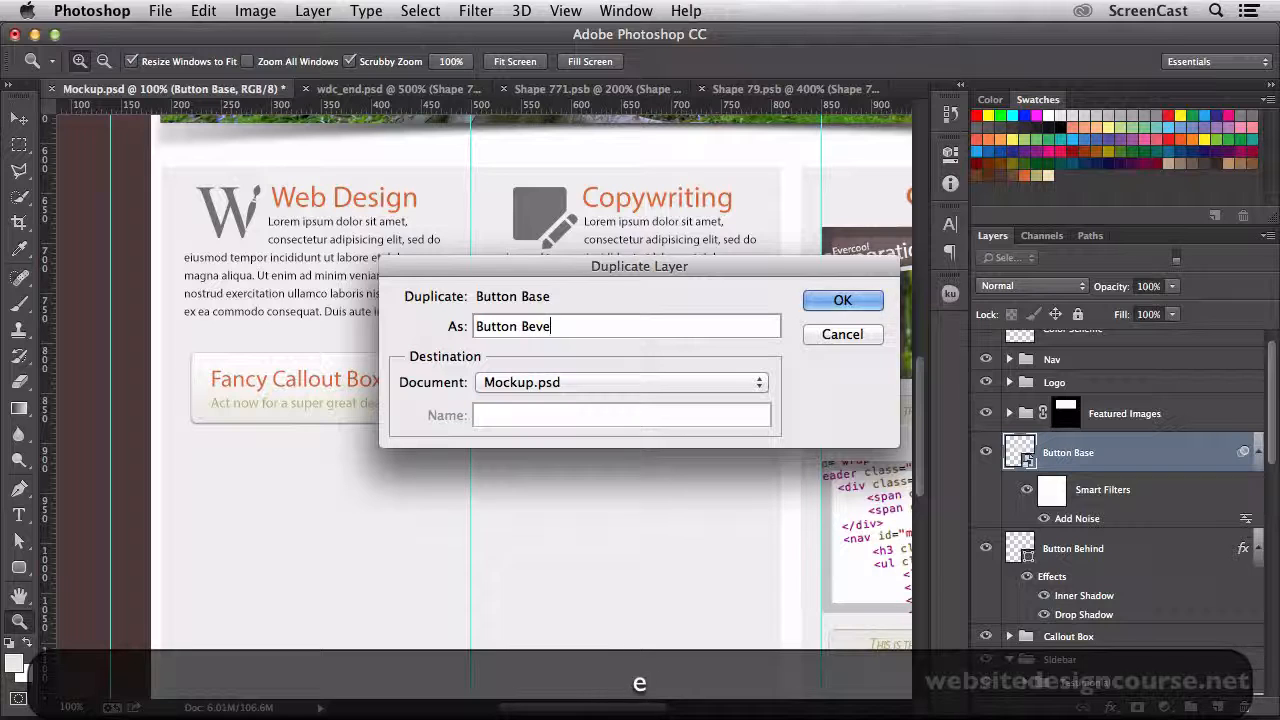
click(842, 300)
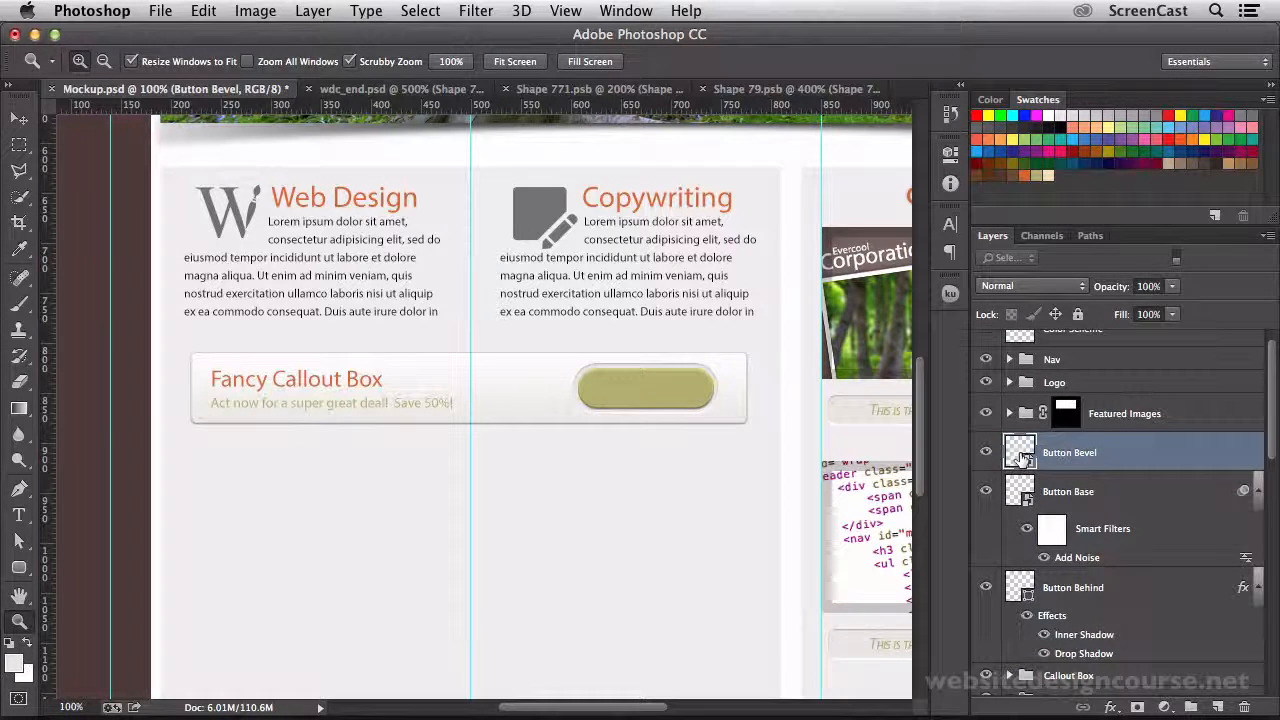
mouse_move(1020, 452)
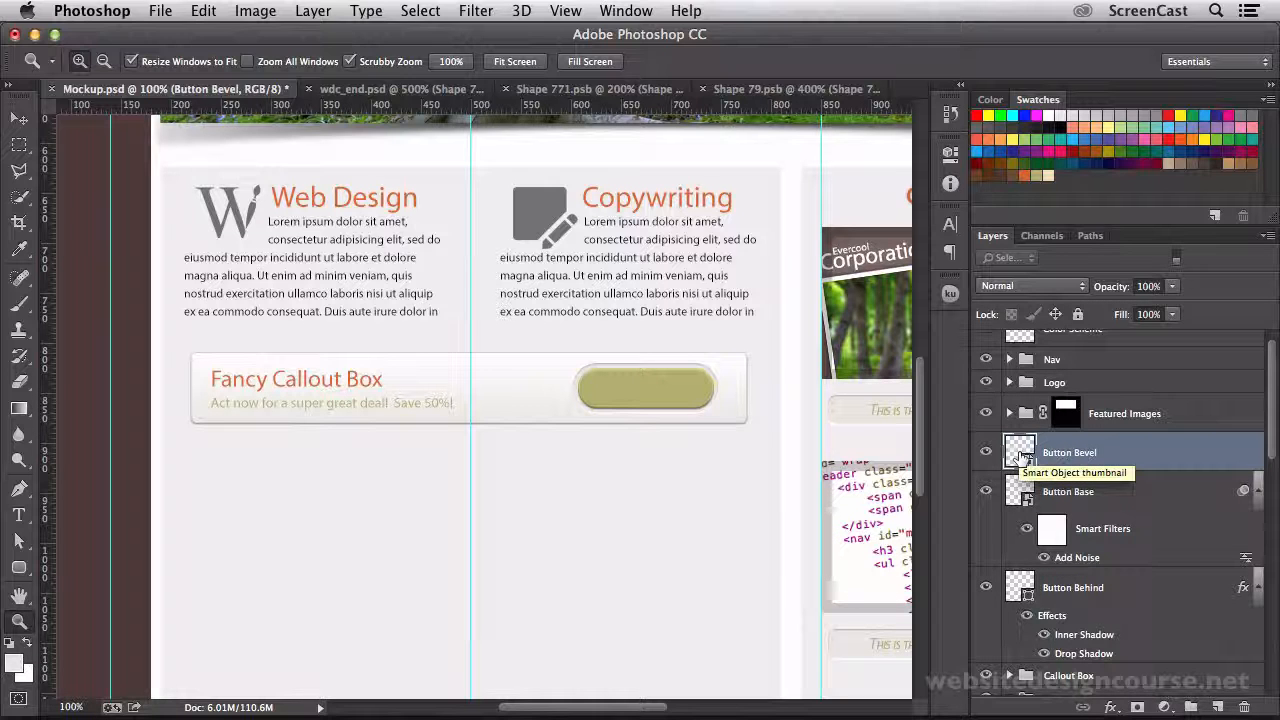
Step: Open the Button Bevel smart object's embedded contents, dismissing the save notice
double_click(1020, 452)
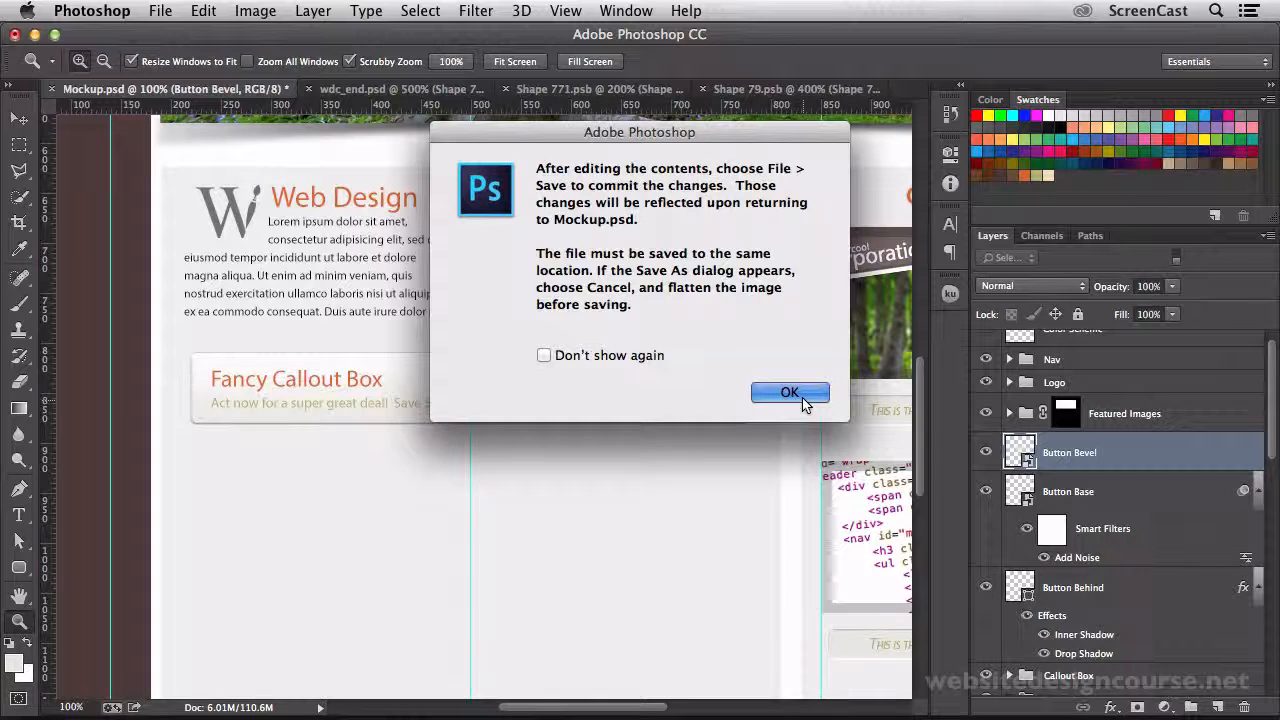
click(788, 392)
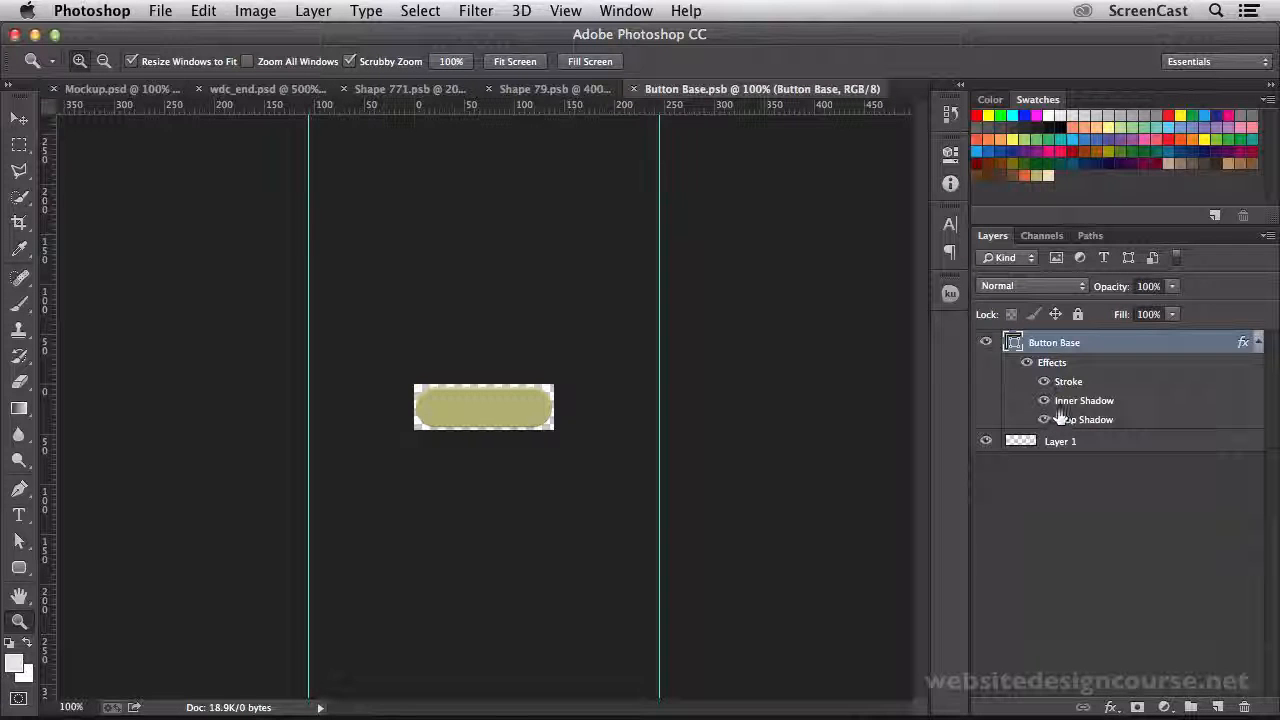
click(1044, 400)
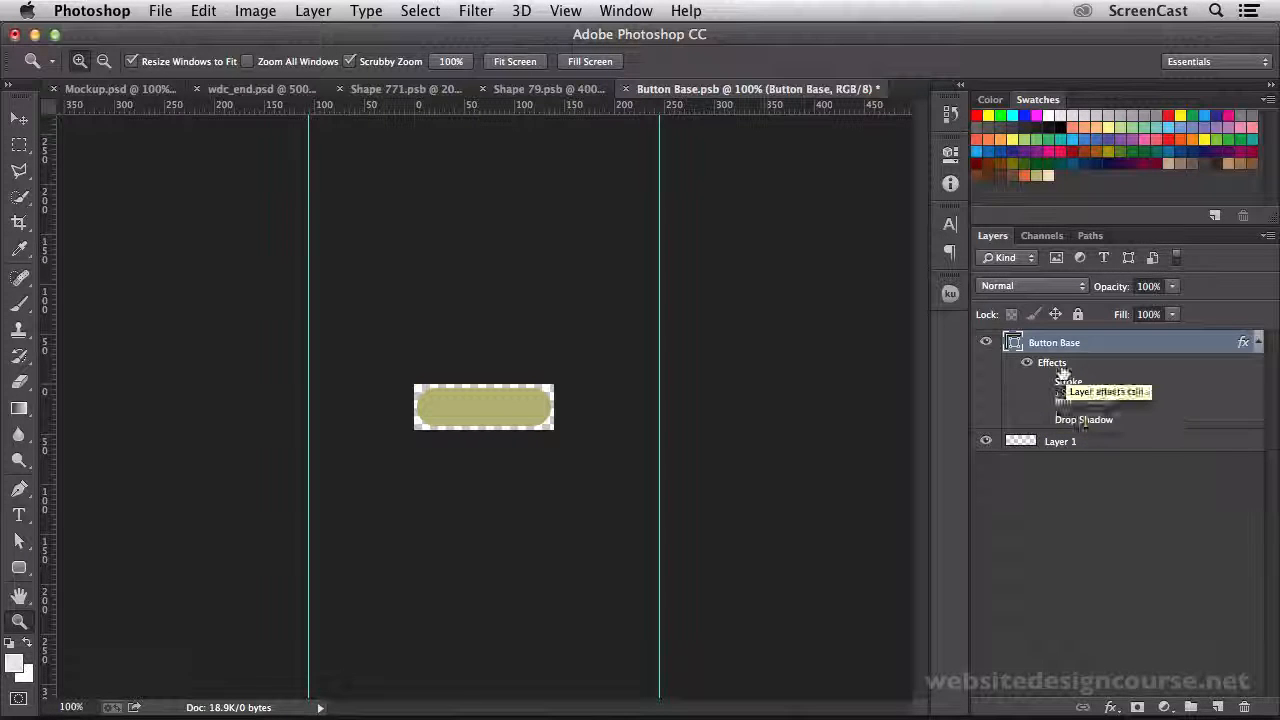
double_click(1052, 362)
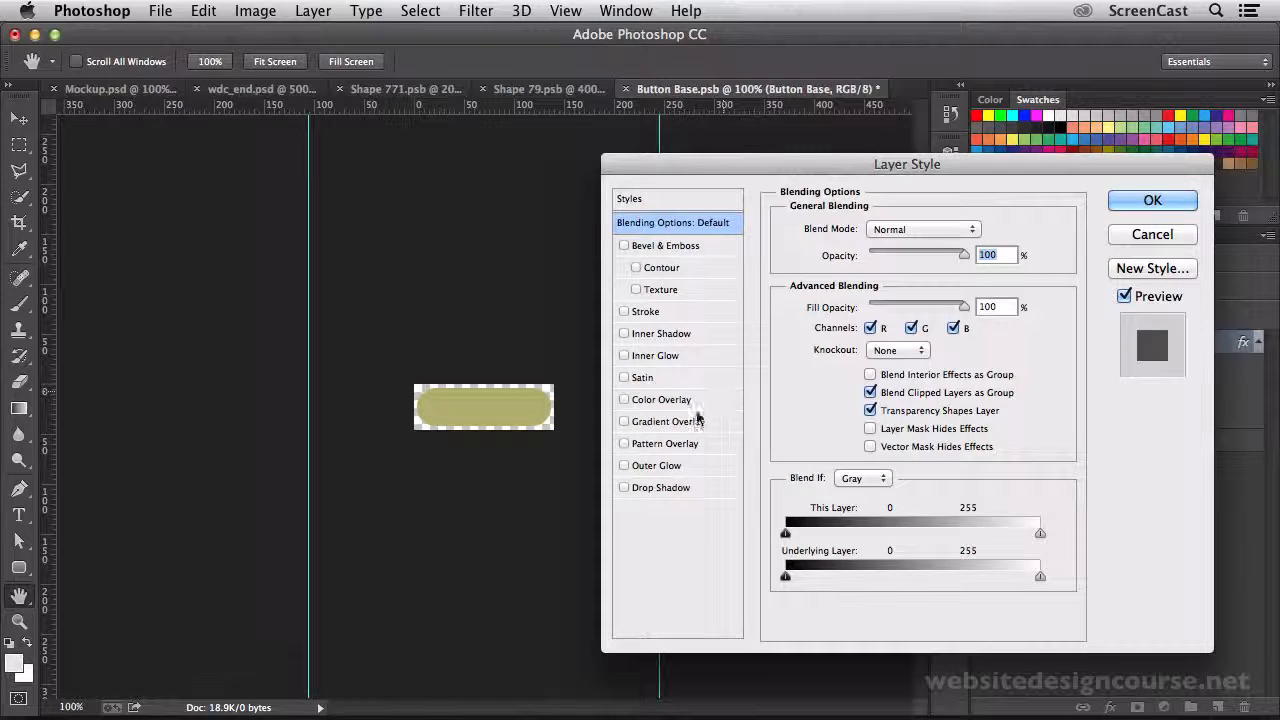
click(624, 420)
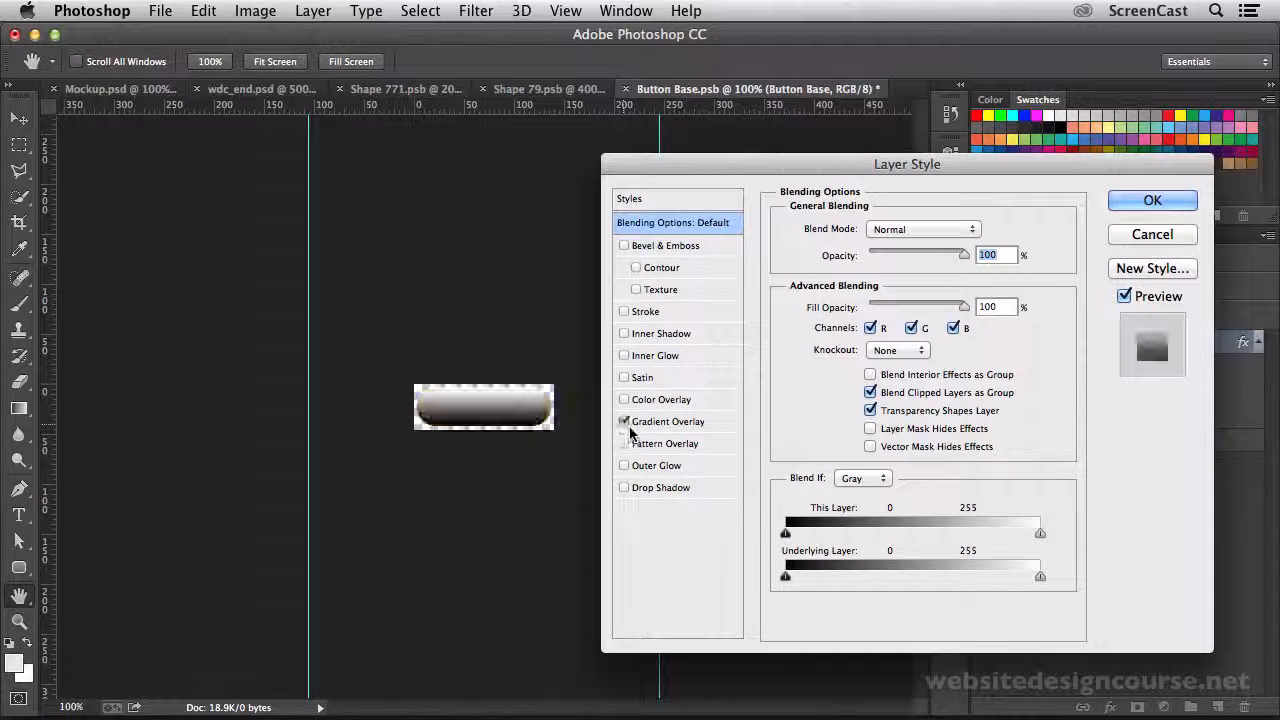
click(668, 420)
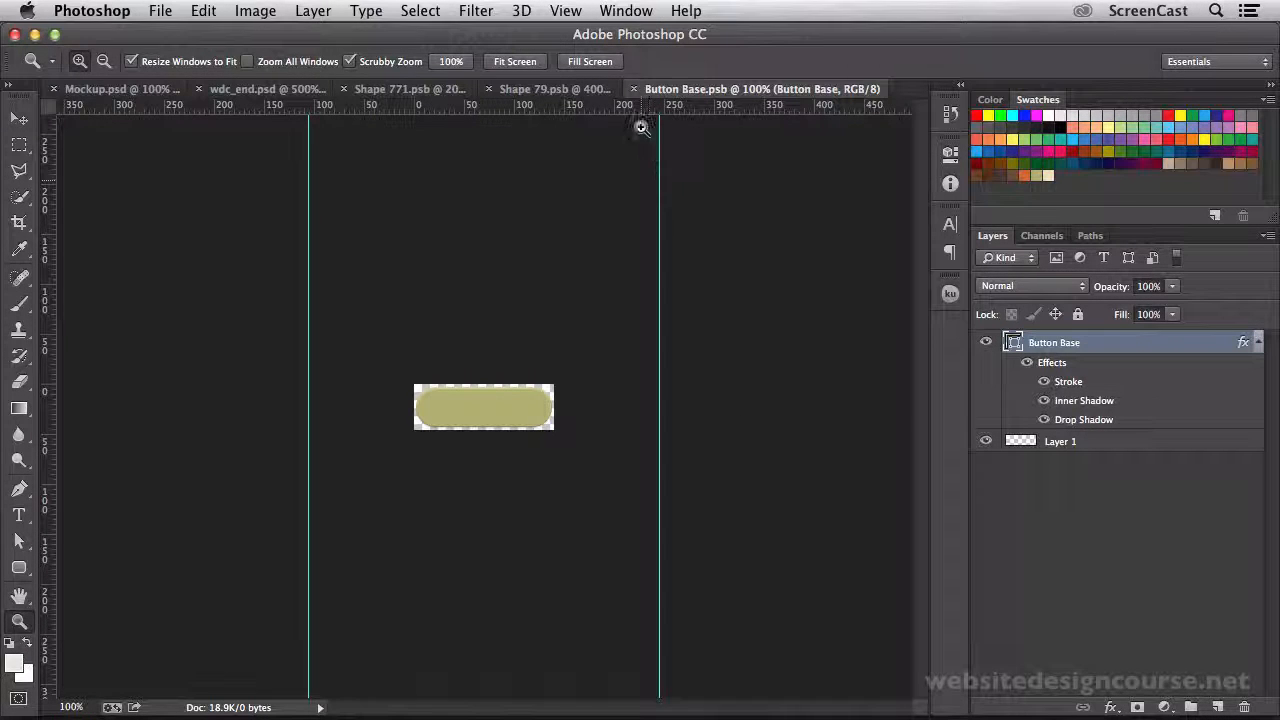
Step: Close the embedded Button Base.psb file and delete the Button Bevel layer from the mockup
click(124, 88)
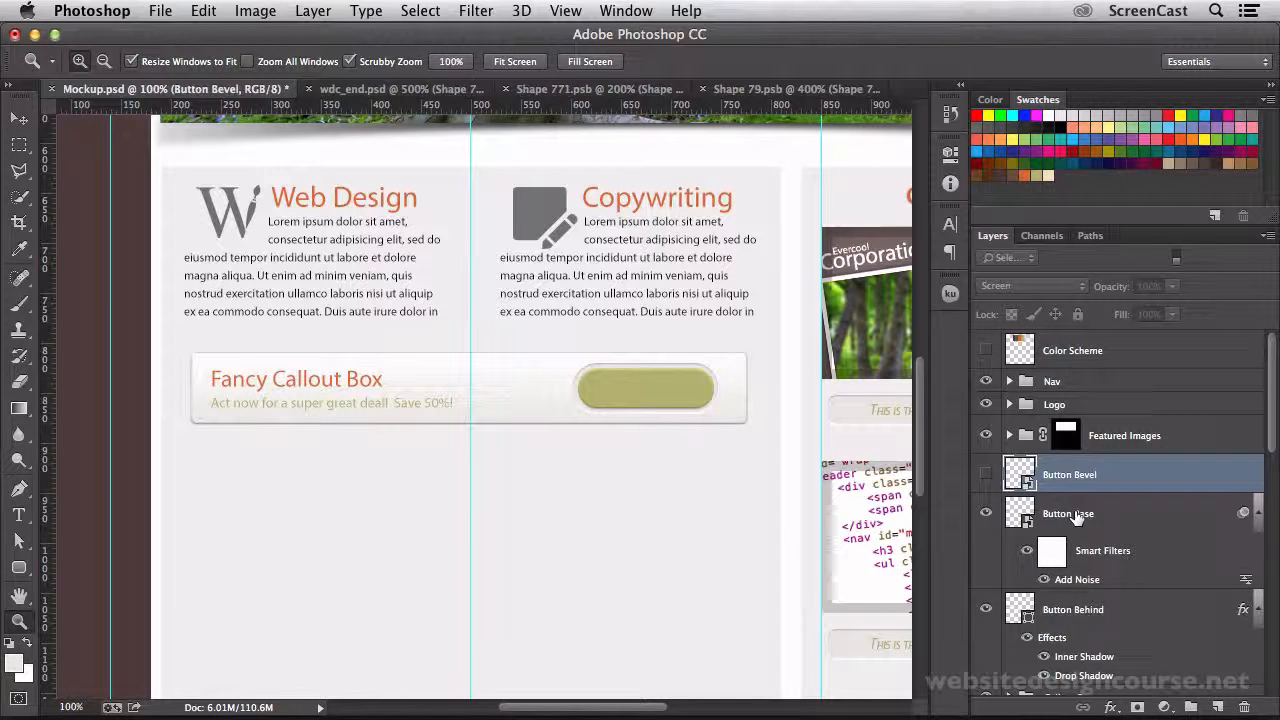
click(1068, 512)
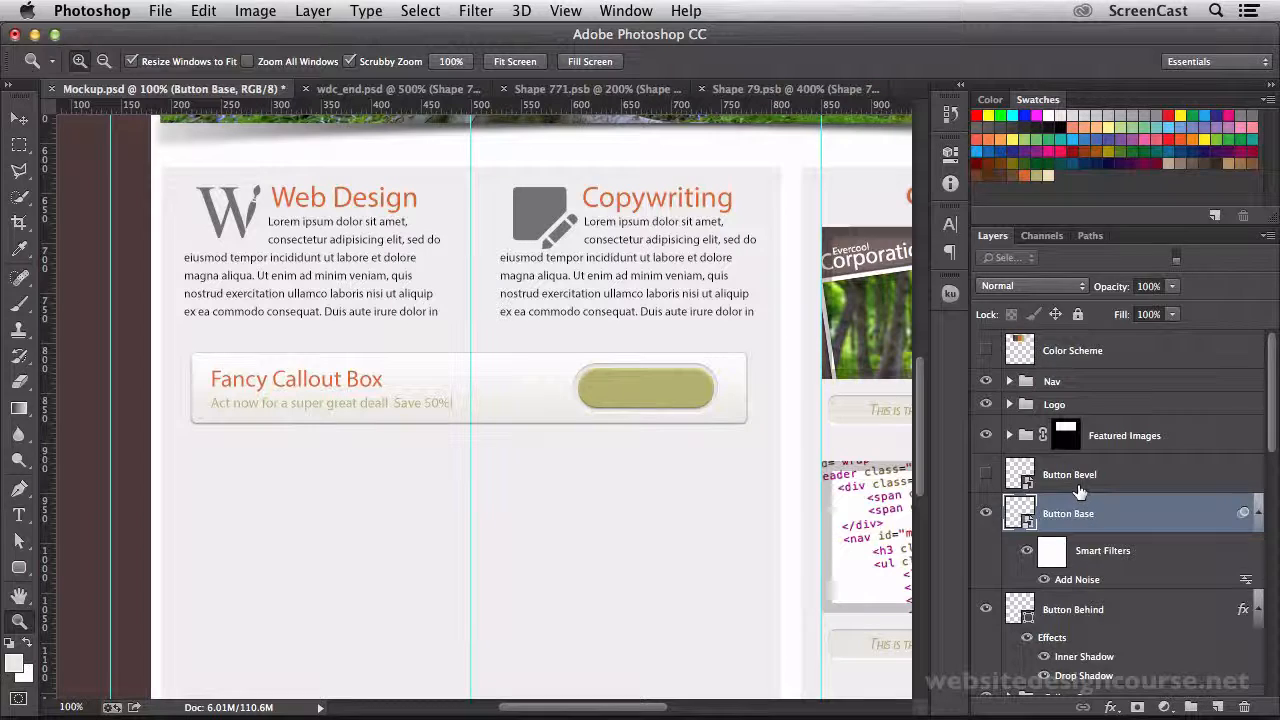
click(986, 474)
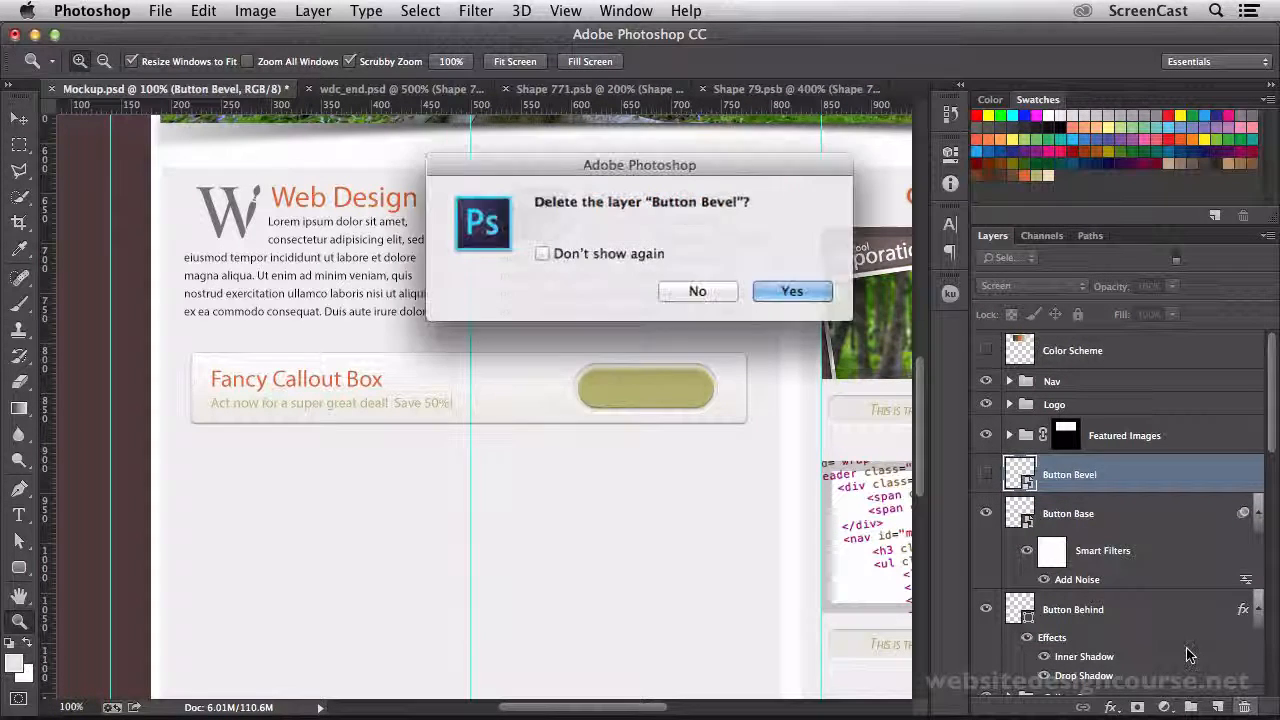
click(792, 290)
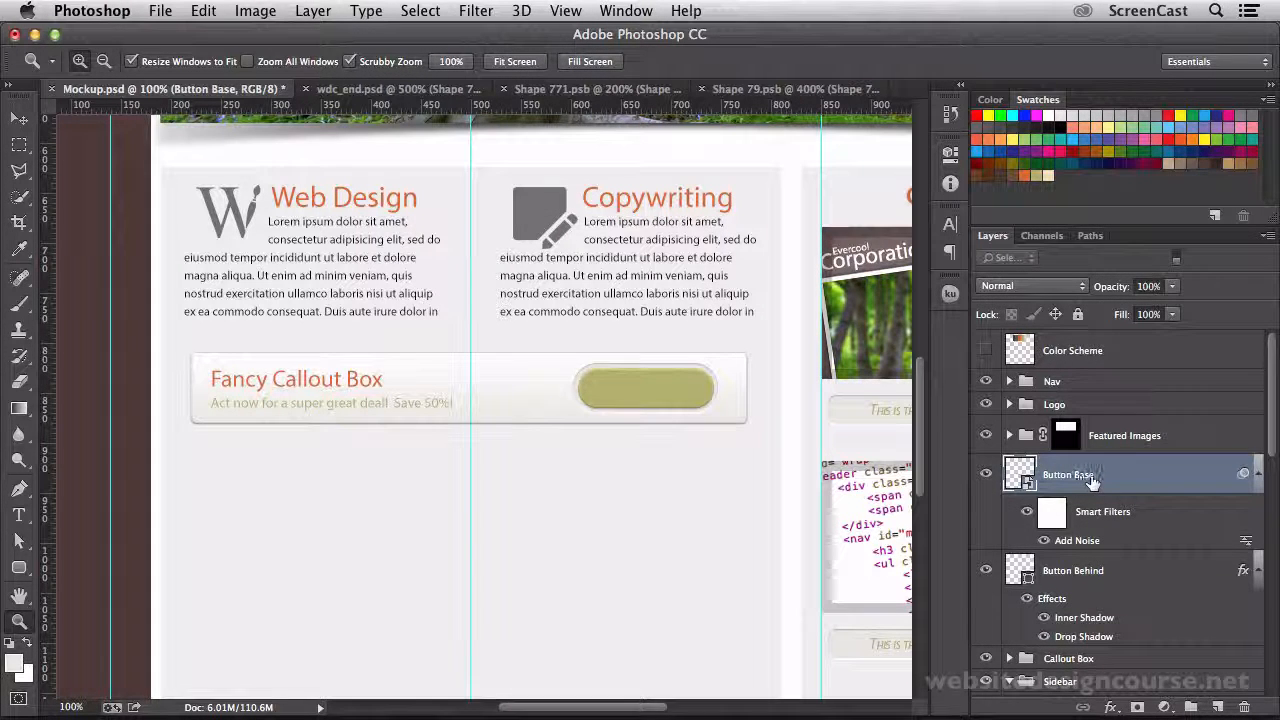
Step: Add a Gradient Overlay to Button Base and try Overlay, Screen and Multiply blend modes at varying opacity
click(1110, 708)
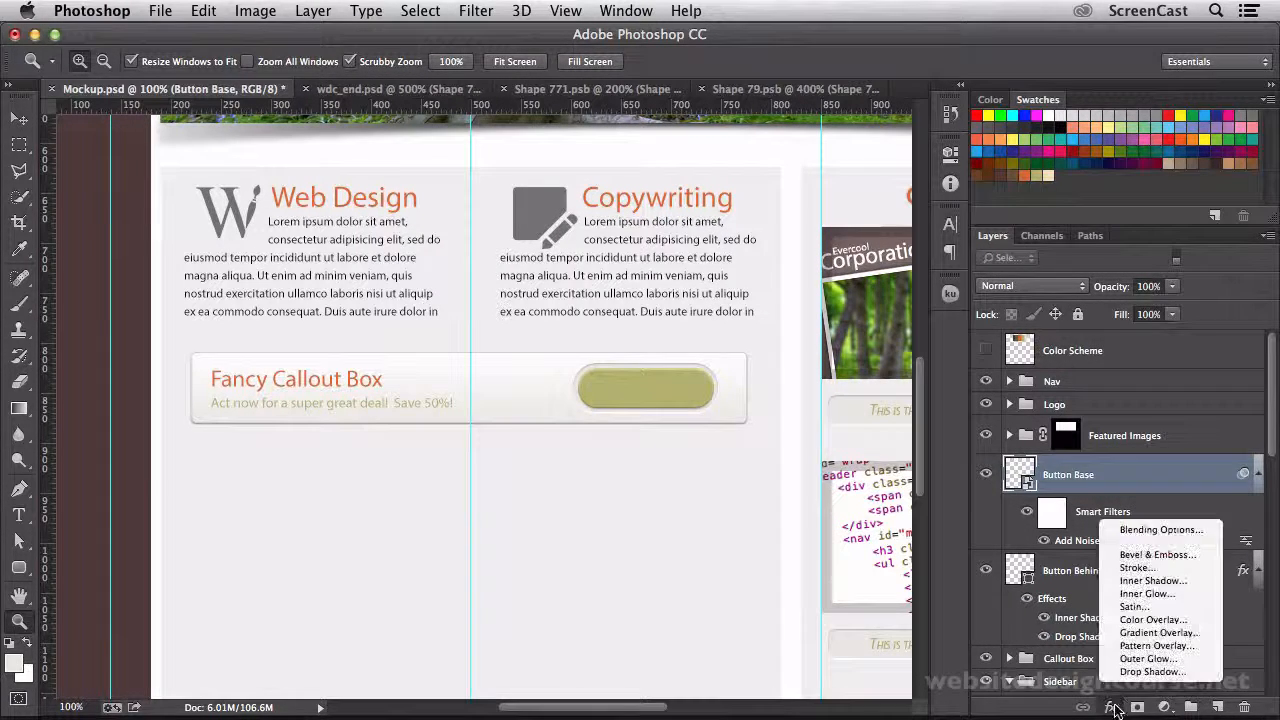
click(1160, 632)
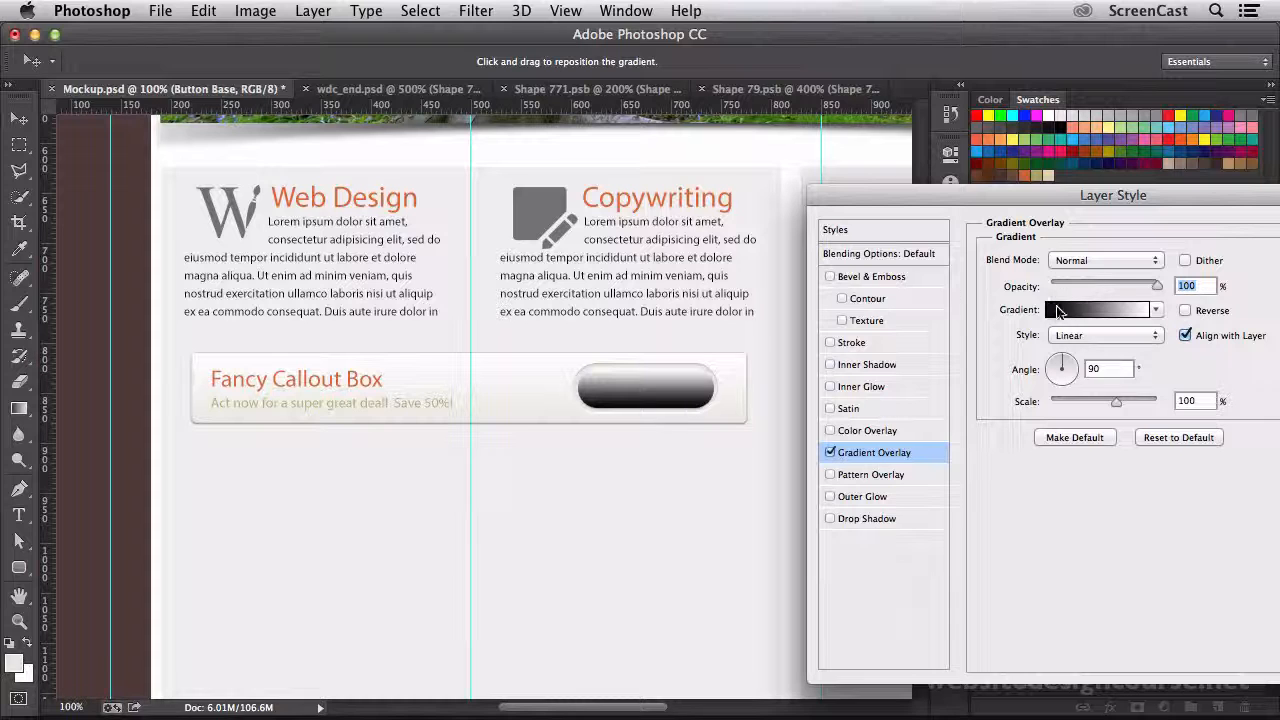
drag(1112, 196, 1008, 196)
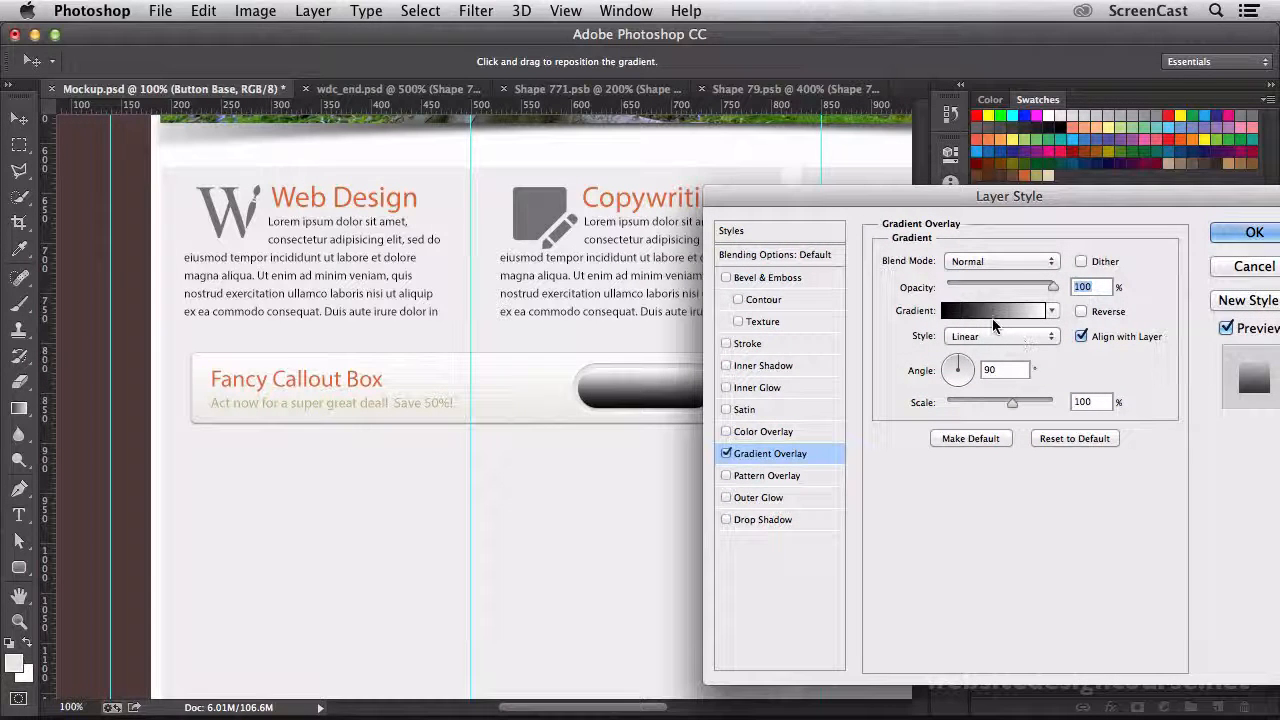
drag(1008, 196, 1090, 200)
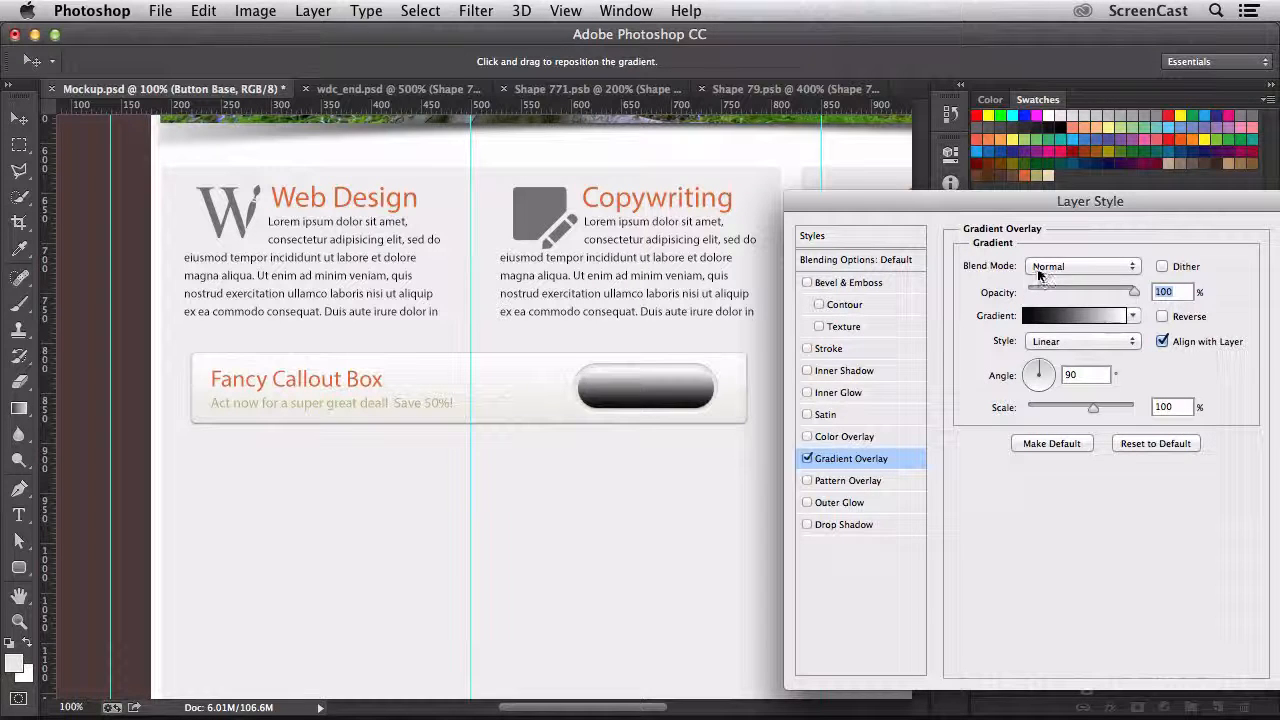
click(1082, 266)
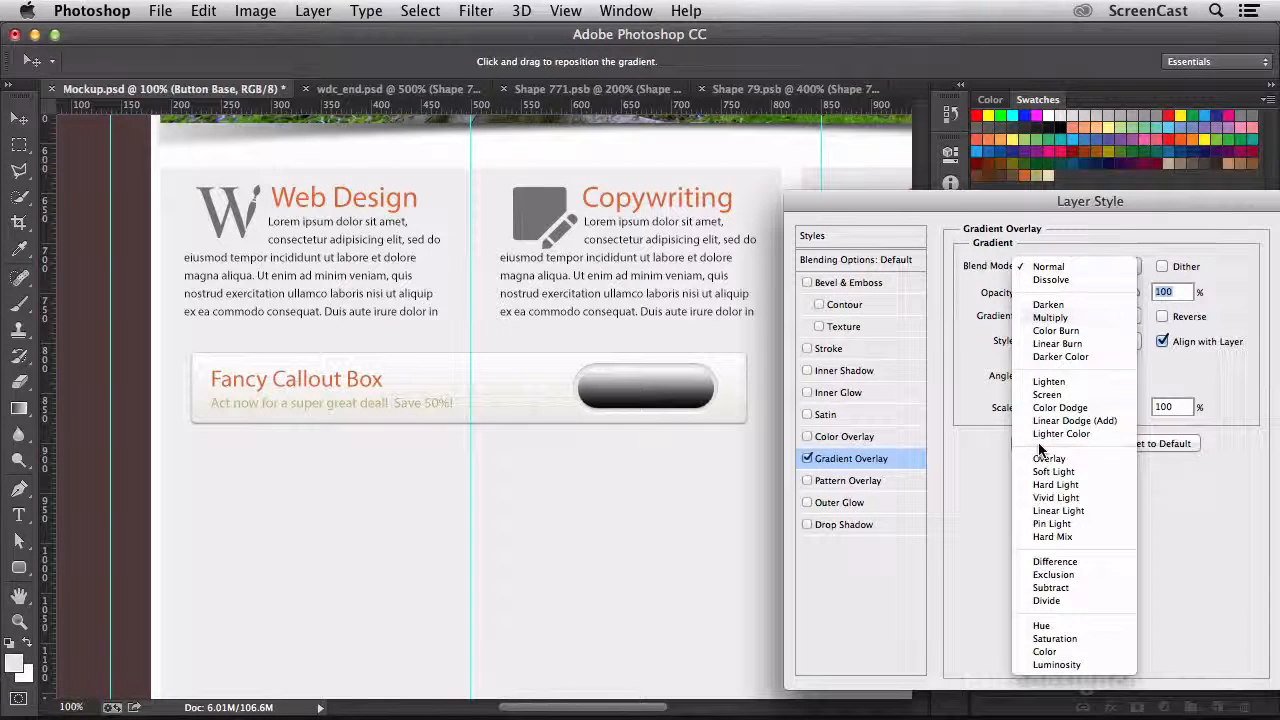
click(1048, 458)
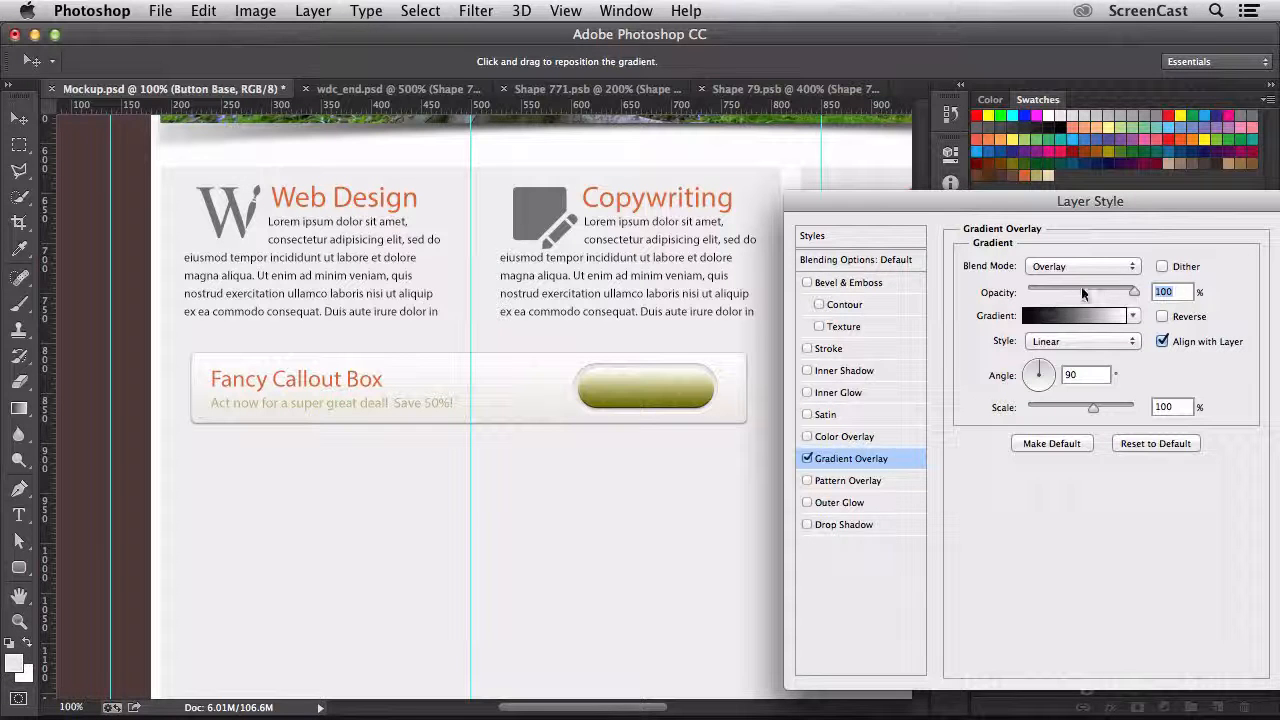
drag(1128, 292, 1090, 292)
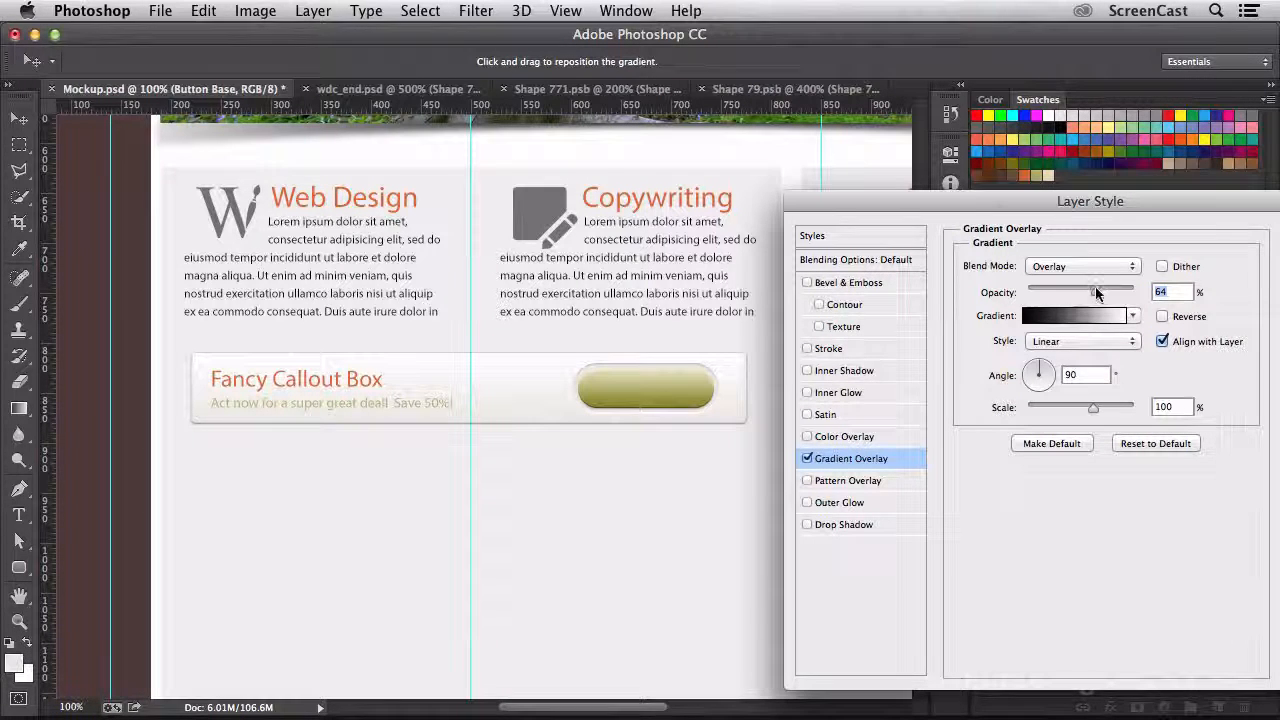
click(1082, 264)
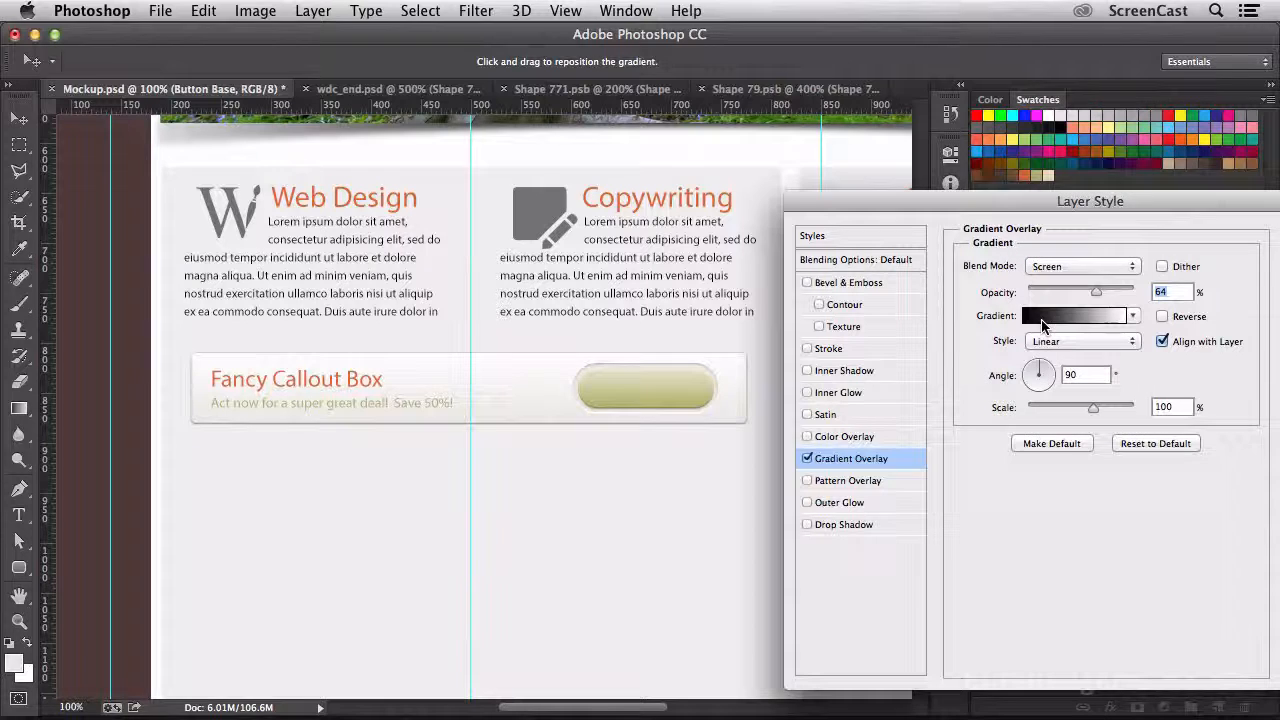
drag(1096, 292, 1064, 292)
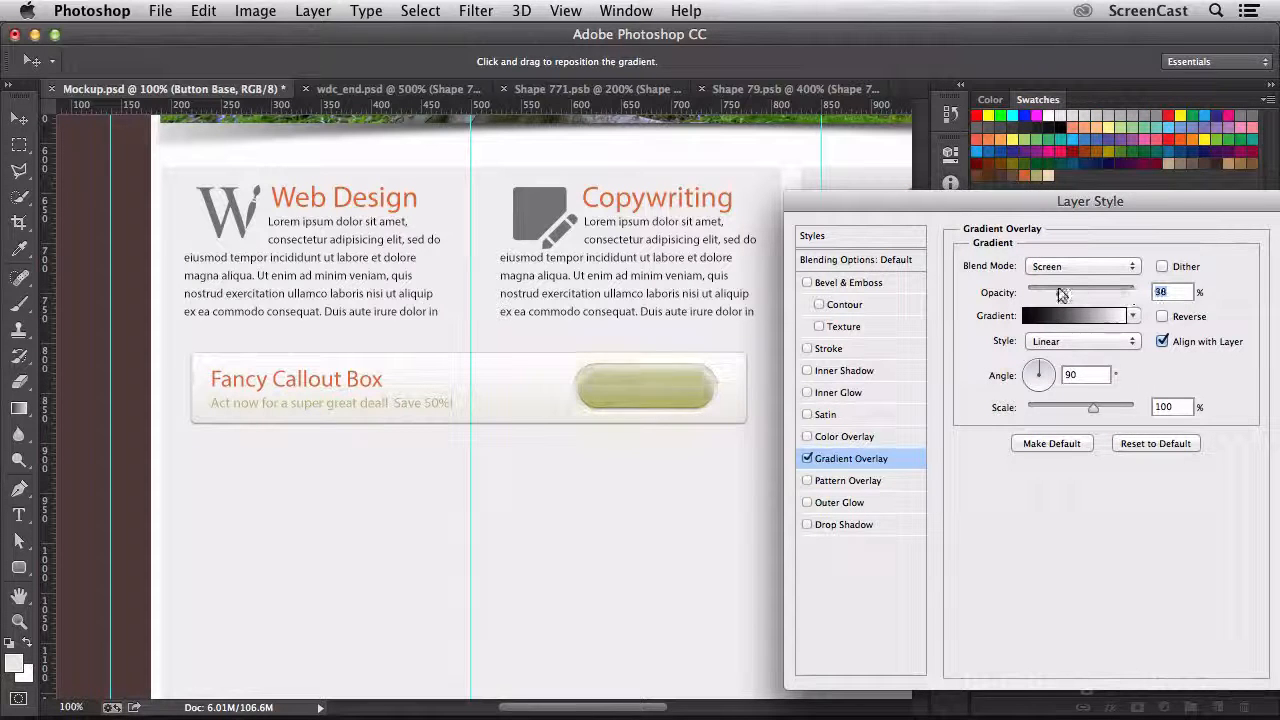
drag(1060, 292, 1104, 292)
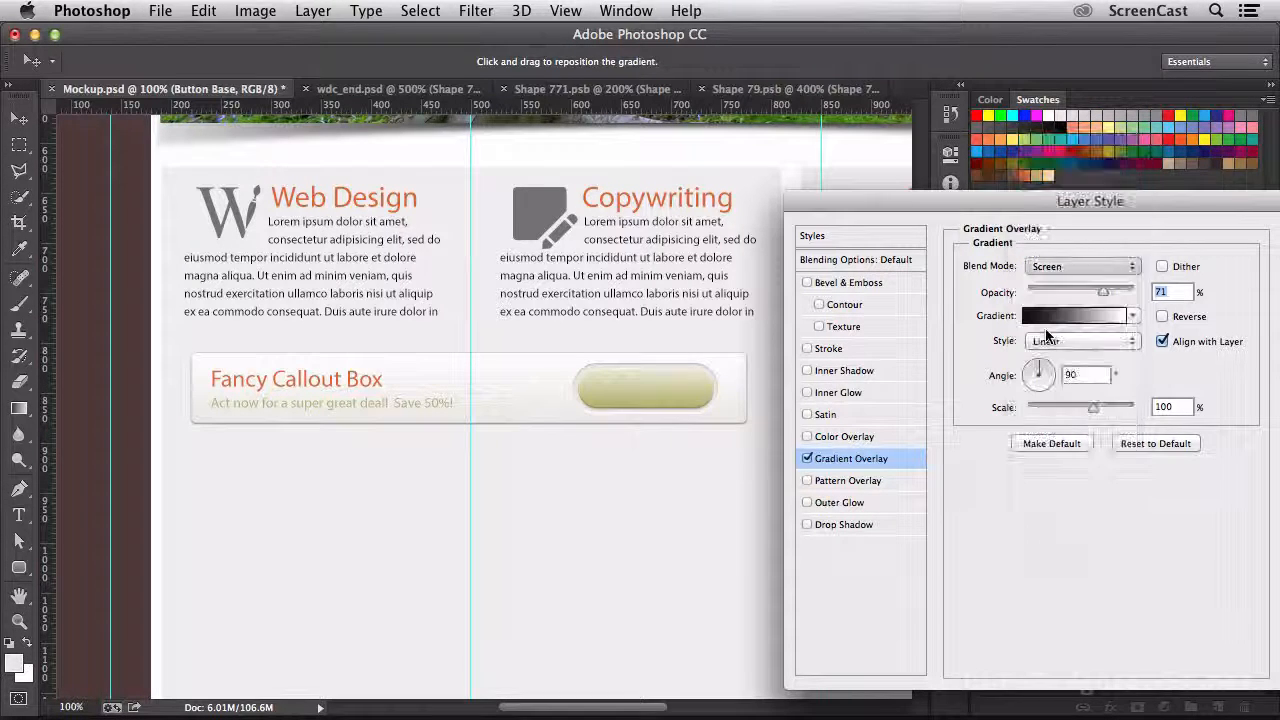
click(1082, 266)
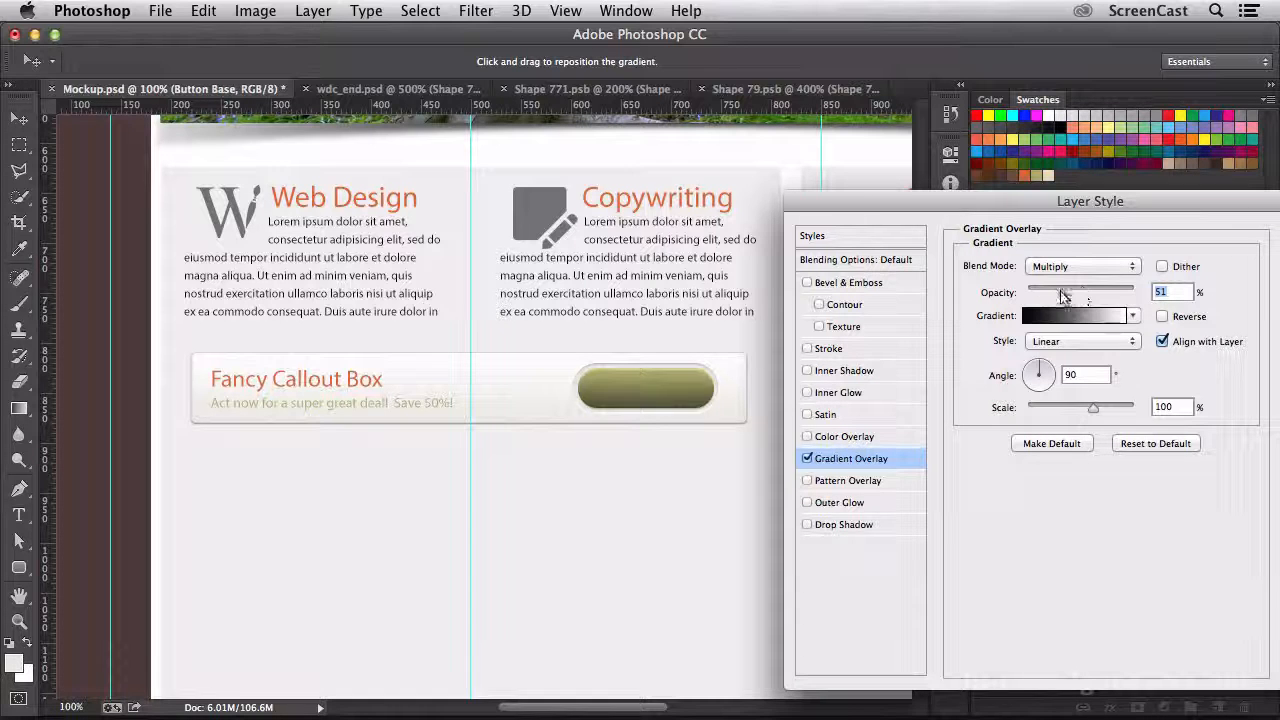
click(1082, 266)
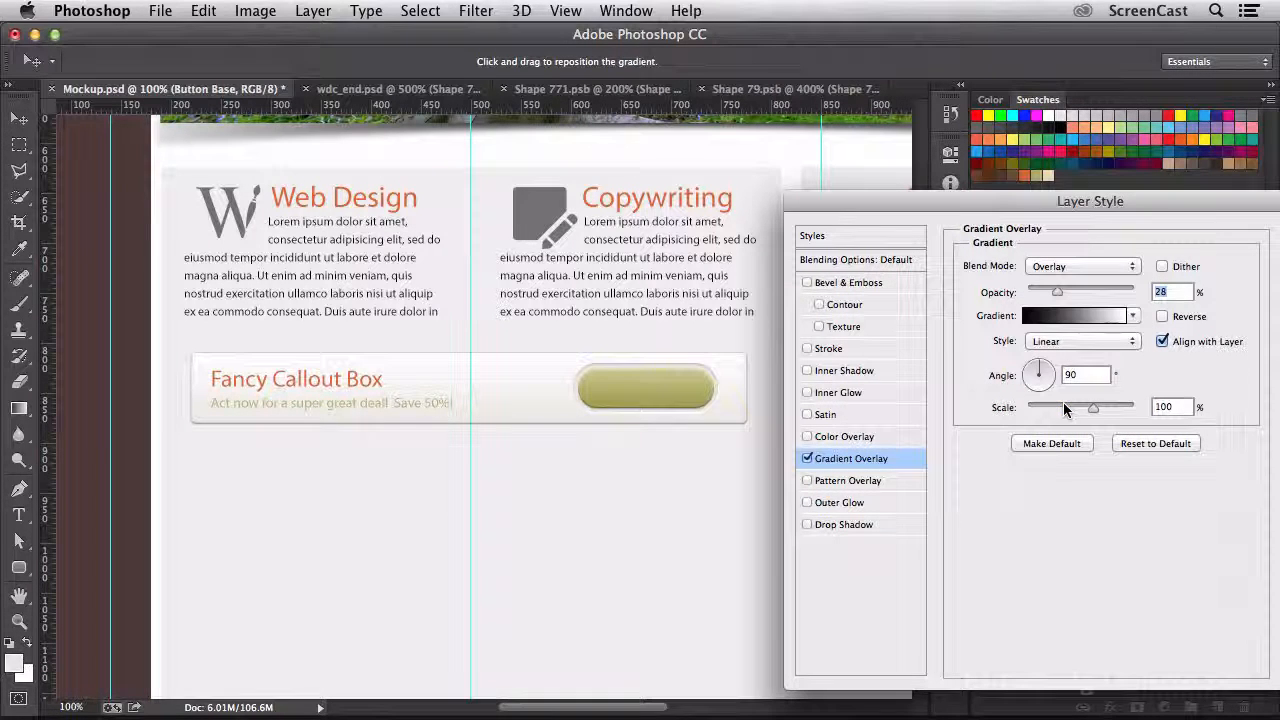
drag(1056, 292, 1104, 292)
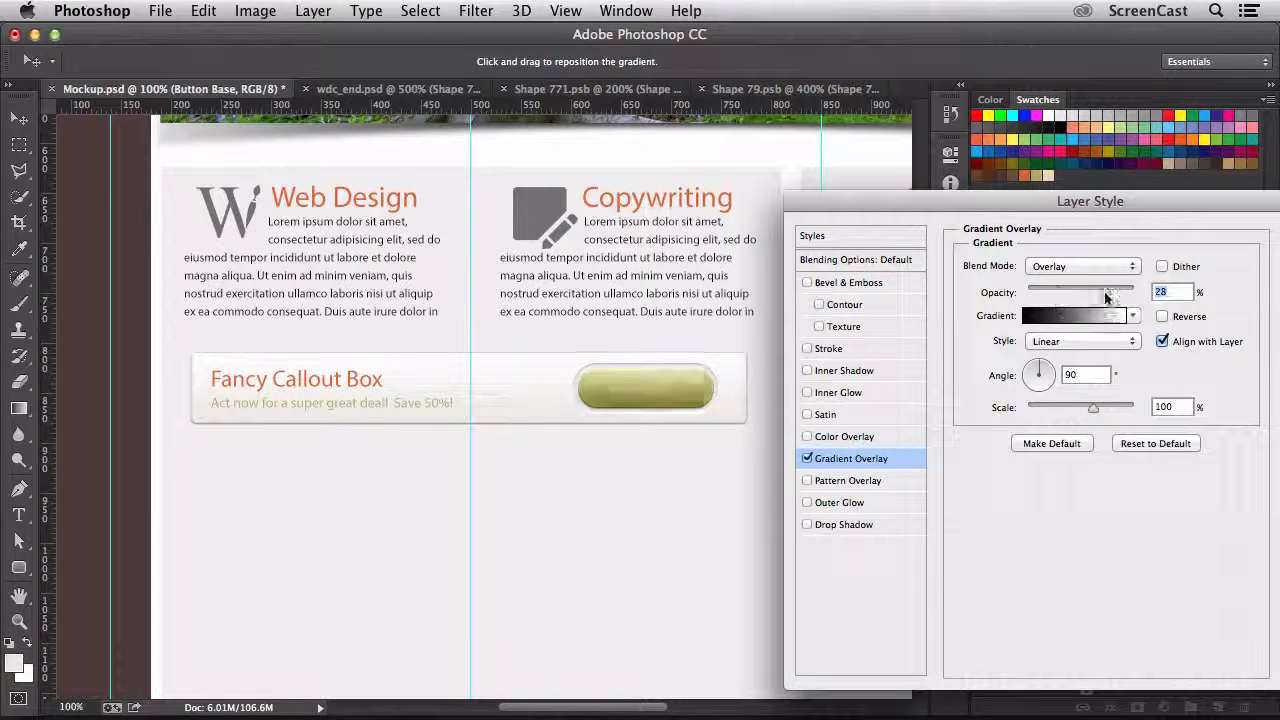
drag(1068, 292, 1096, 292)
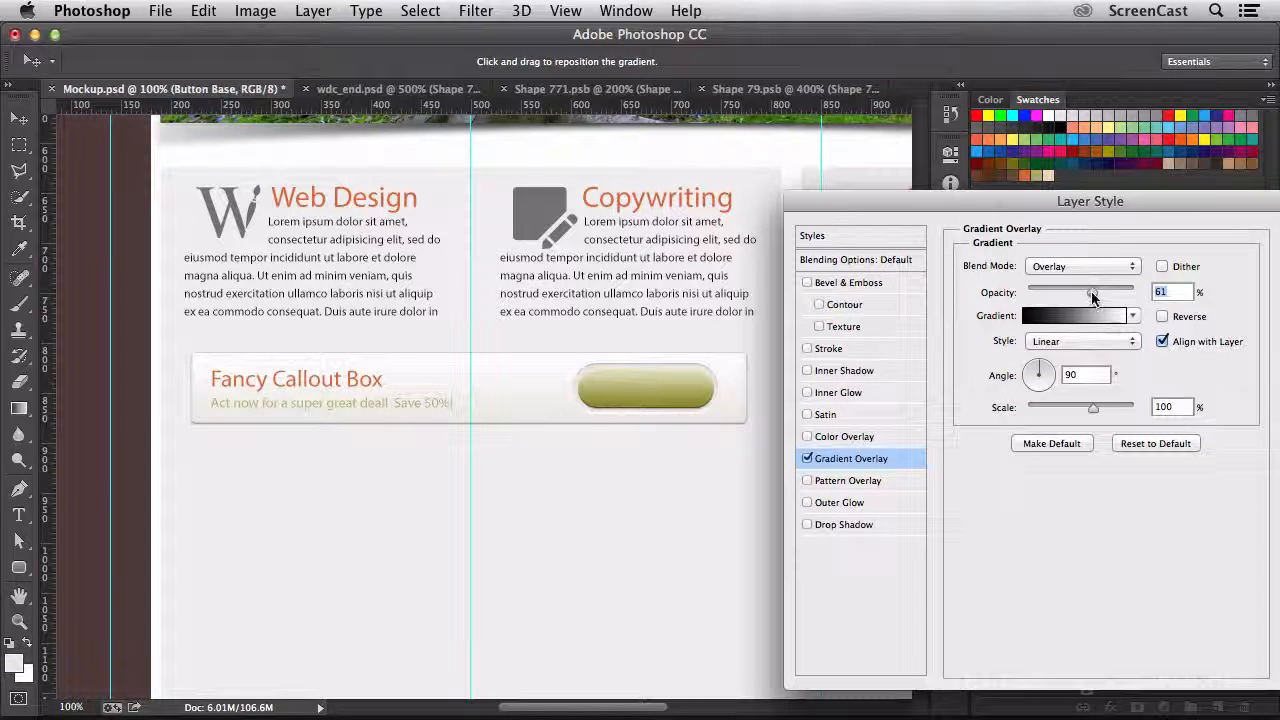
Step: Settle the gradient overlay on Screen blending with opacity at 65%
click(1082, 266)
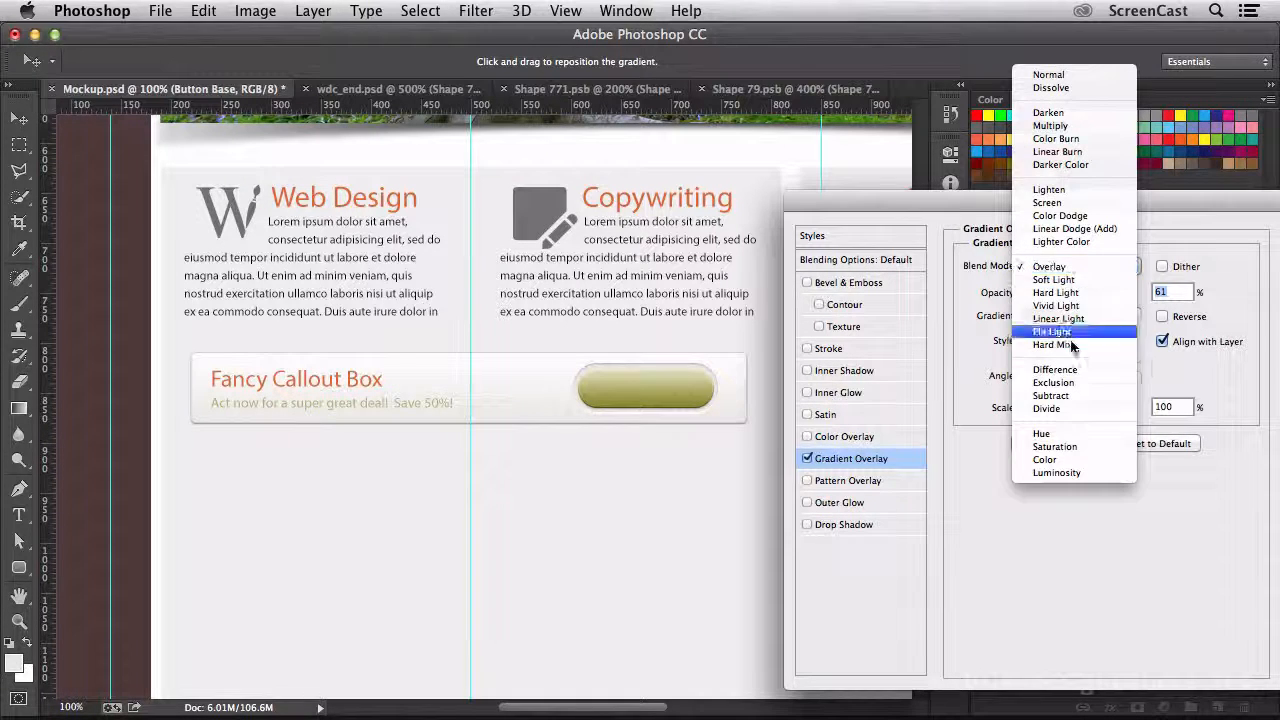
mouse_move(1056, 292)
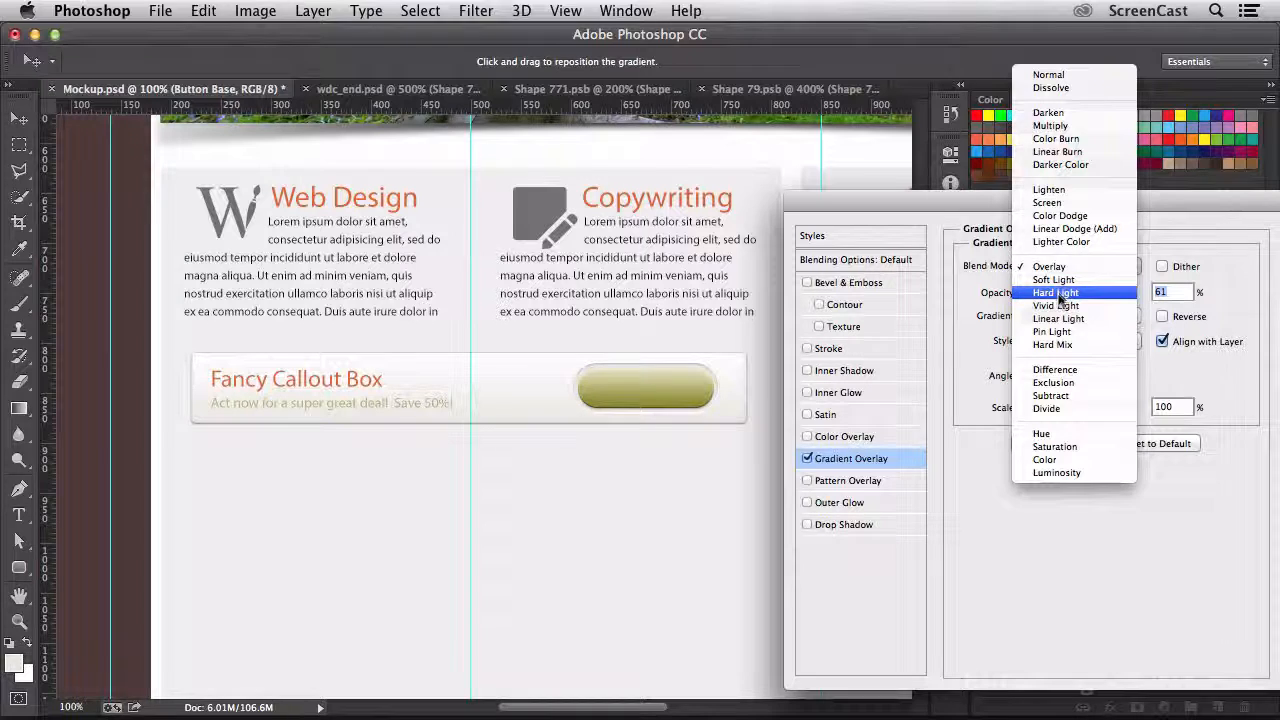
click(1048, 202)
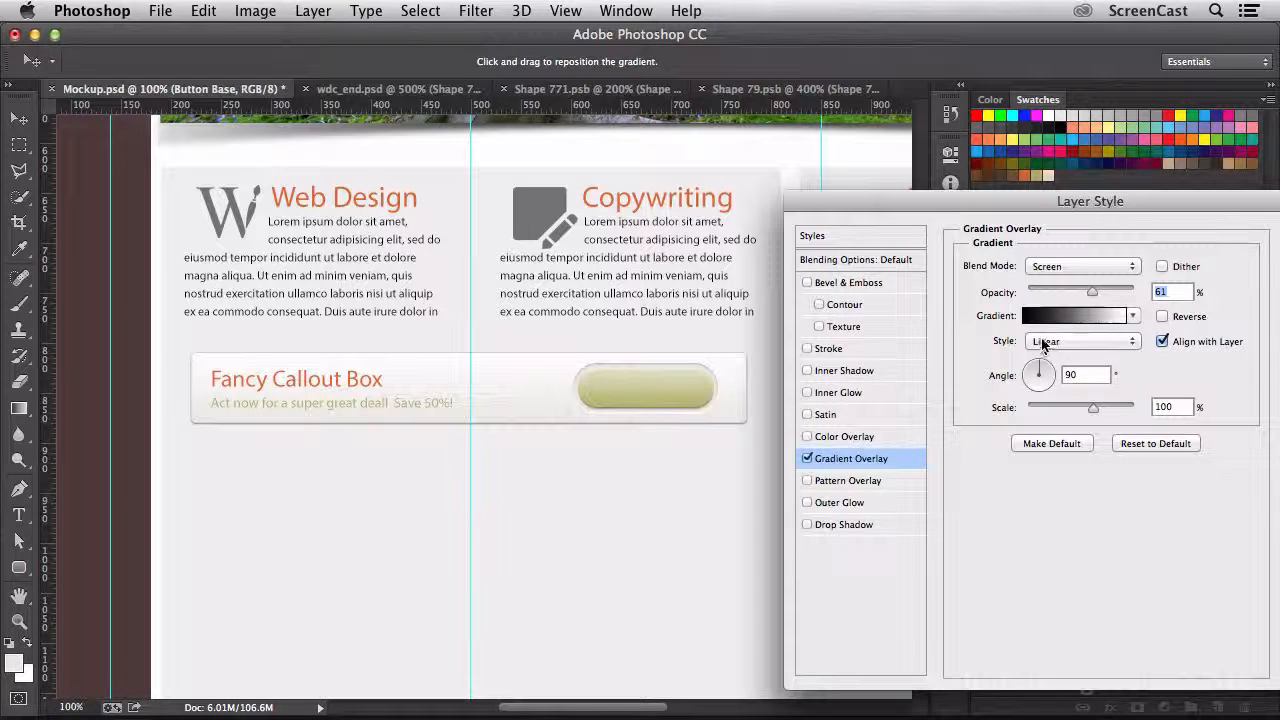
drag(1092, 292, 1128, 292)
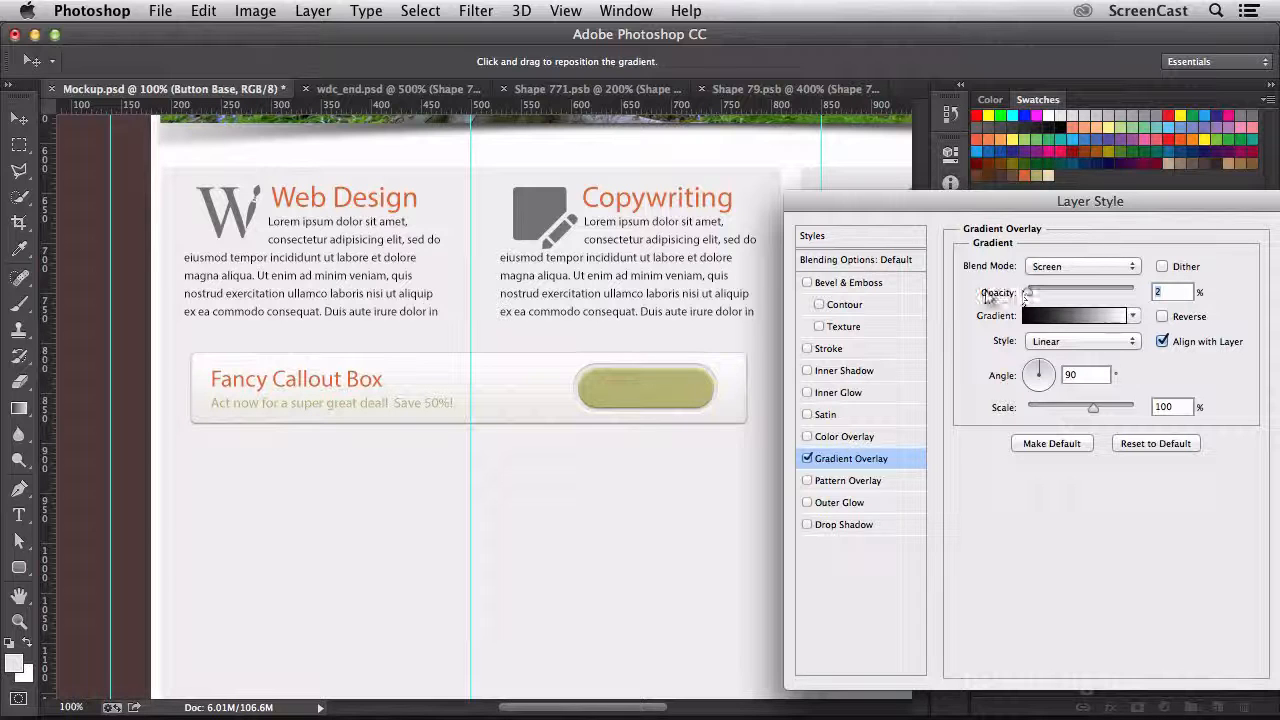
drag(1032, 288, 1092, 288)
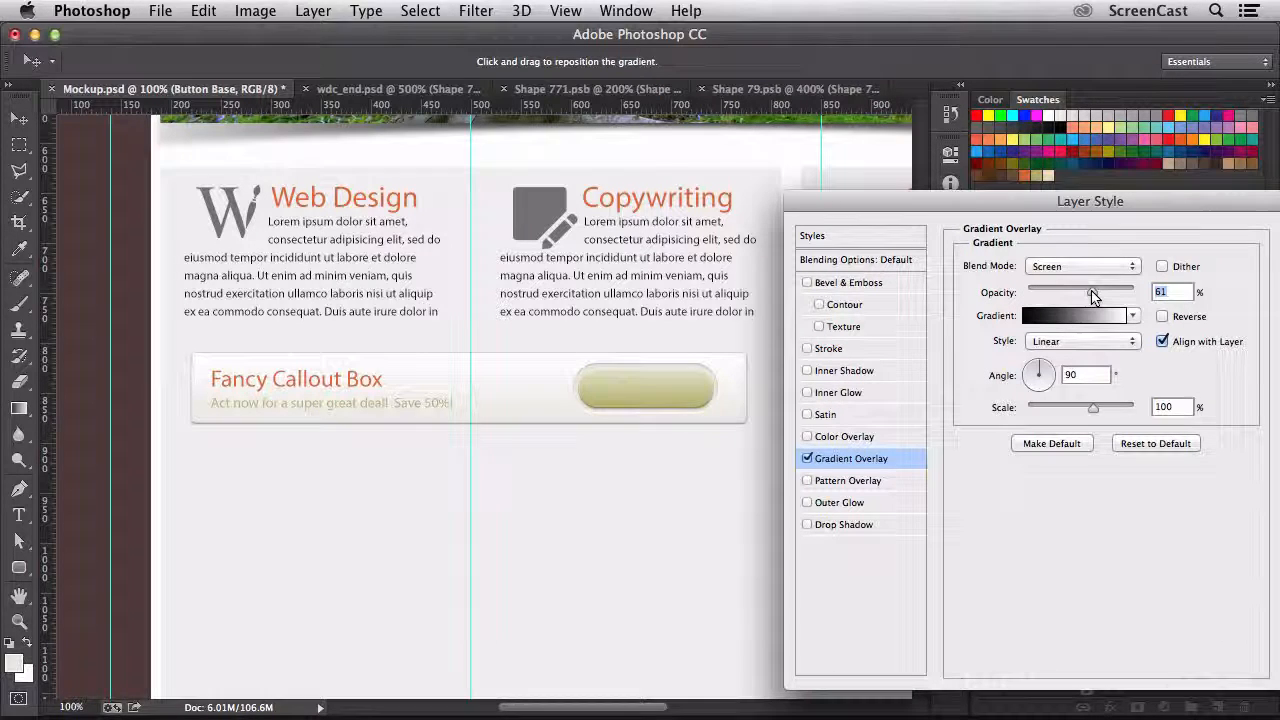
drag(1090, 292, 1096, 292)
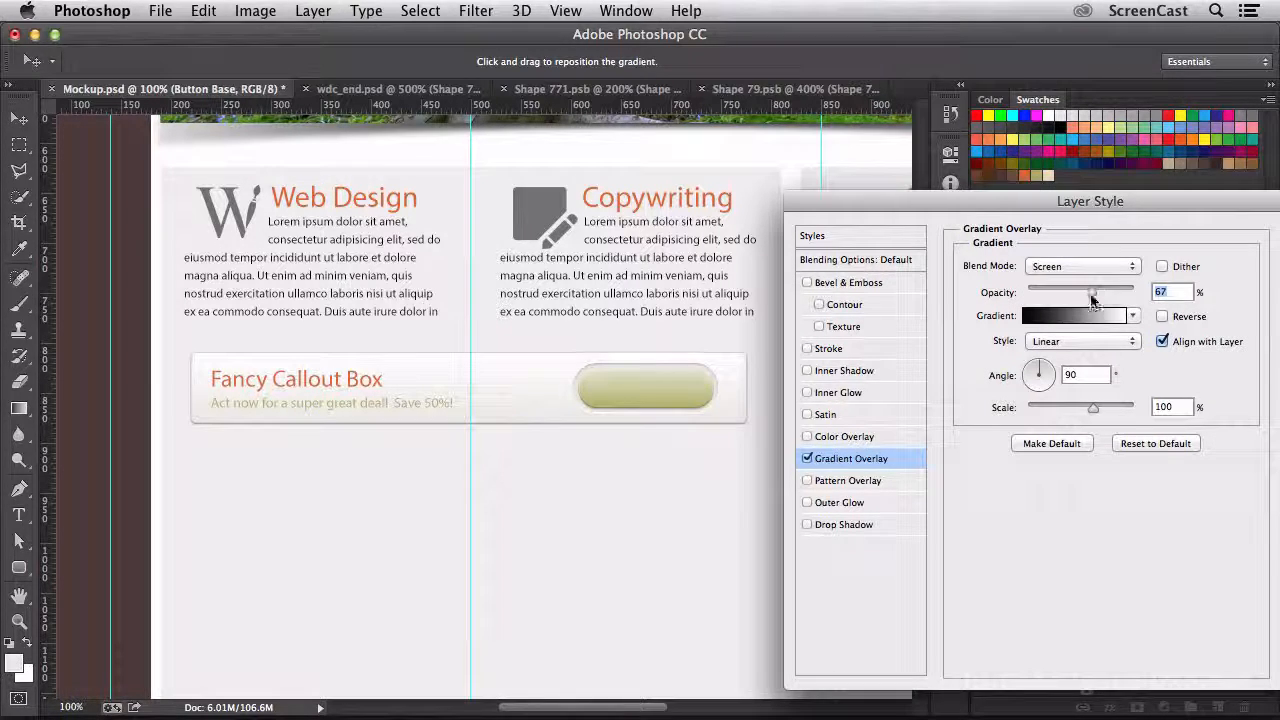
drag(1100, 292, 1096, 292)
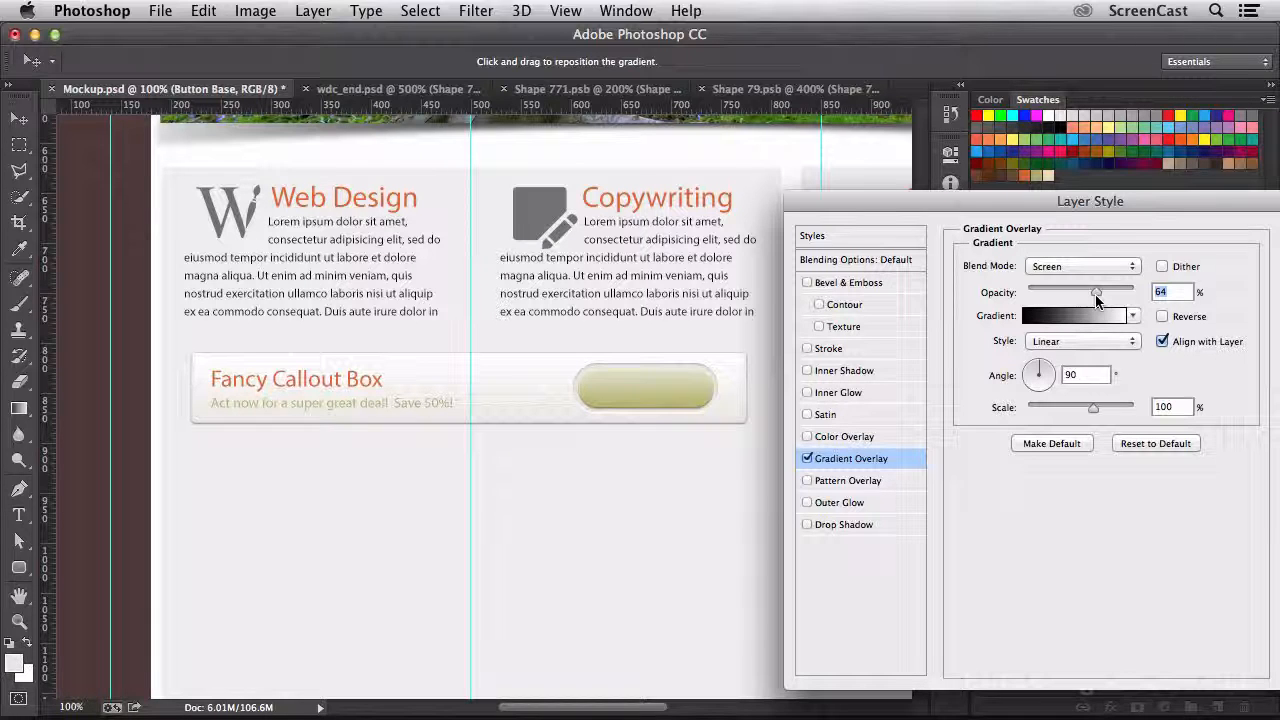
mouse_move(1096, 292)
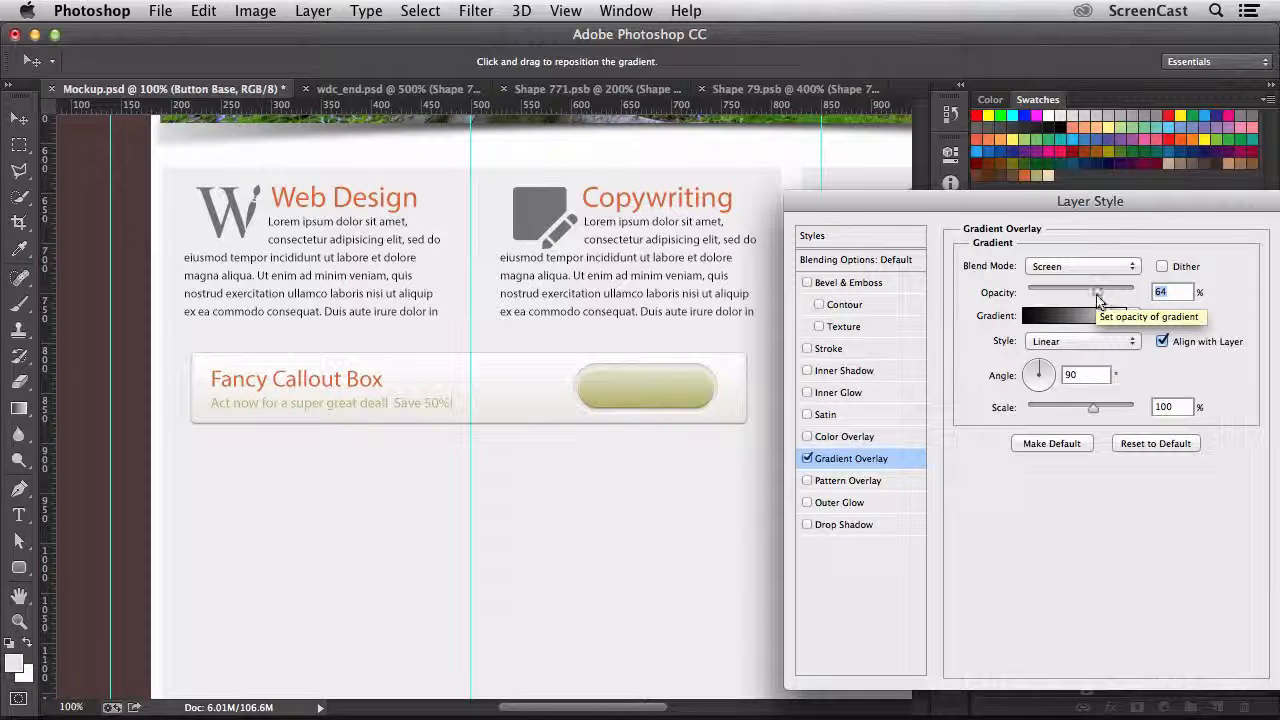
drag(1096, 292, 1100, 292)
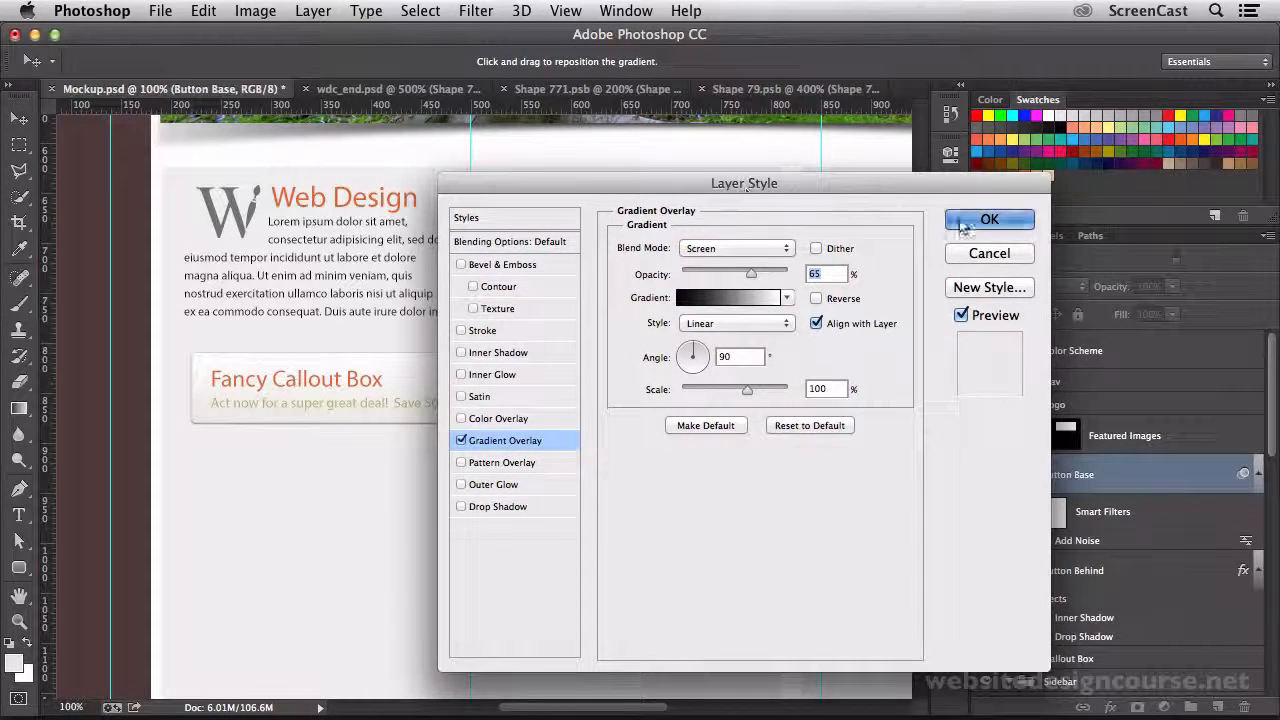
Step: Accept the gradient overlay and add dark 'Sign Me Up, I'm All In' text on the button
click(988, 218)
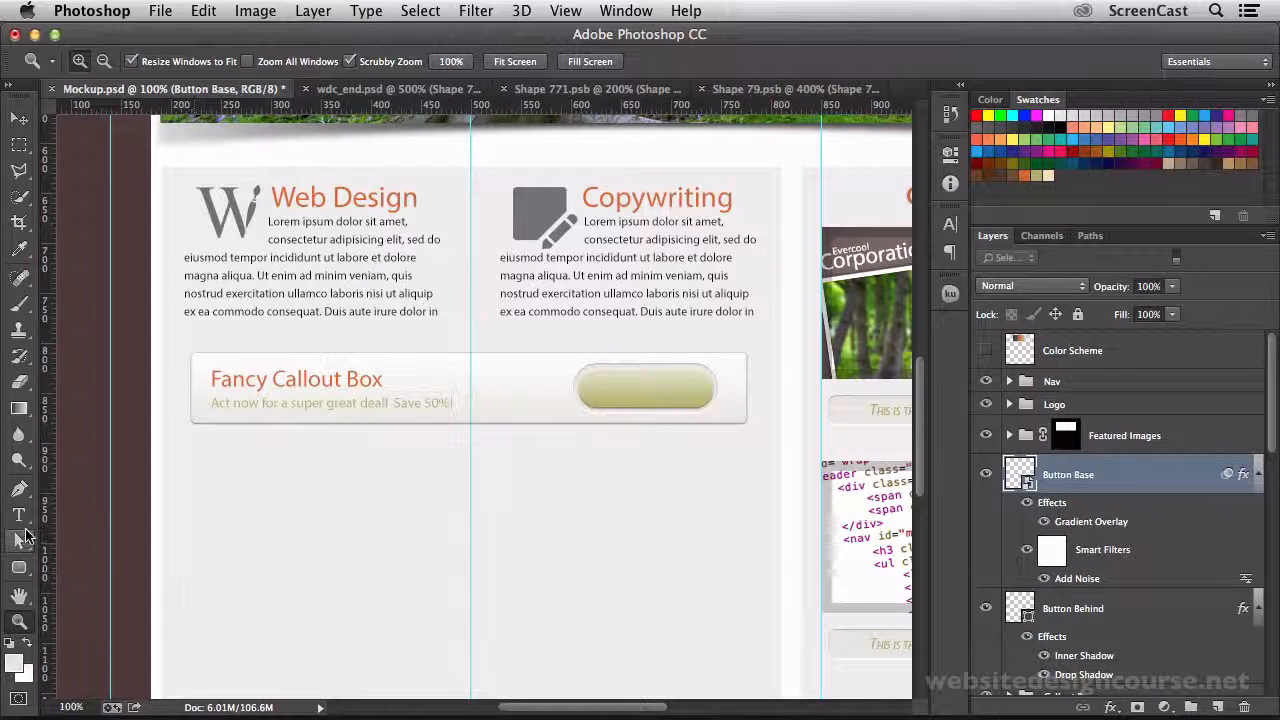
click(18, 514)
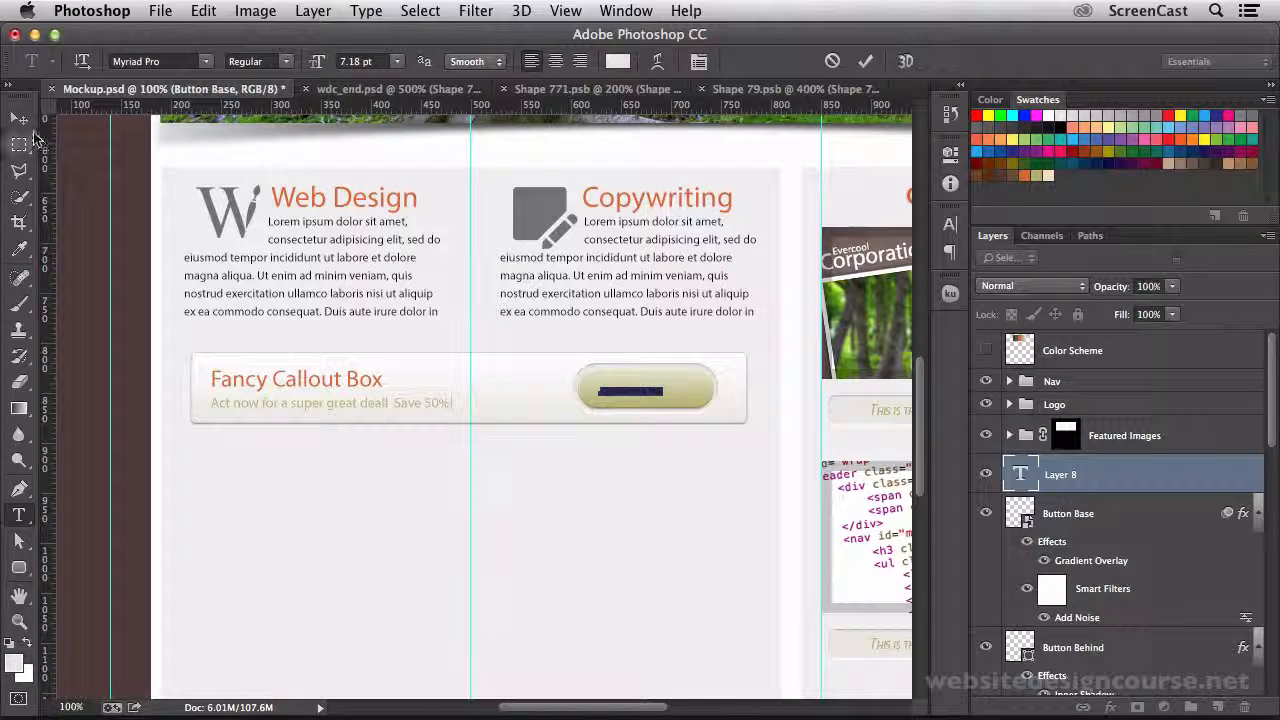
key(cmd+t)
text(Sign Me Up, I'm All in)
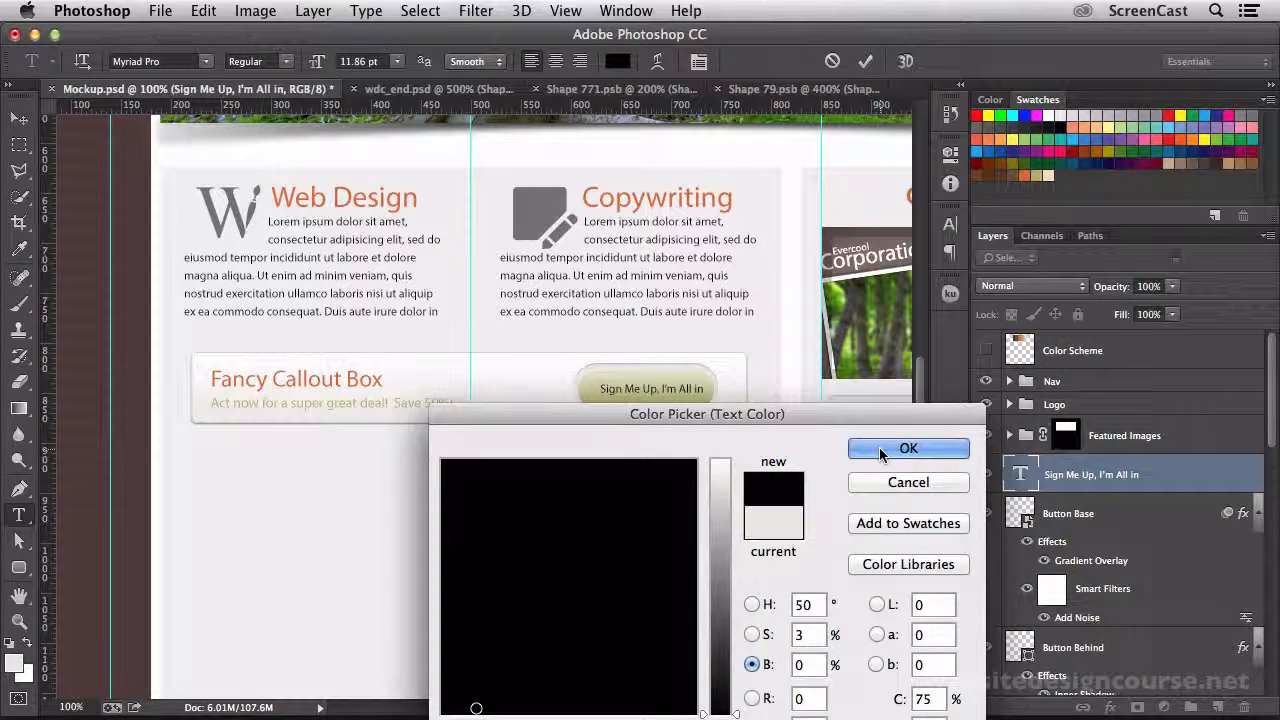
click(908, 448)
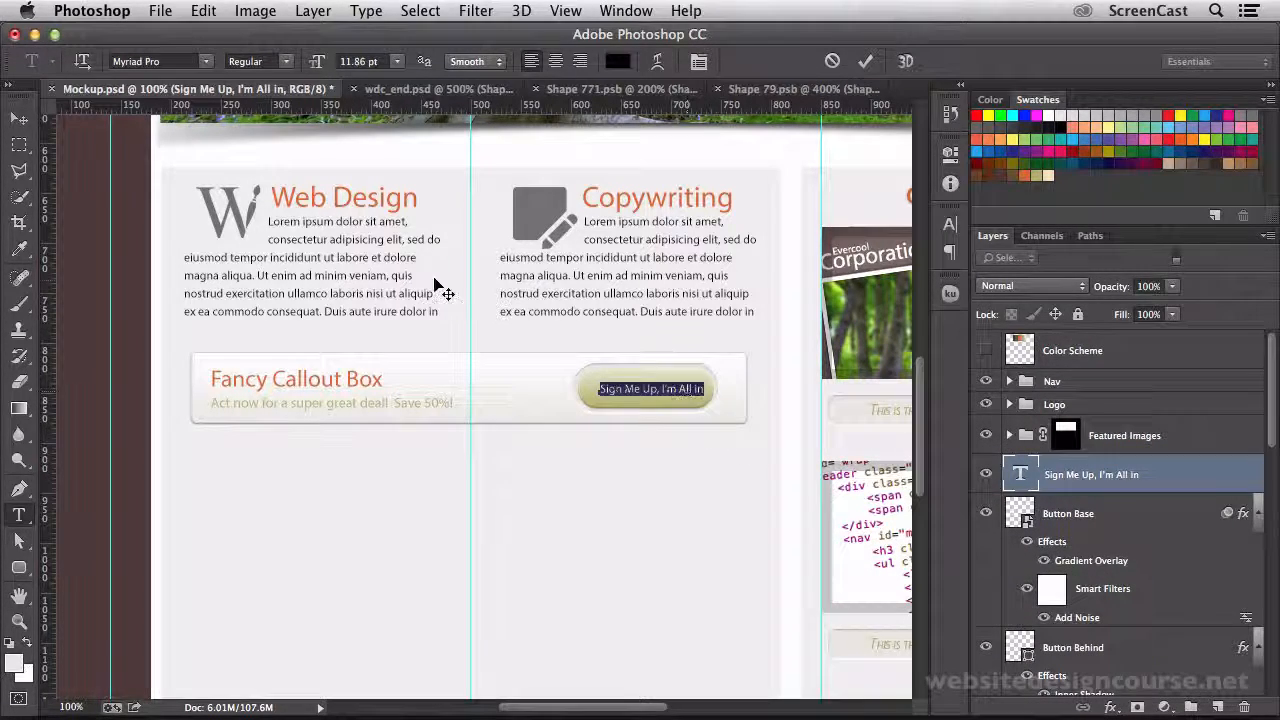
click(400, 60)
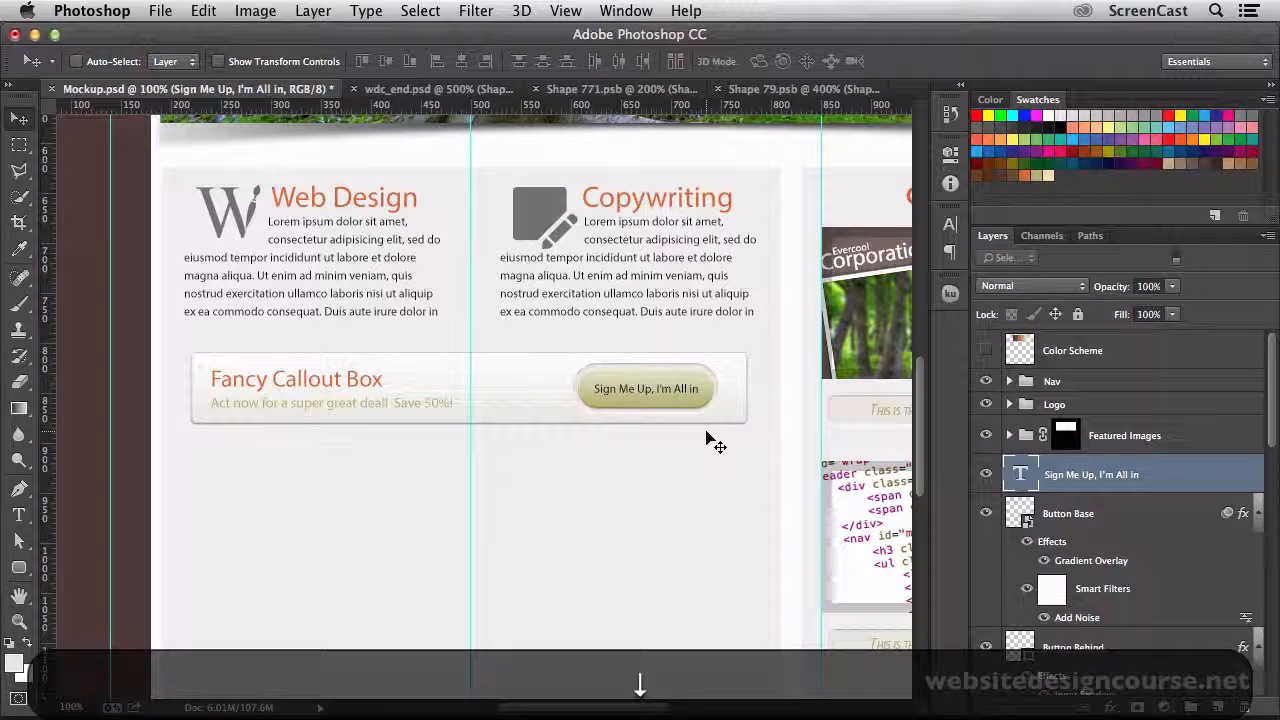
Step: Replace the label text with 'Beam Me Up!' in Myriad Pro Bold and commit
click(288, 60)
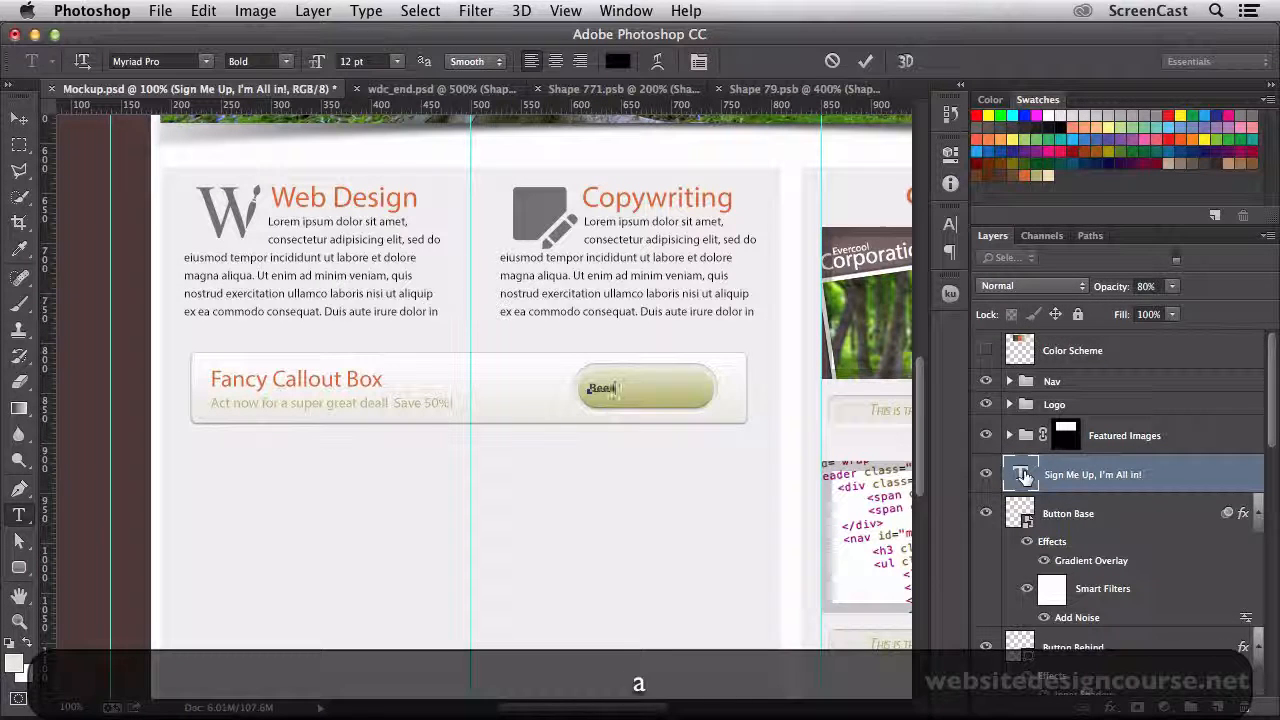
text(Beam Me Up!)
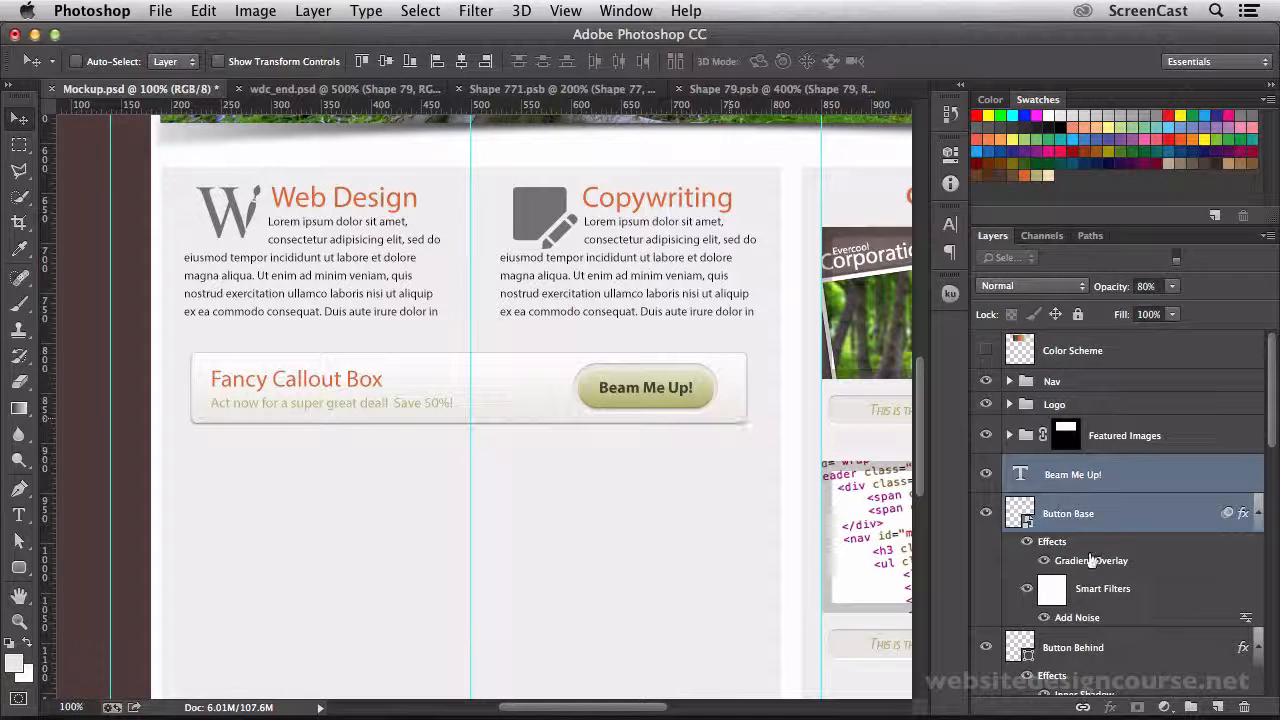
click(1072, 474)
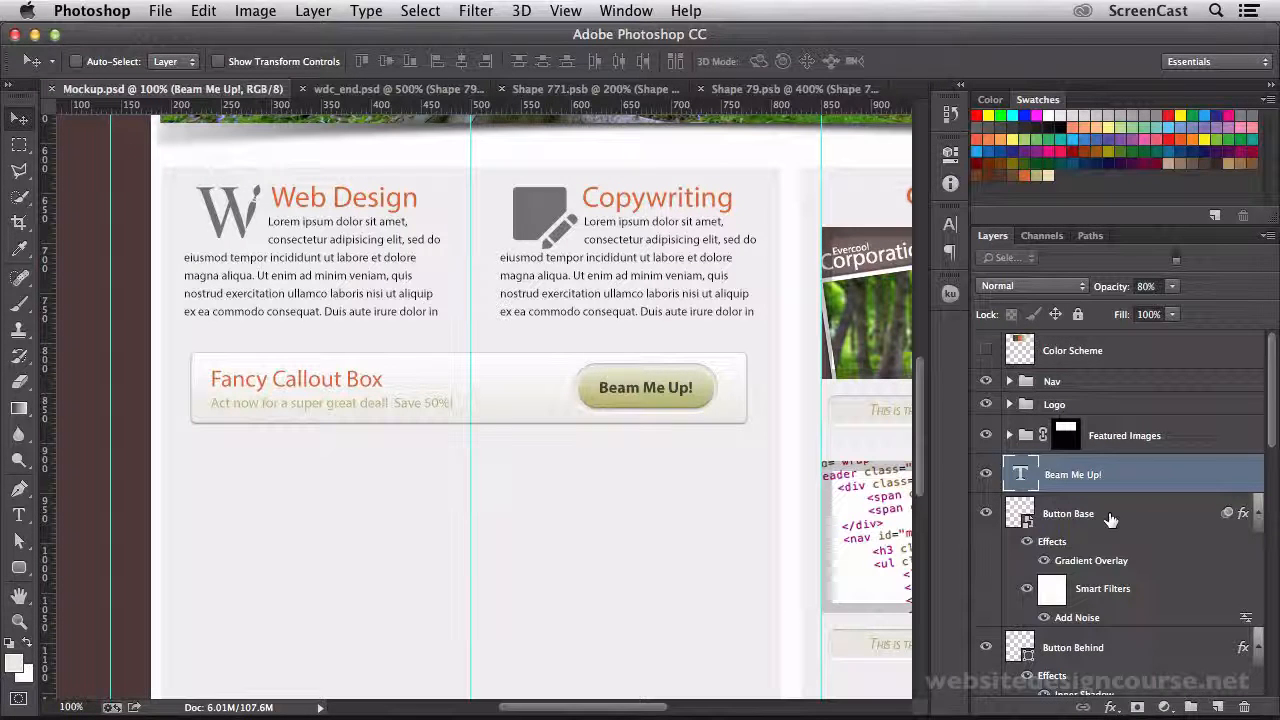
mouse_move(350, 448)
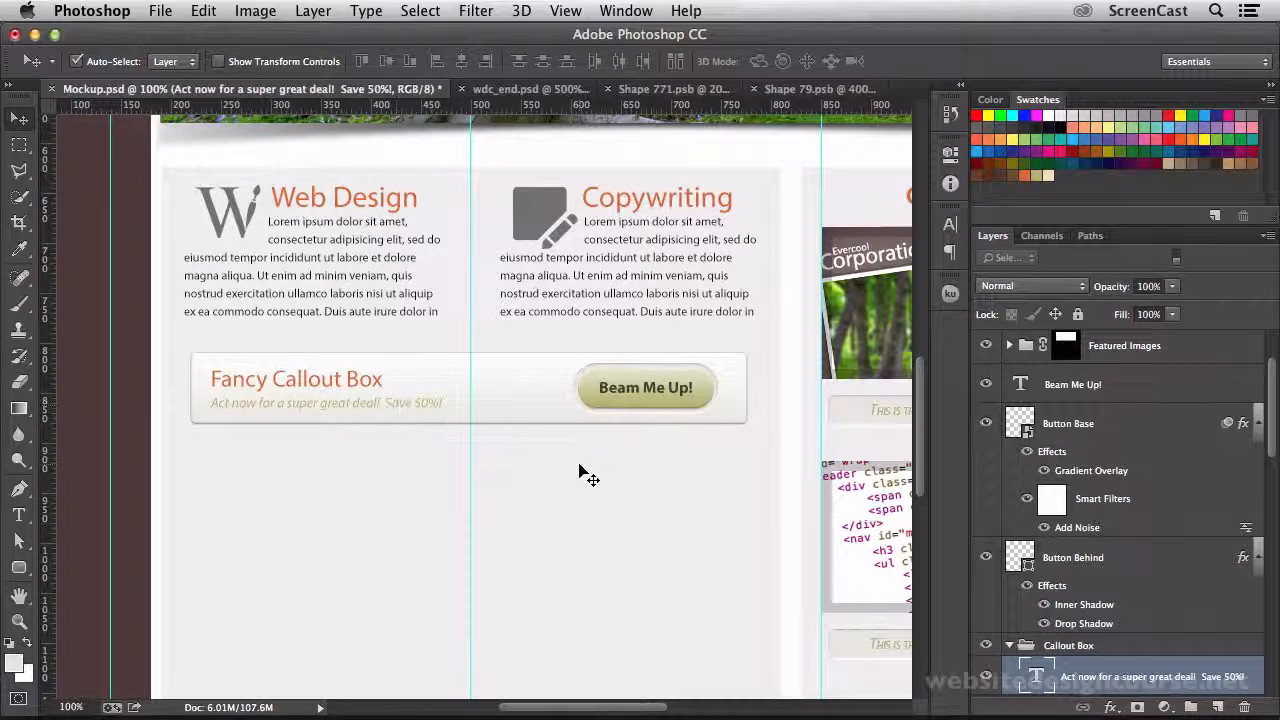
mouse_move(668, 436)
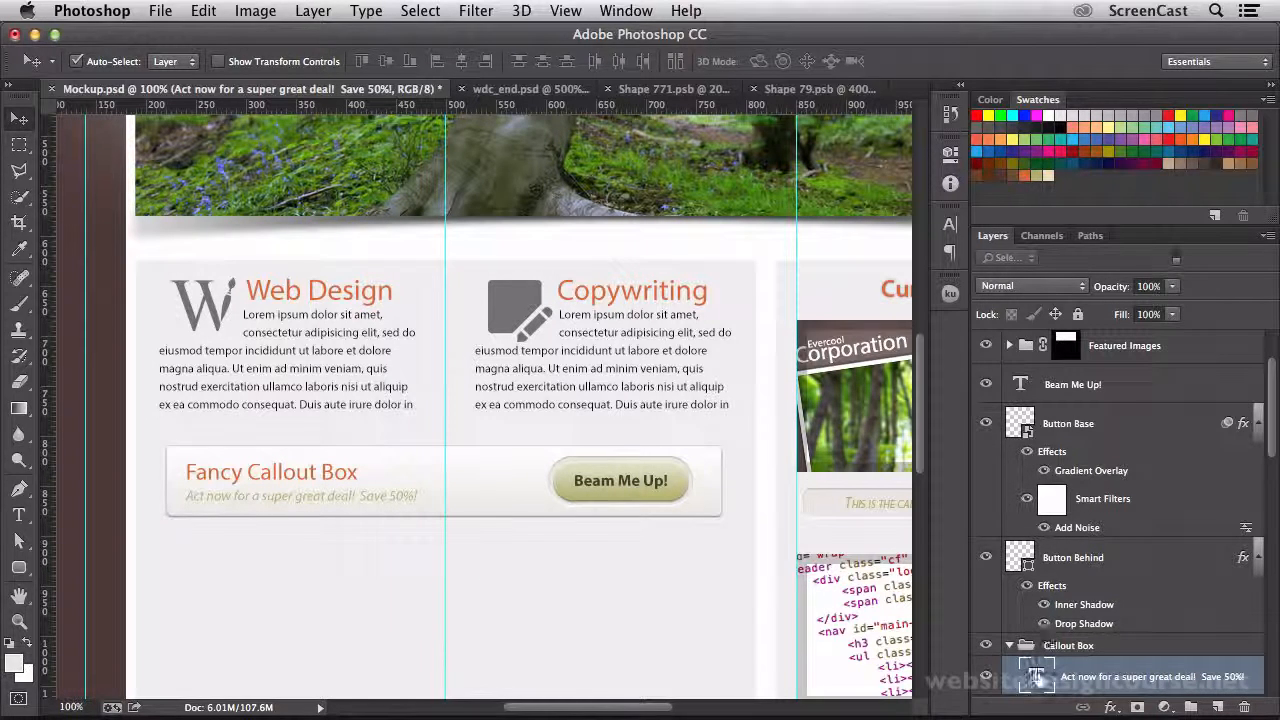
mouse_move(1038, 676)
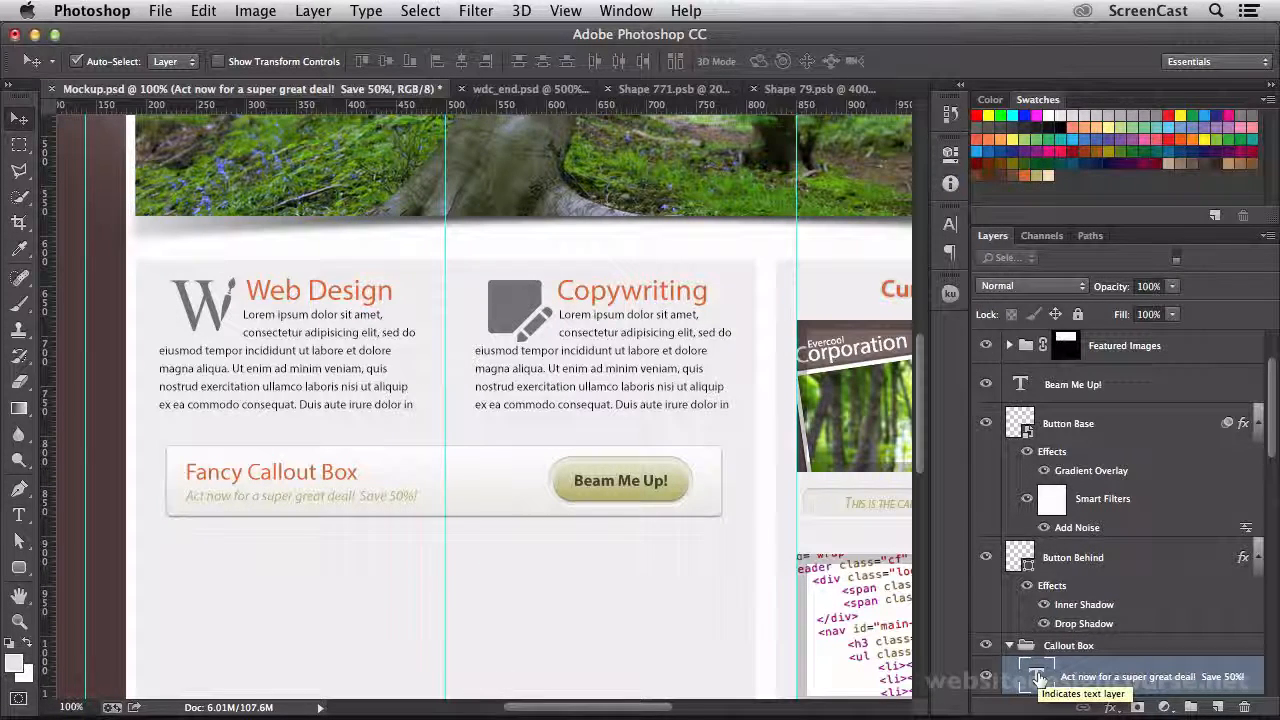